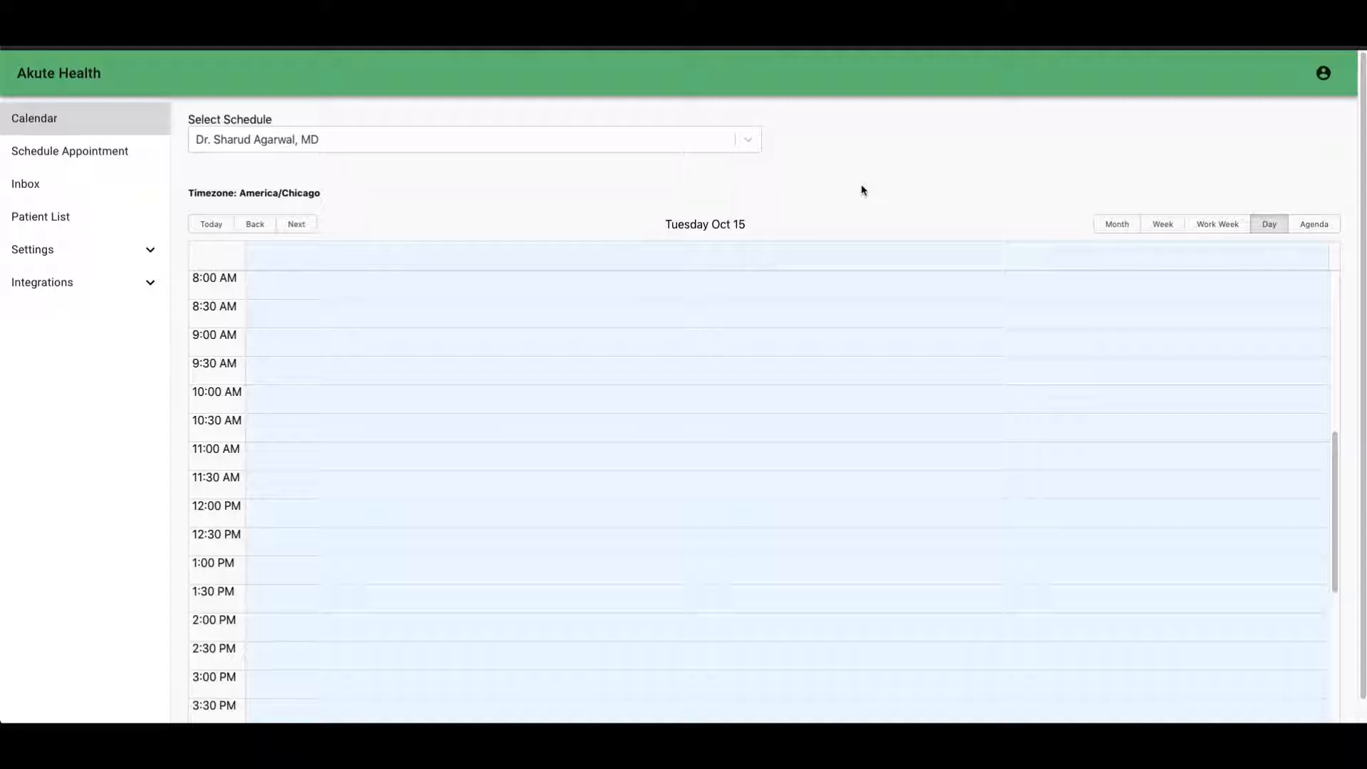
{"action": "mouse_move", "coordinate": [706, 219]}
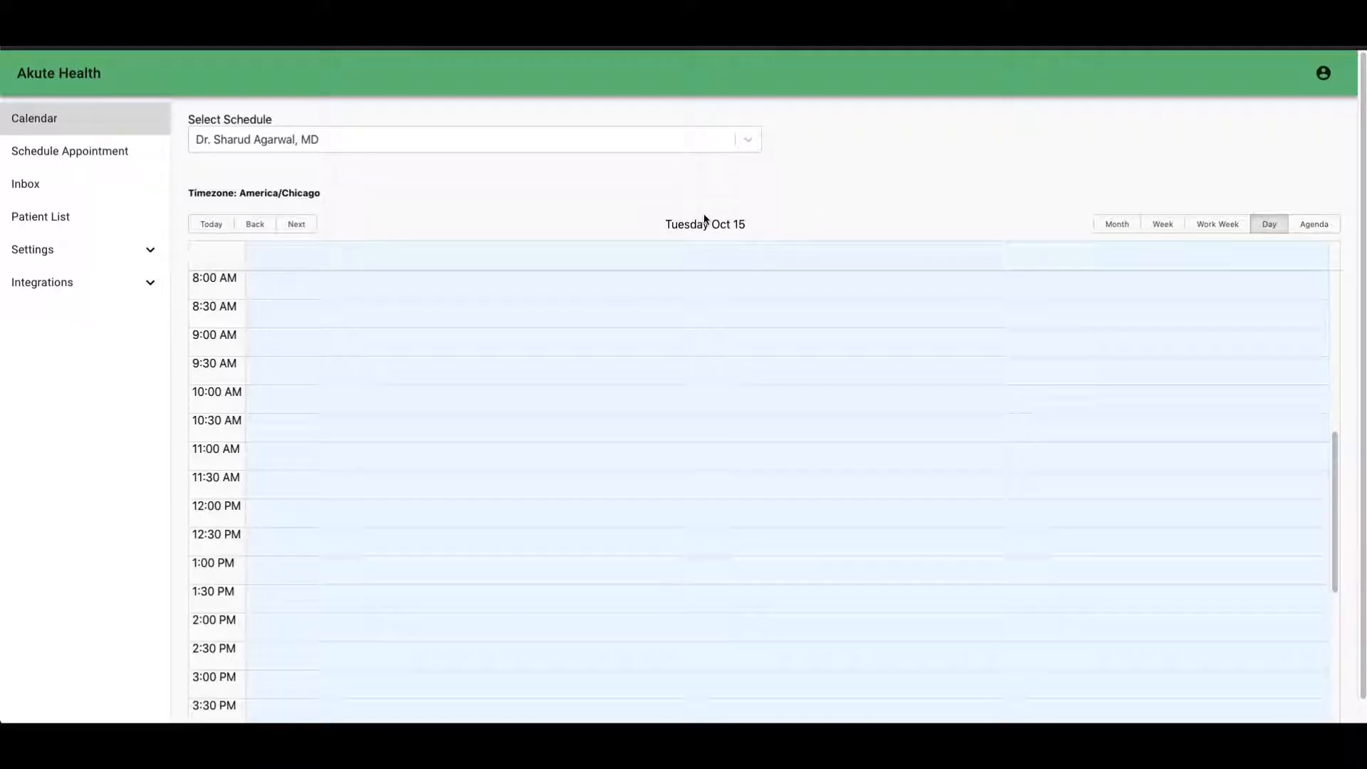
{"action": "mouse_move", "coordinate": [209, 242]}
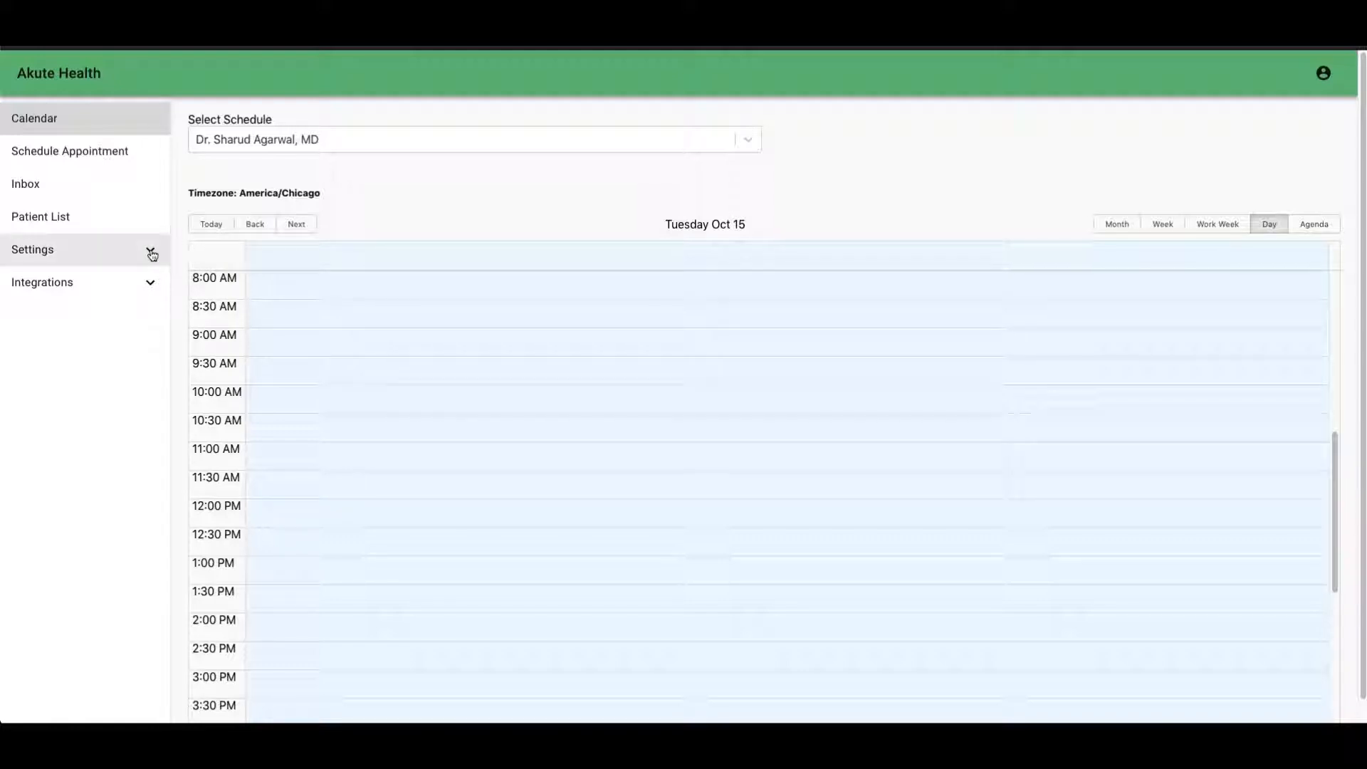
Expand the Settings menu in the left sidebar to list its pages.
{"action": "left_click", "coordinate": [32, 250]}
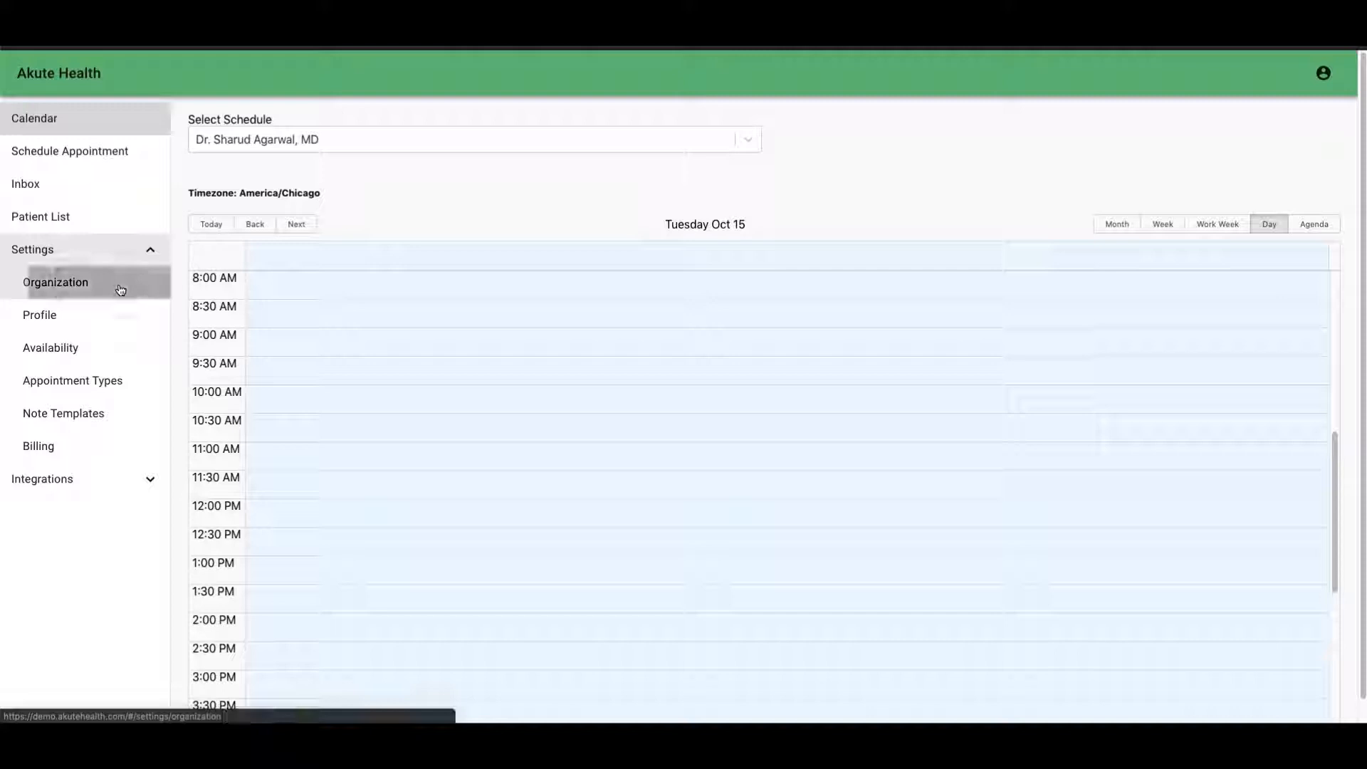
Open Settings > Organization to confirm Track/Prescribe Medications is enabled.
{"action": "left_click", "coordinate": [56, 282]}
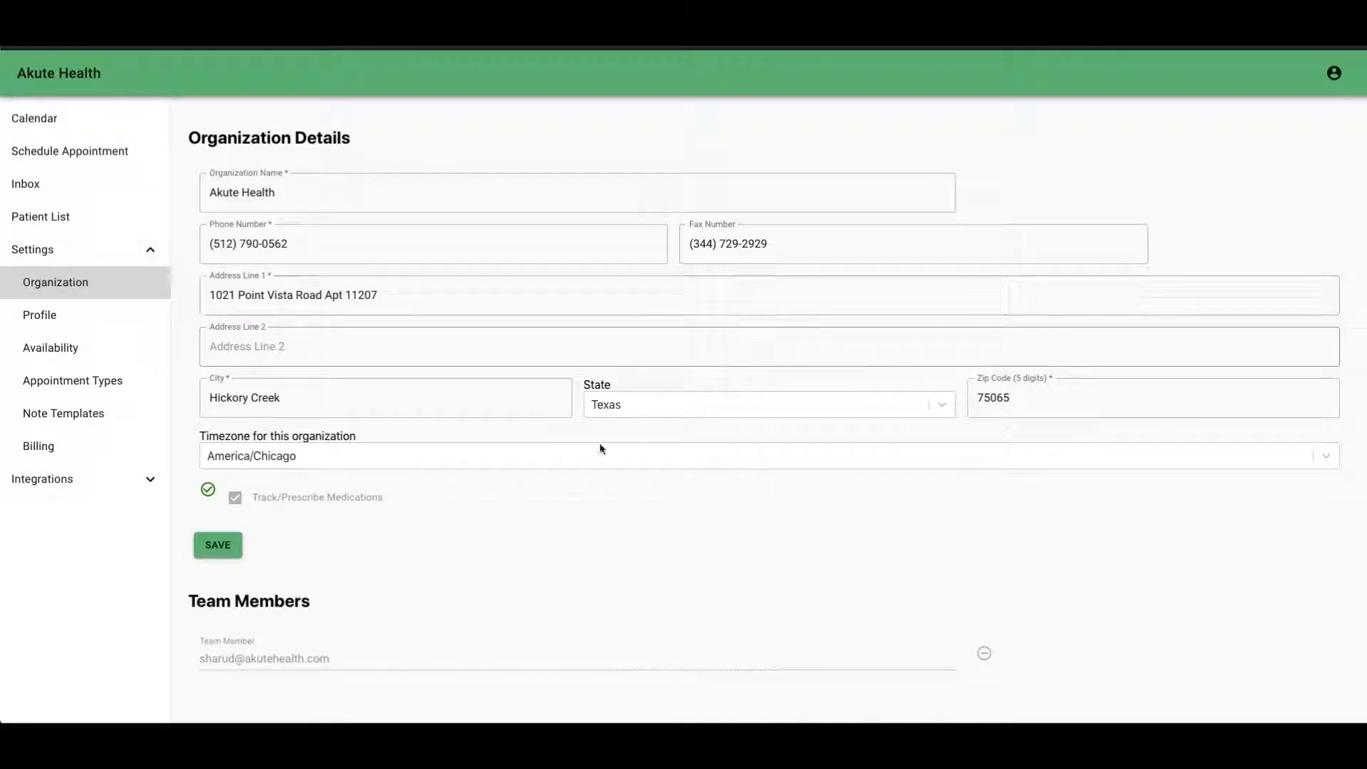
{"action": "mouse_move", "coordinate": [208, 489]}
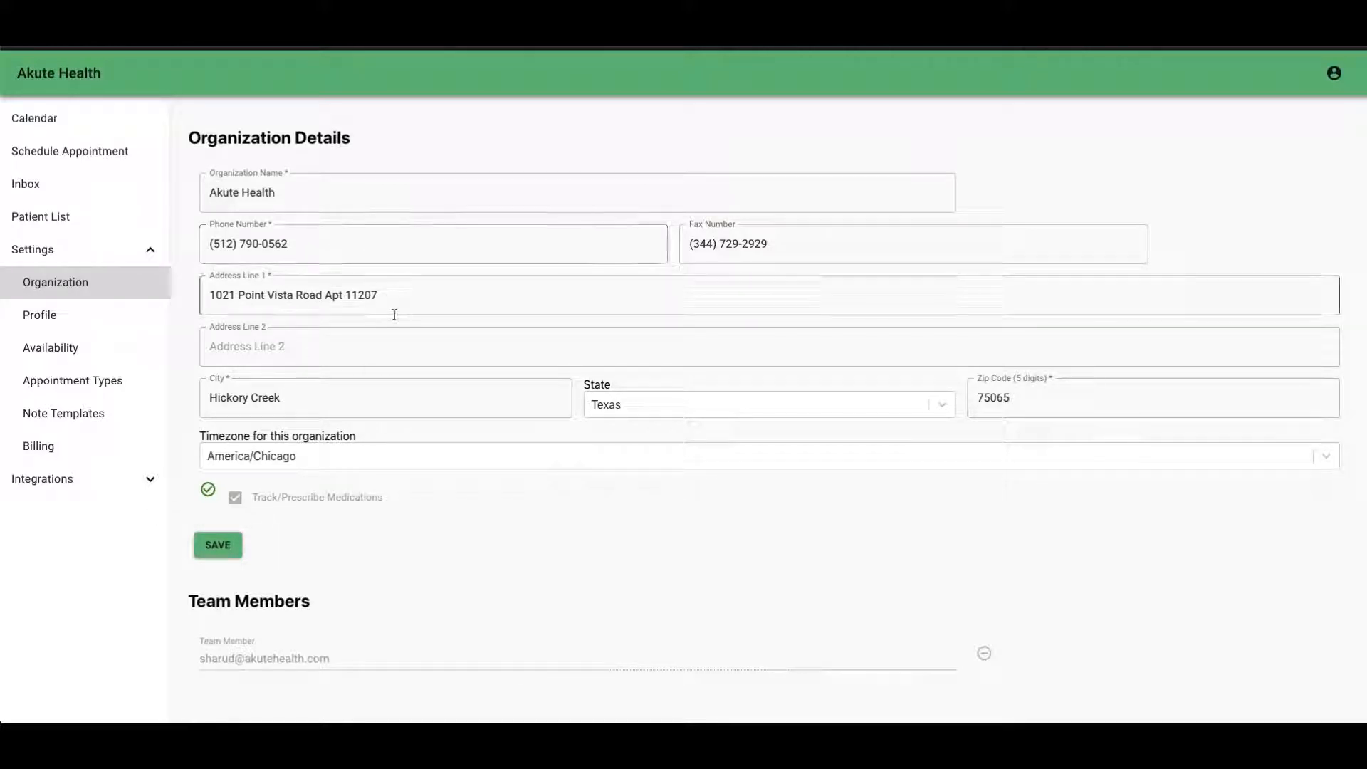
{"action": "mouse_move", "coordinate": [207, 489]}
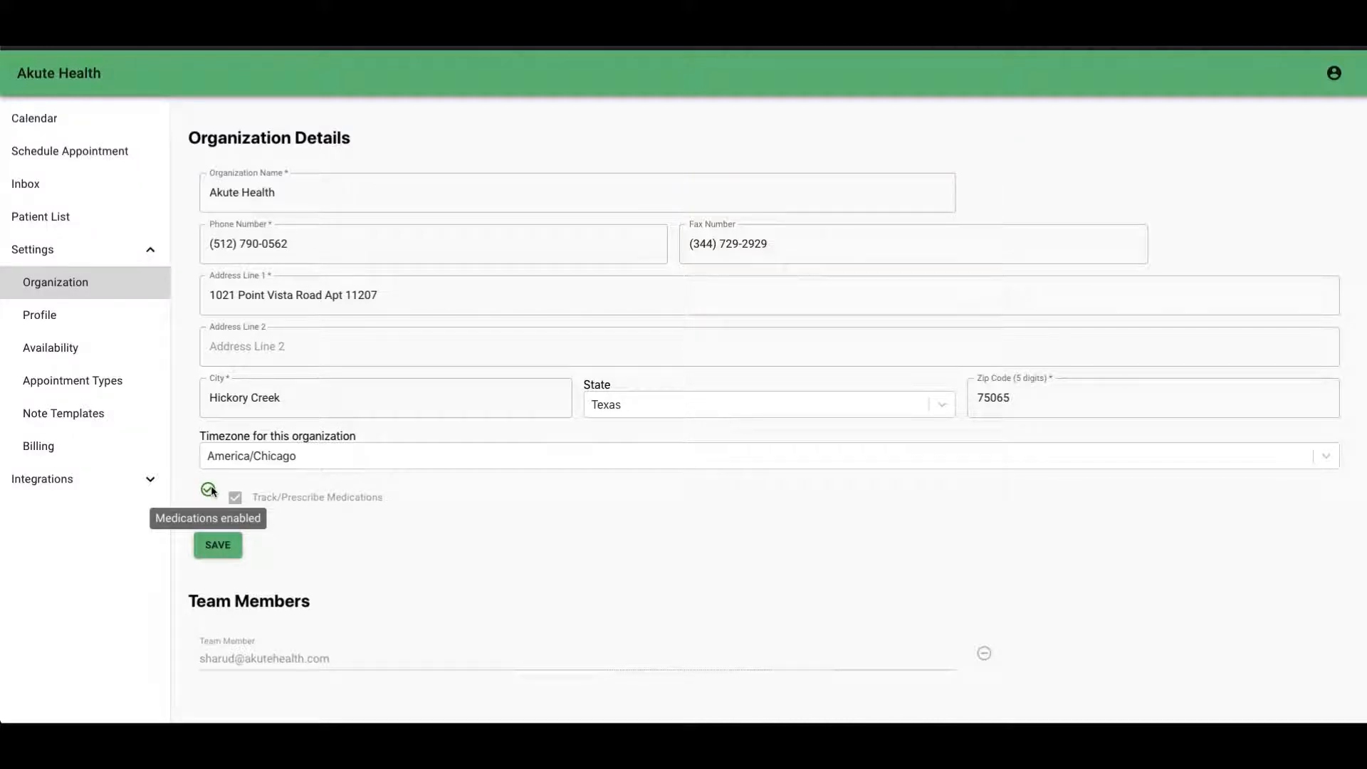
{"action": "mouse_move", "coordinate": [110, 325]}
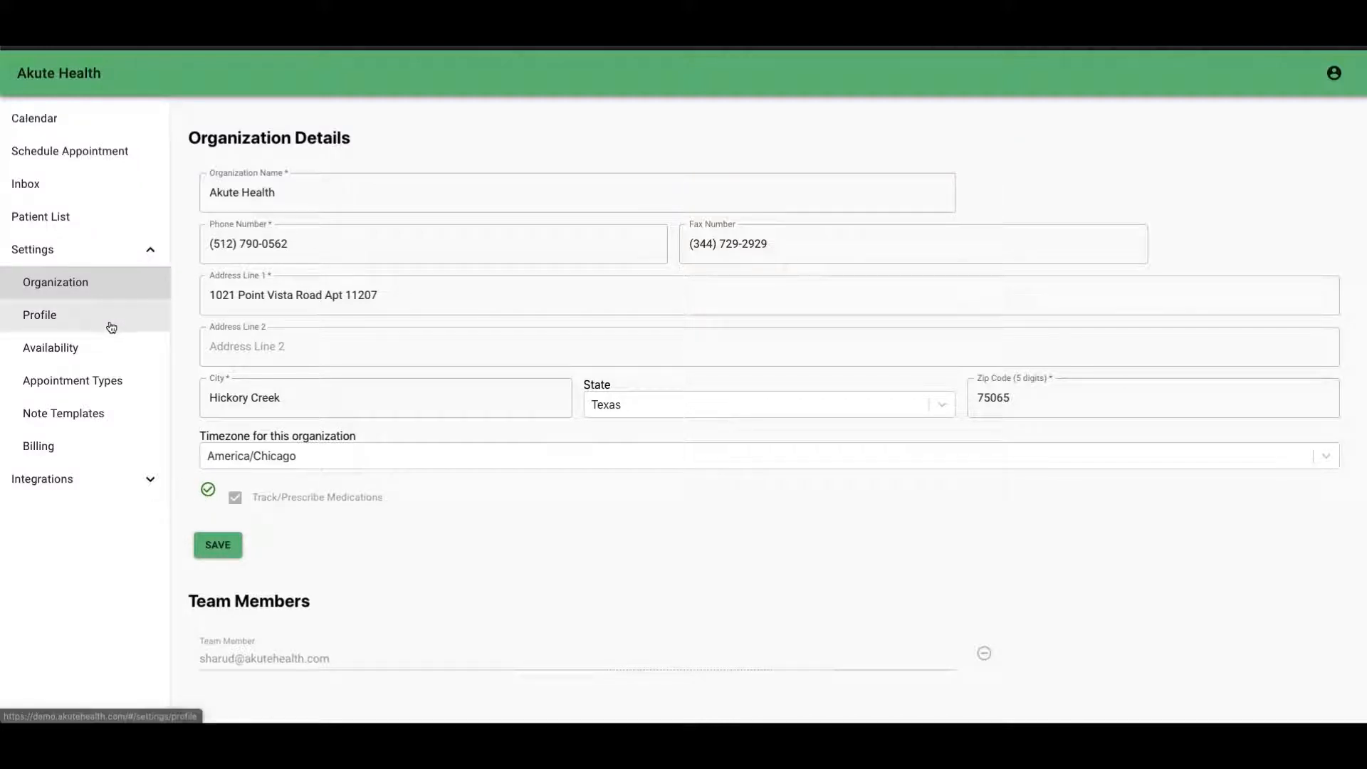
Open Settings > Profile to confirm Track/Prescribe Medications is ticked.
{"action": "left_click", "coordinate": [39, 315]}
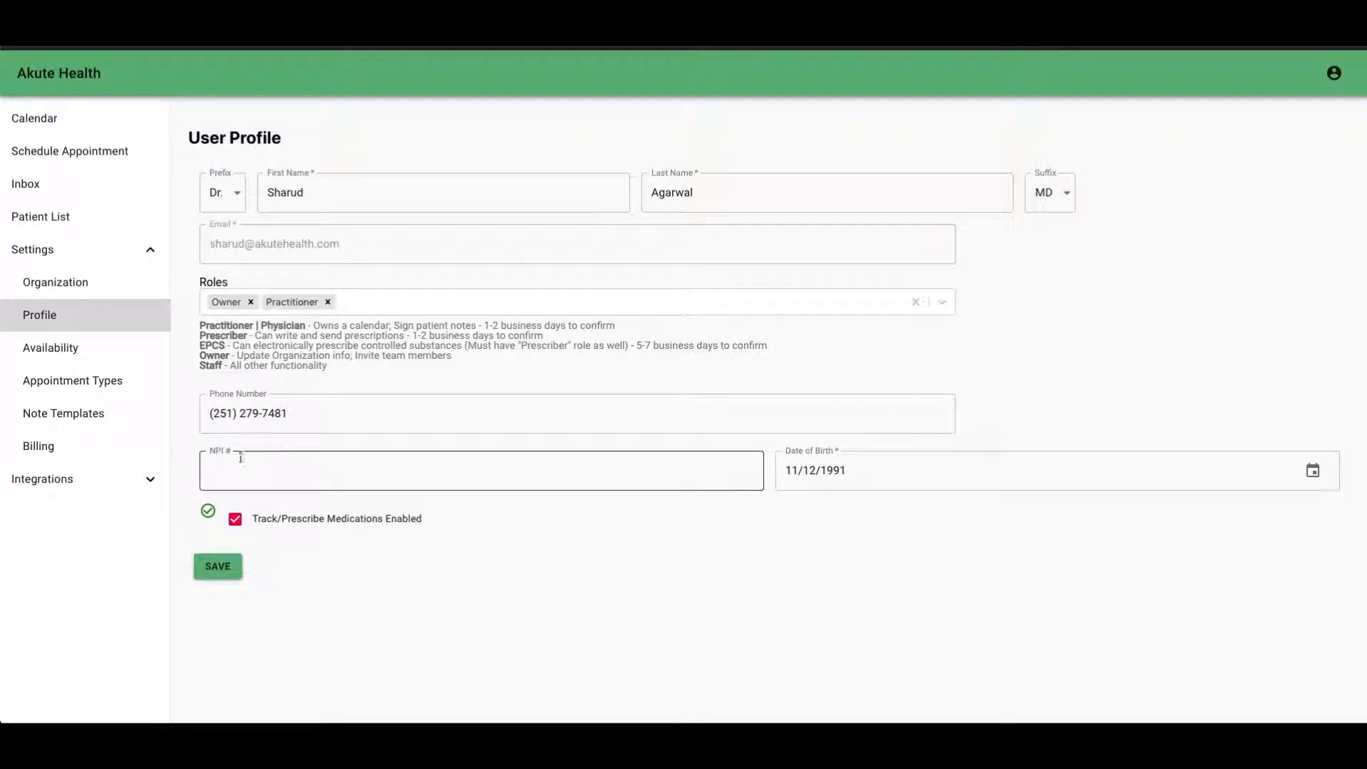
{"action": "mouse_move", "coordinate": [207, 509]}
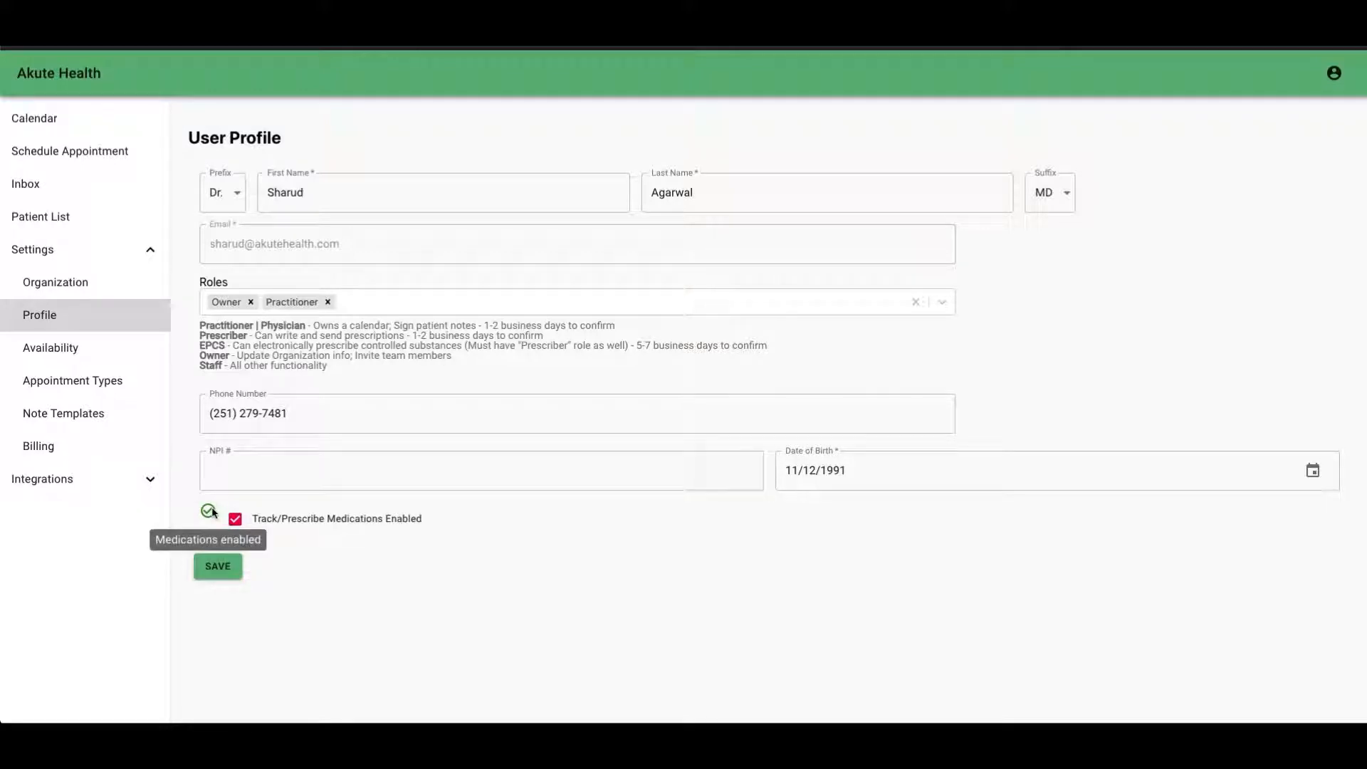
{"action": "mouse_move", "coordinate": [207, 520]}
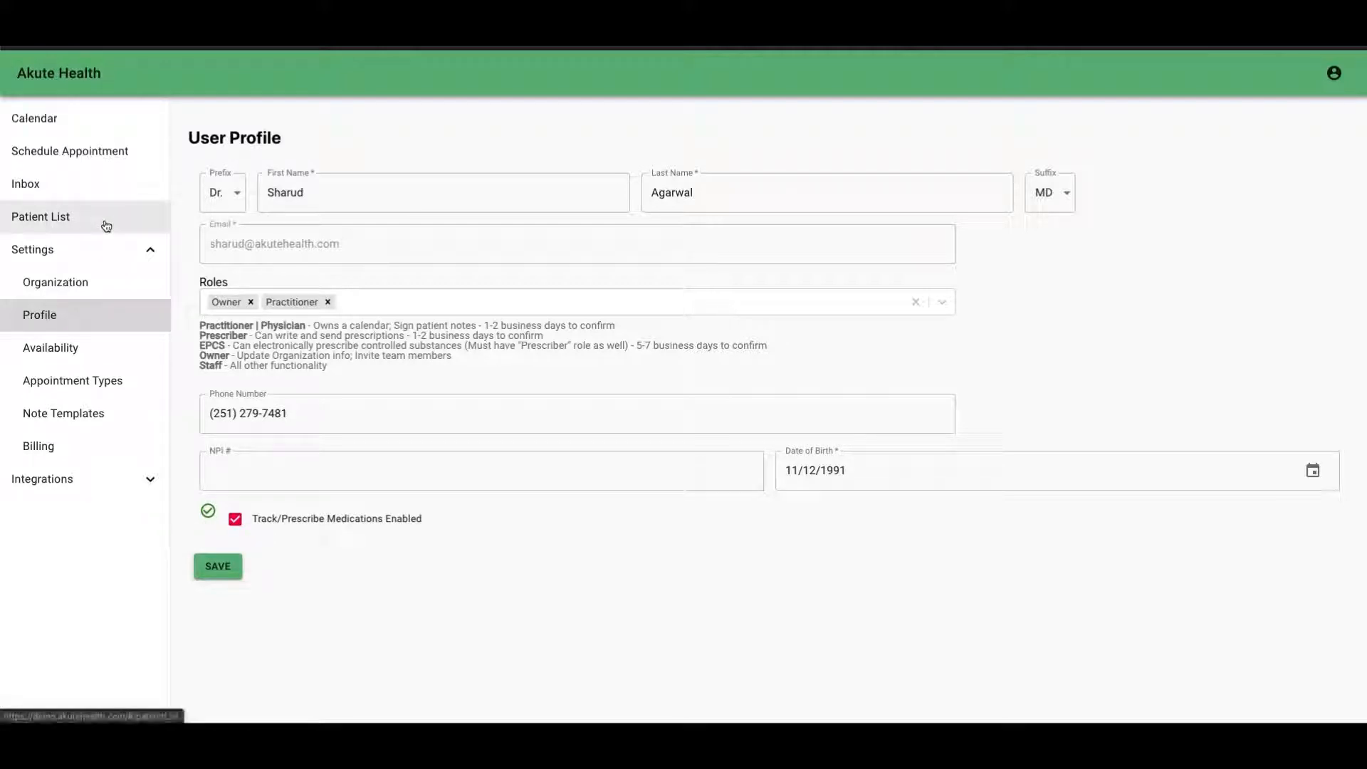
Open the patient from Patient List and view their Medications page.
{"action": "left_click", "coordinate": [40, 217]}
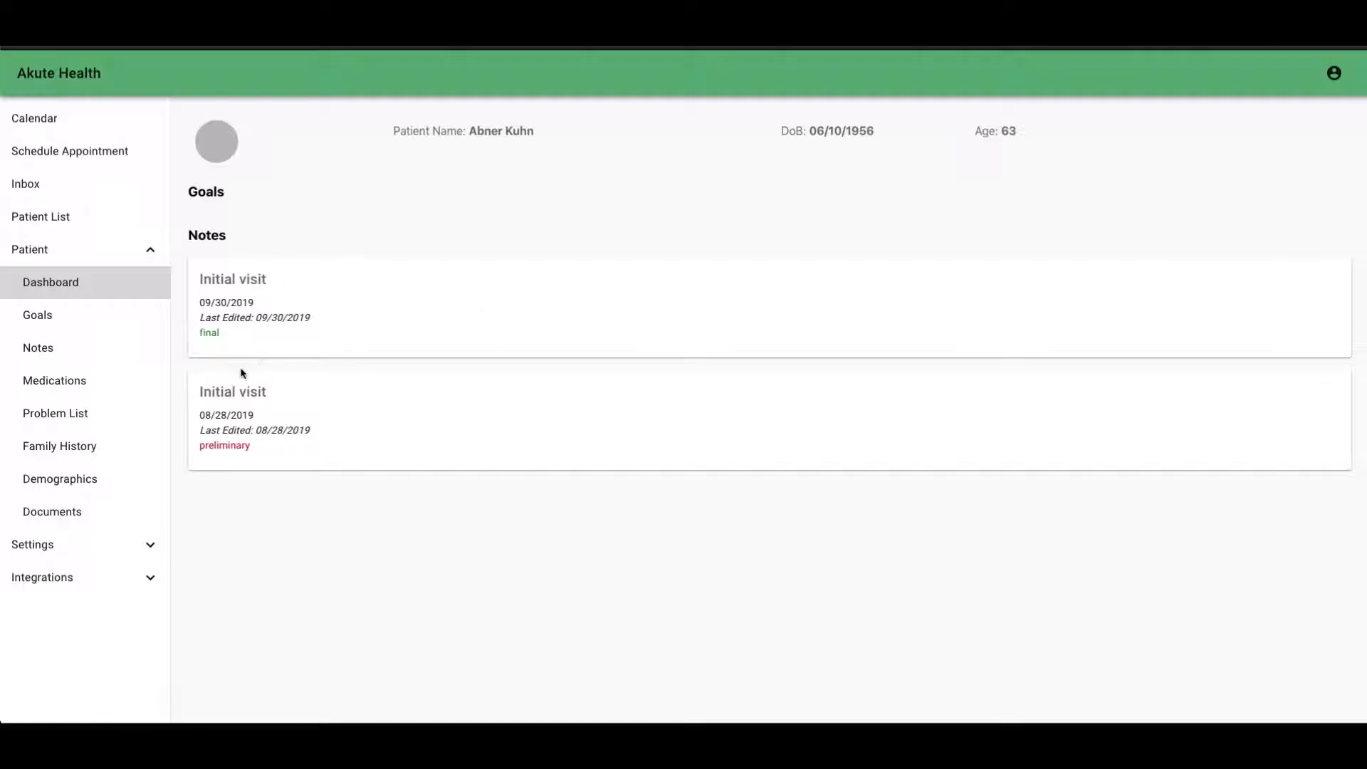
{"action": "mouse_move", "coordinate": [54, 380]}
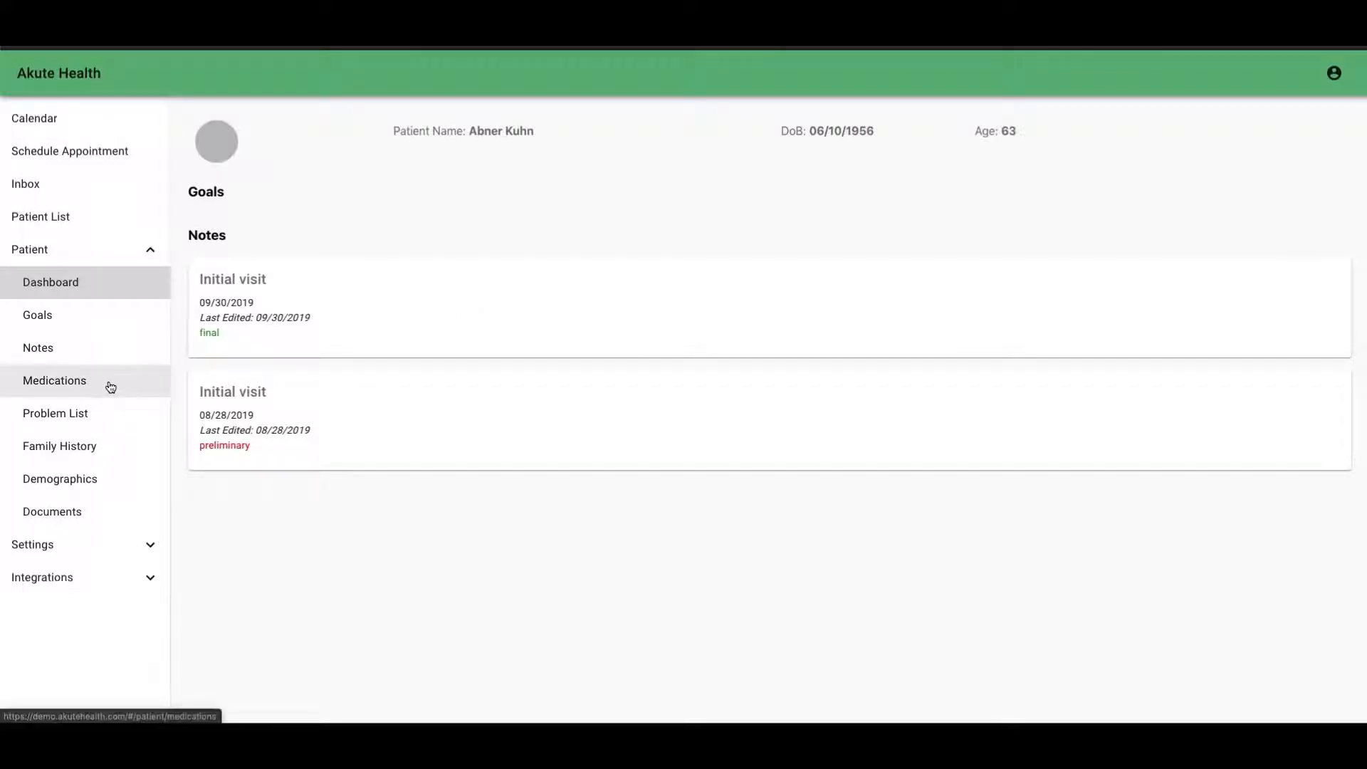
{"action": "left_click", "coordinate": [54, 380]}
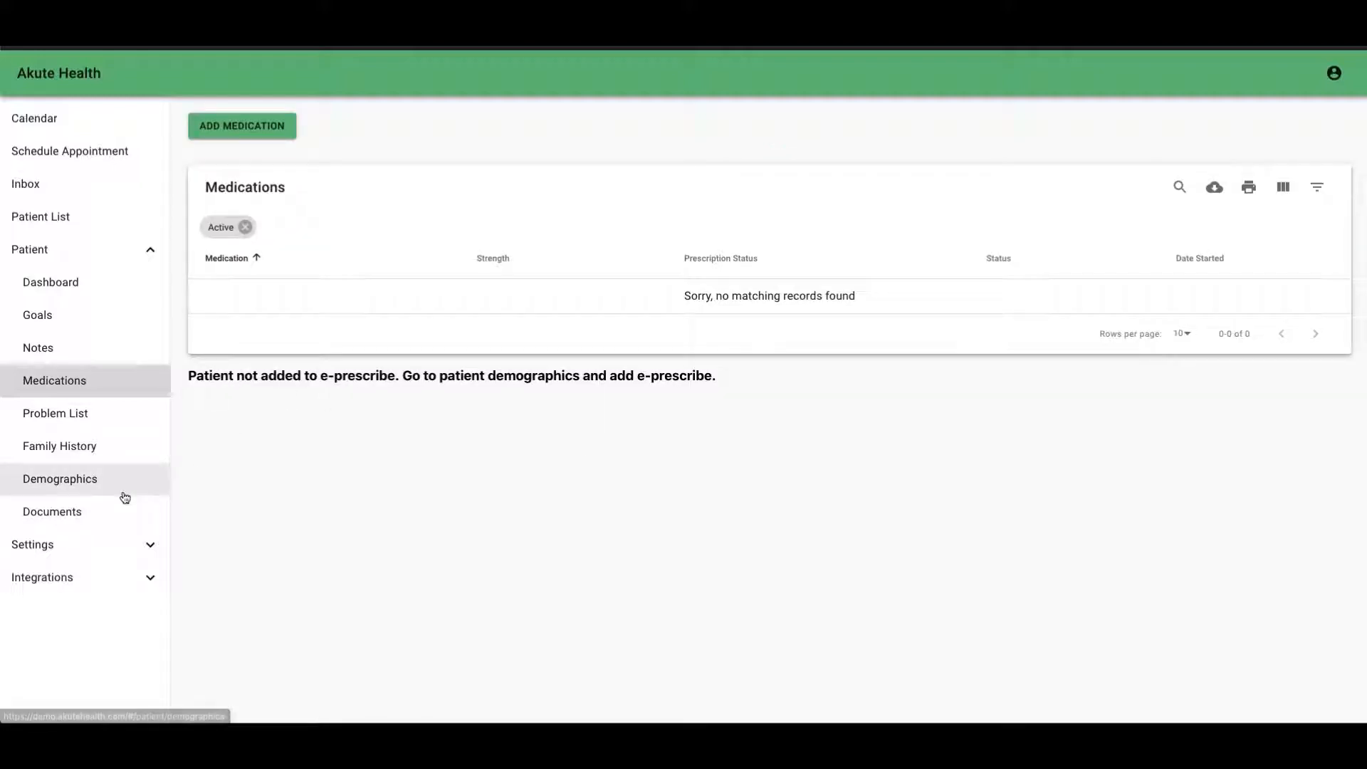
Enable and save Track/Prescribe Medications in demographics, then start Add Medication.
{"action": "left_click", "coordinate": [60, 478]}
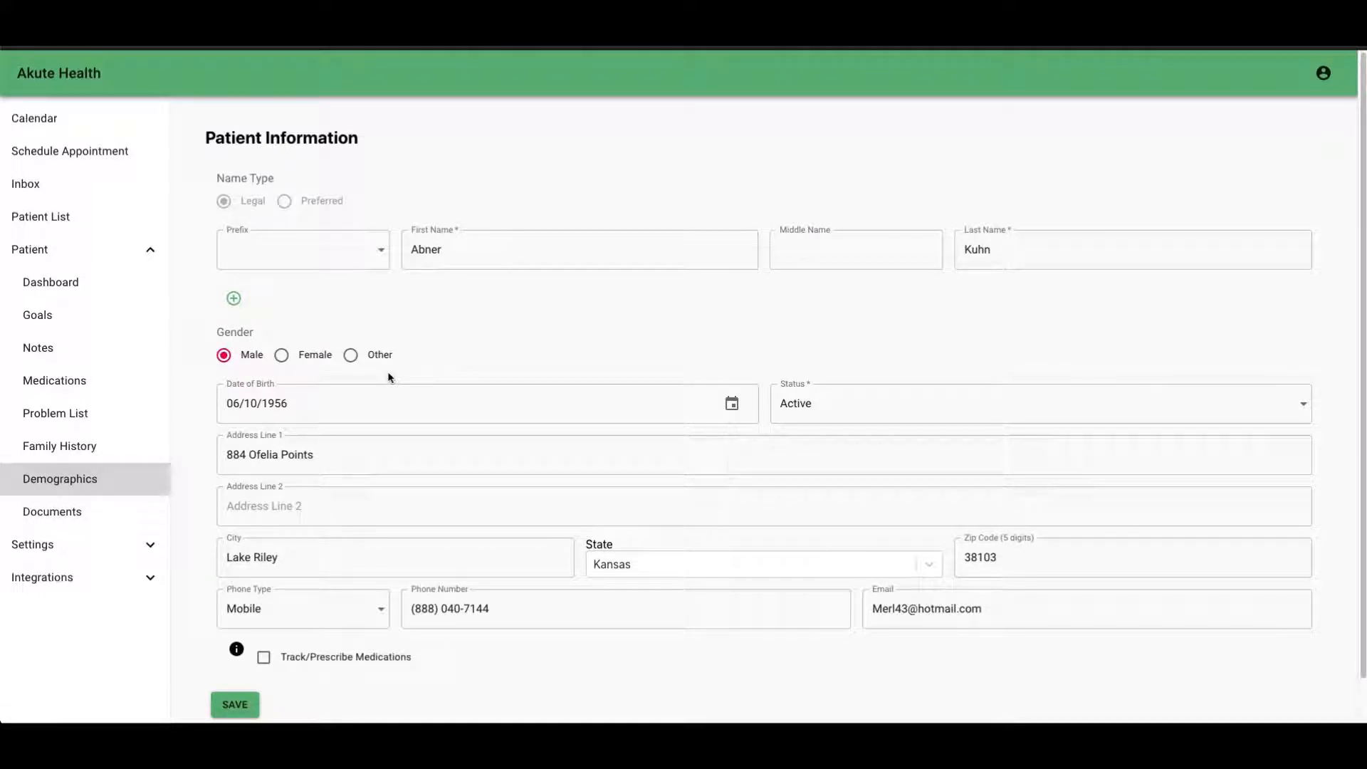
{"action": "mouse_move", "coordinate": [493, 279]}
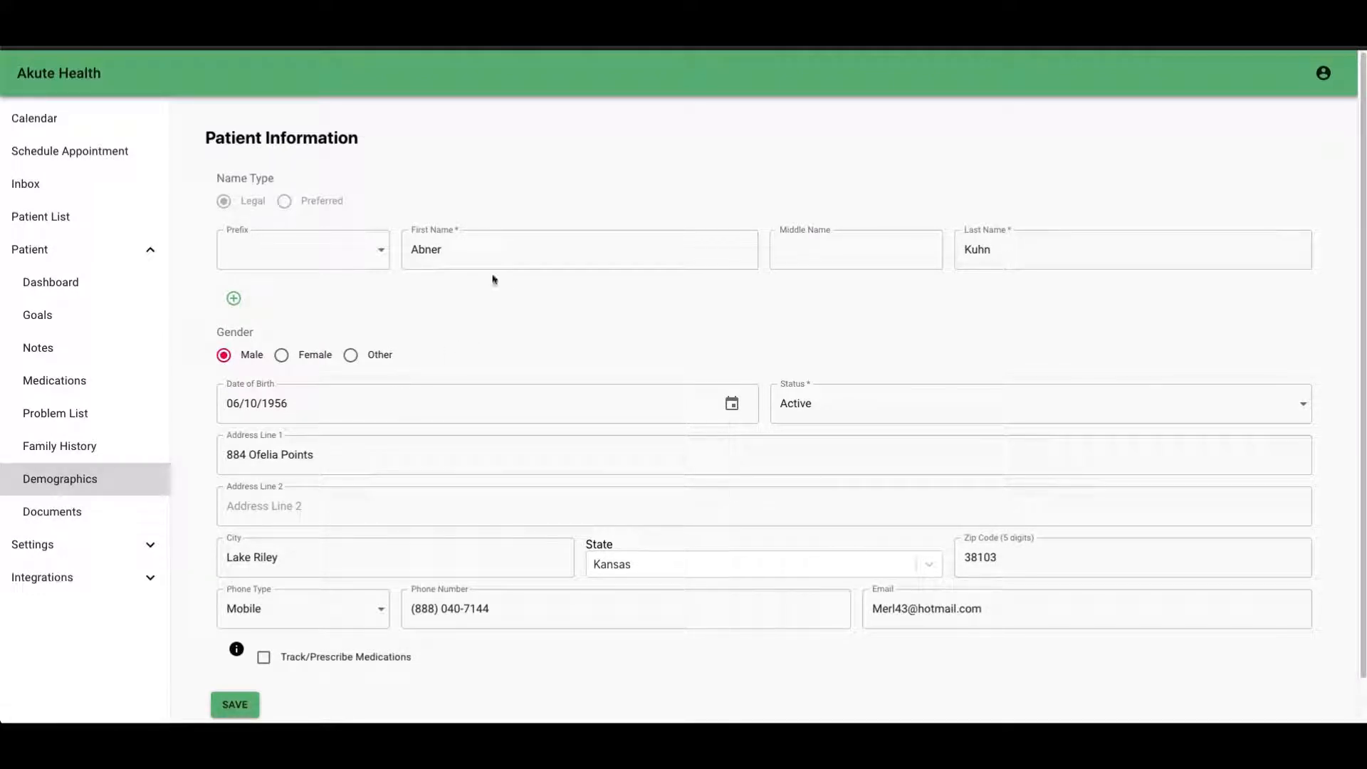
{"action": "mouse_move", "coordinate": [487, 297]}
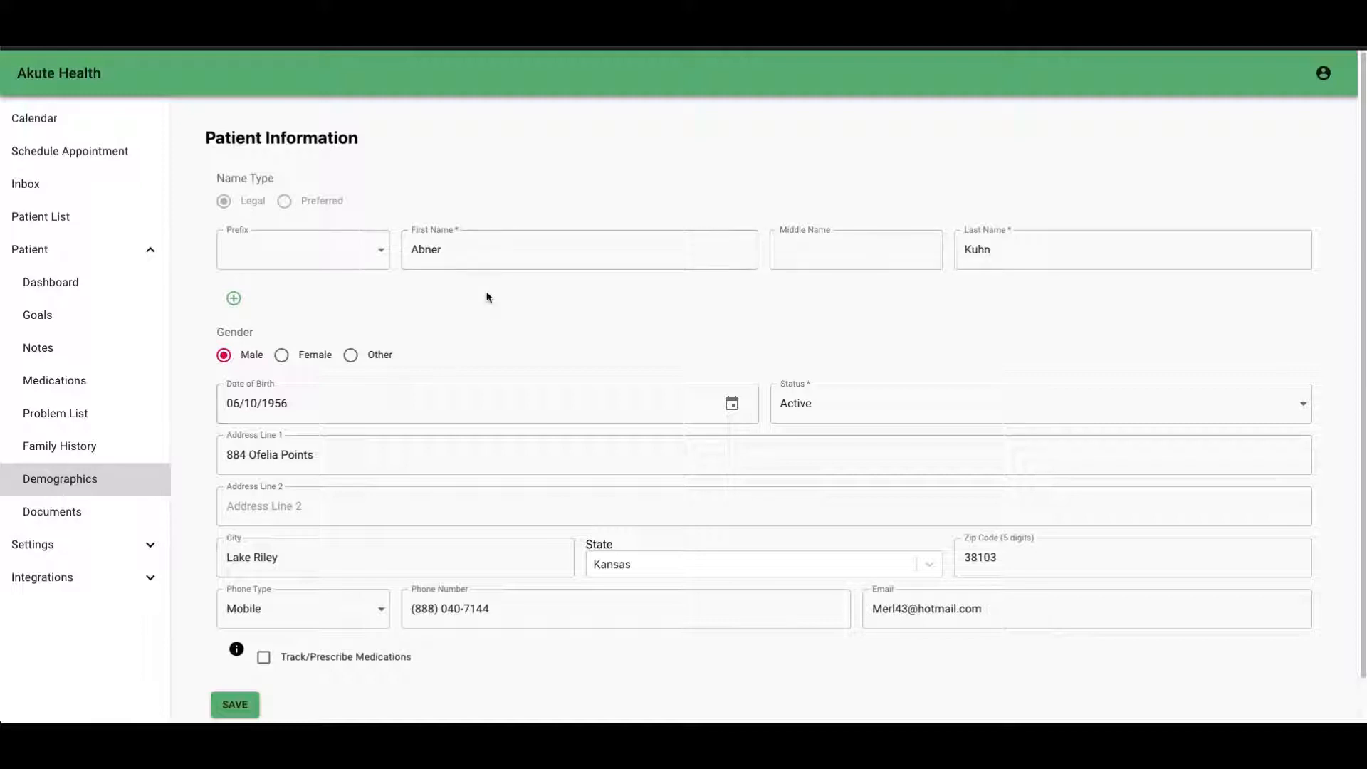
{"action": "mouse_move", "coordinate": [581, 343]}
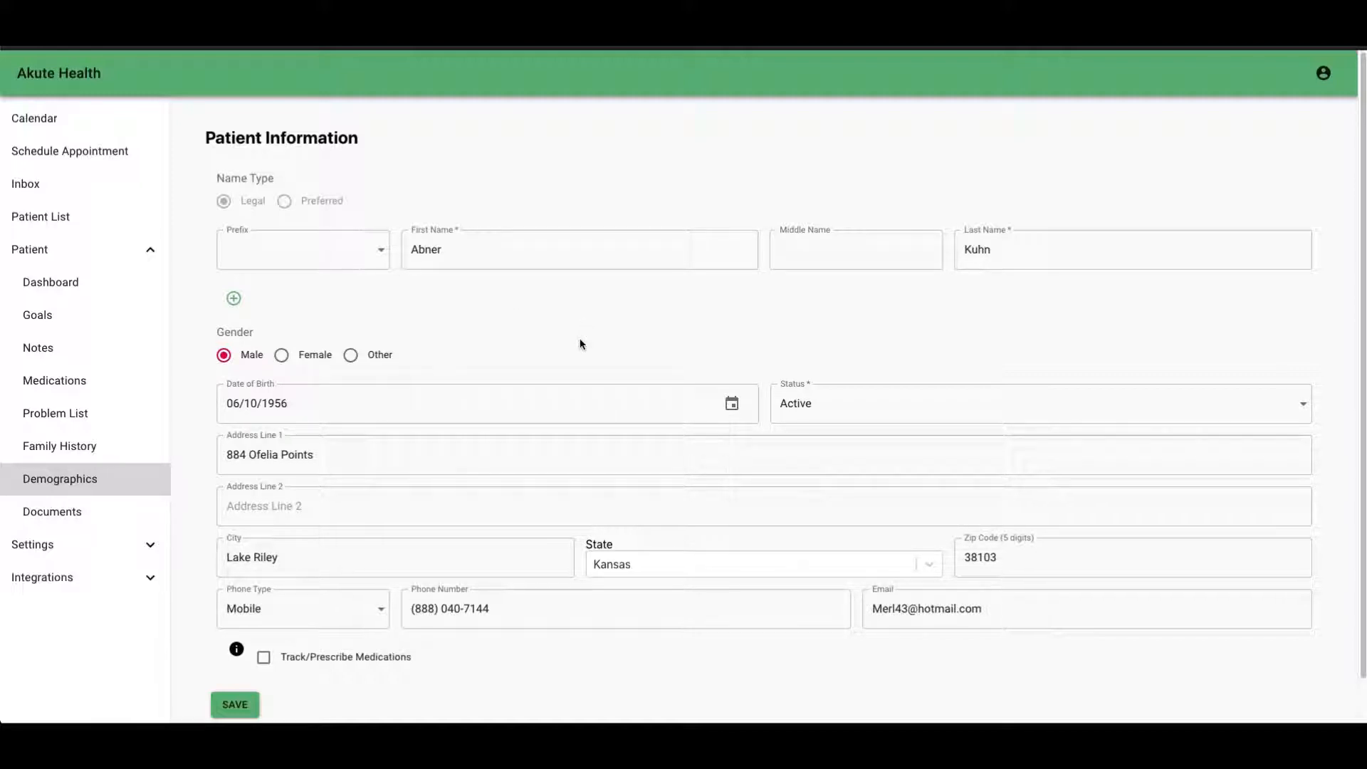
{"action": "mouse_move", "coordinate": [548, 358]}
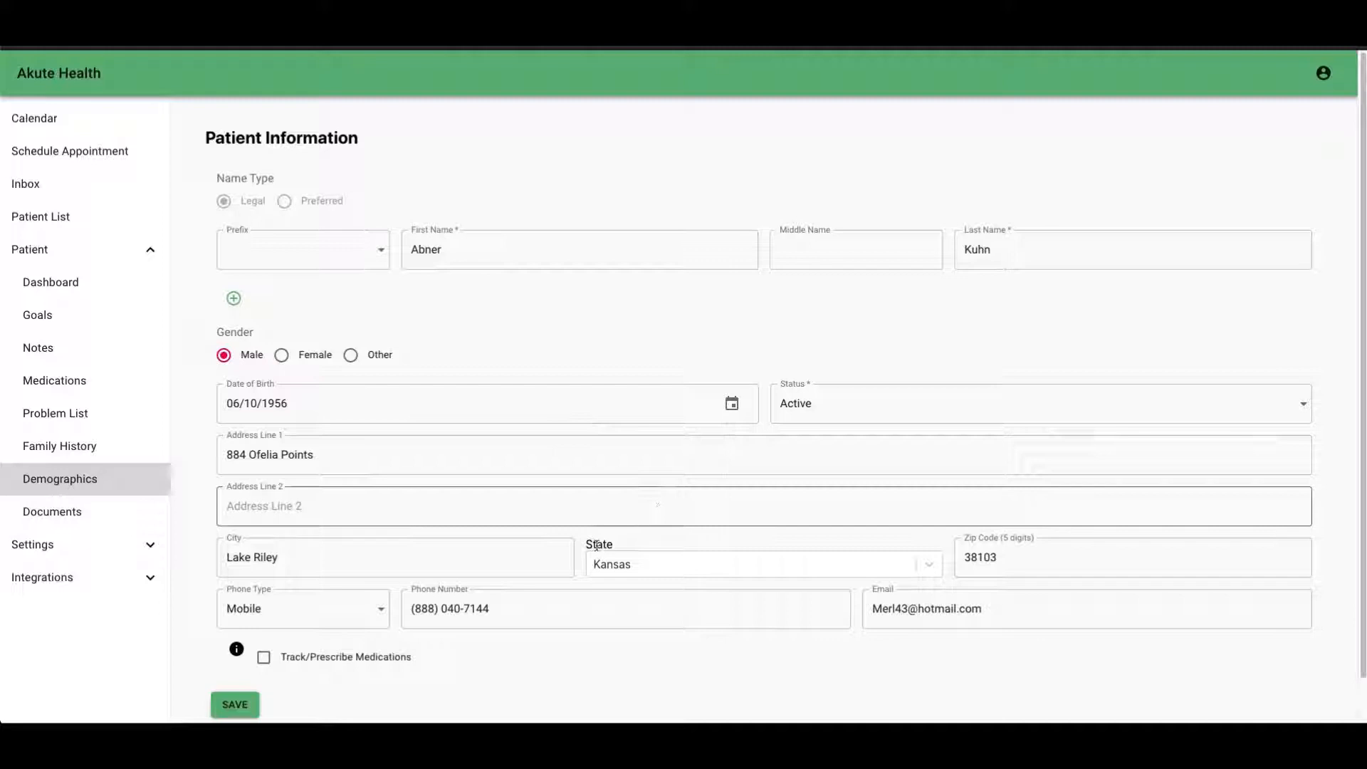
{"action": "scroll", "scroll_direction": "down", "scroll_amount": 3}
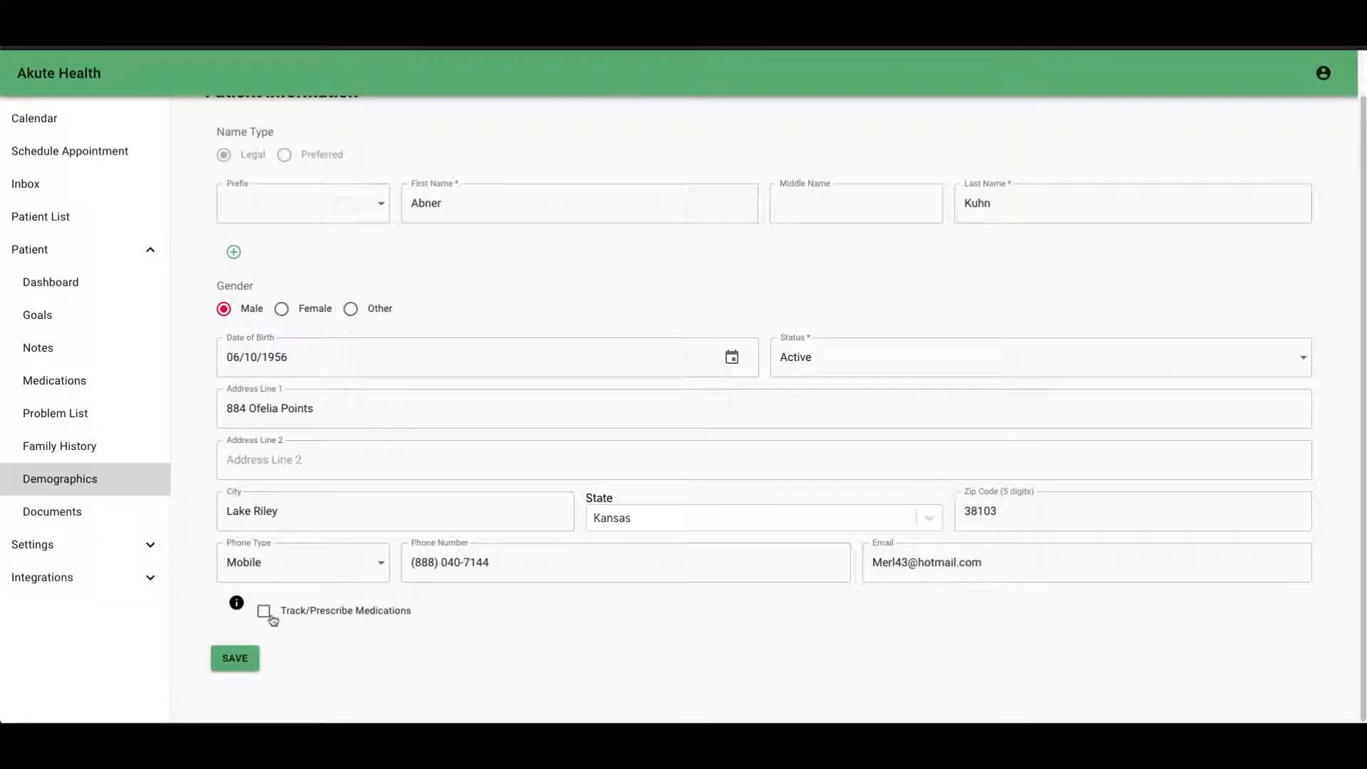
{"action": "left_click", "coordinate": [264, 610]}
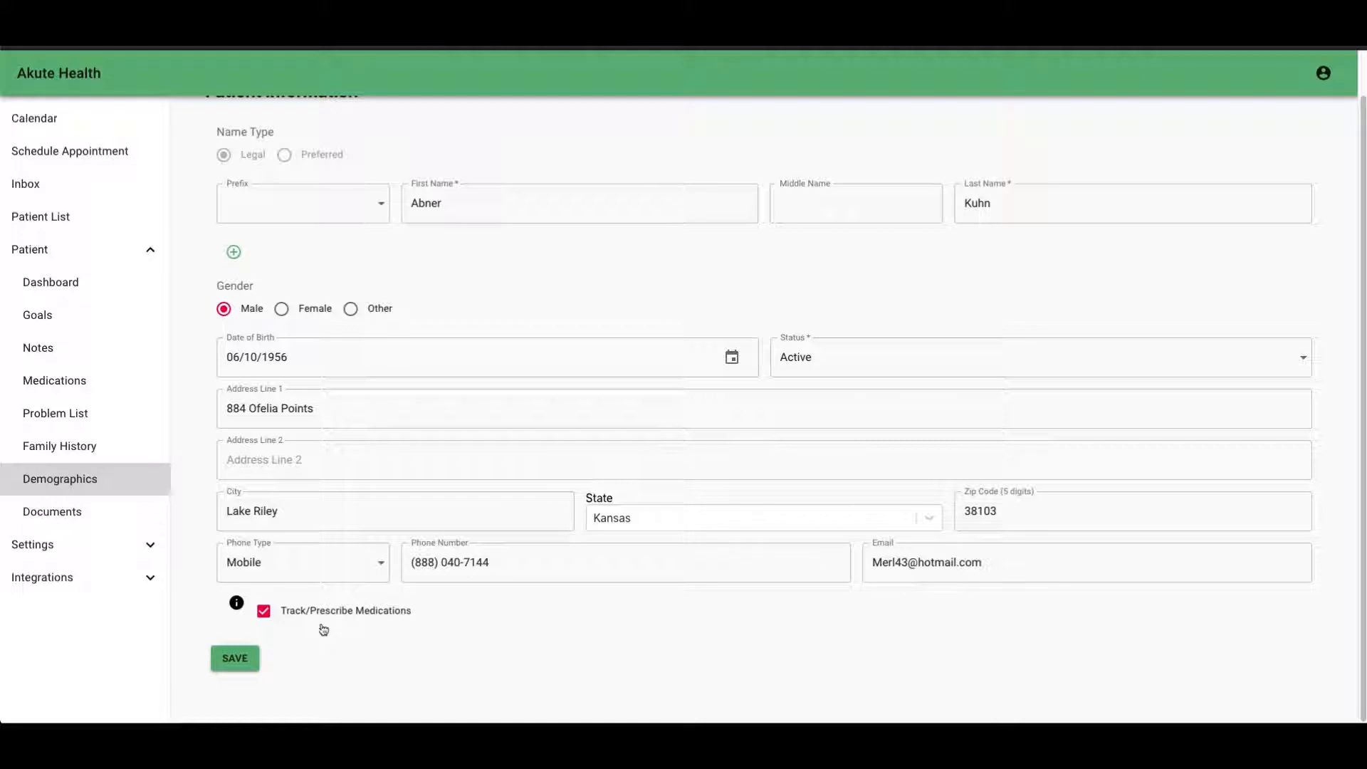
{"action": "left_click", "coordinate": [233, 658]}
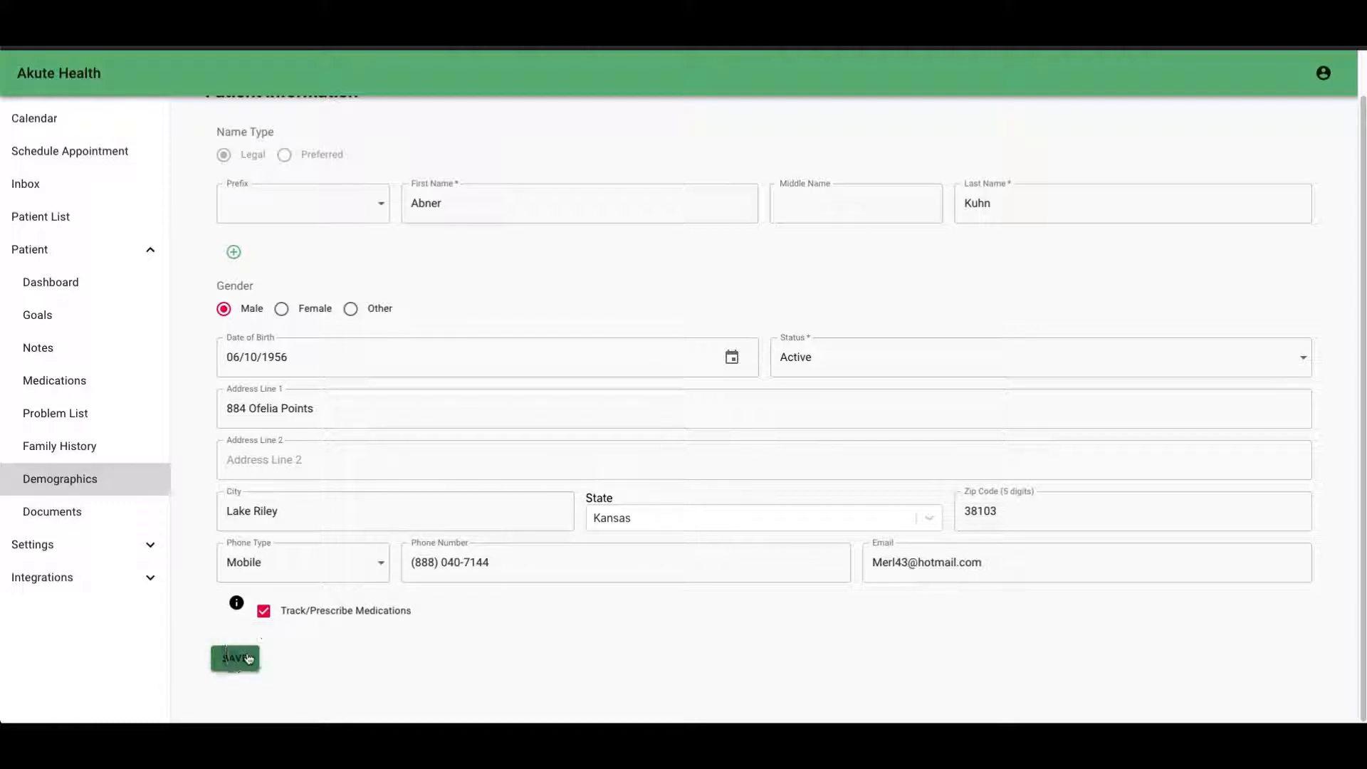
{"action": "left_click", "coordinate": [234, 657]}
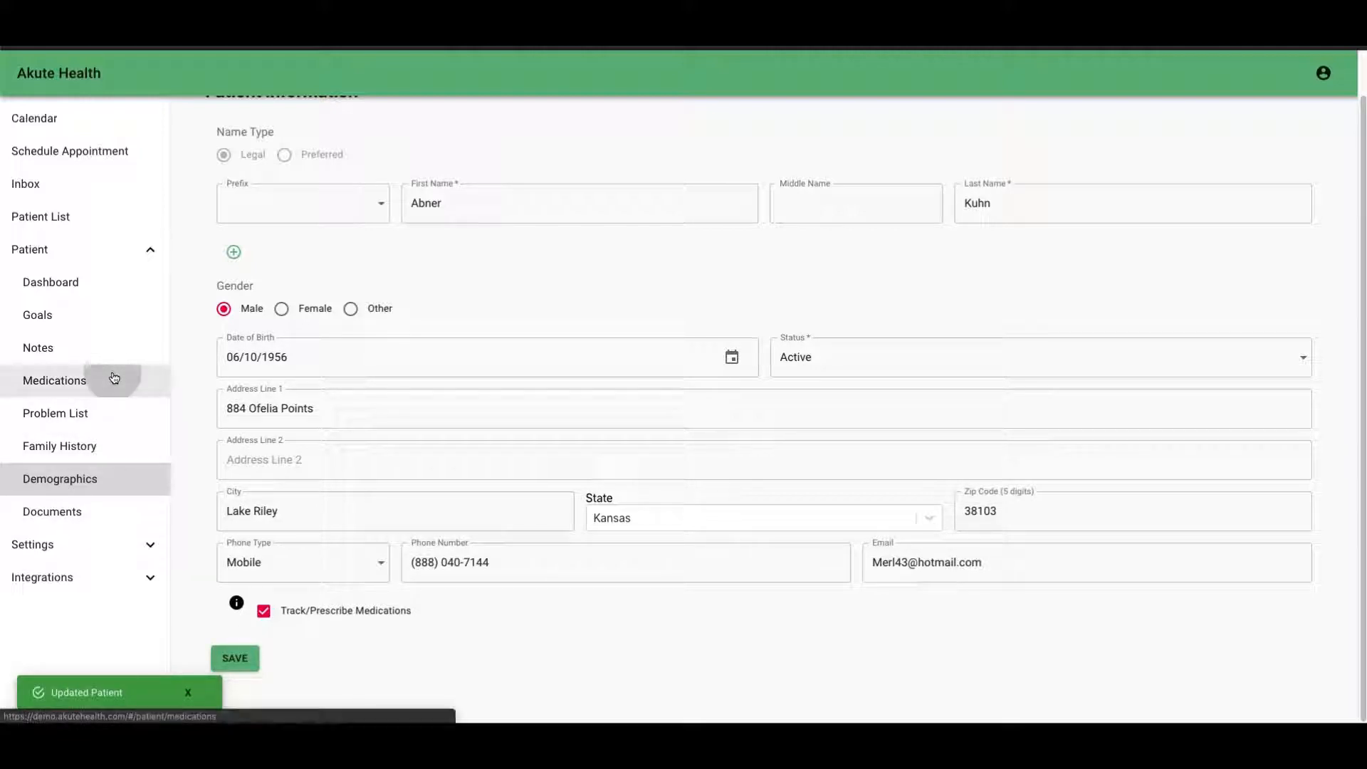
{"action": "left_click", "coordinate": [55, 380]}
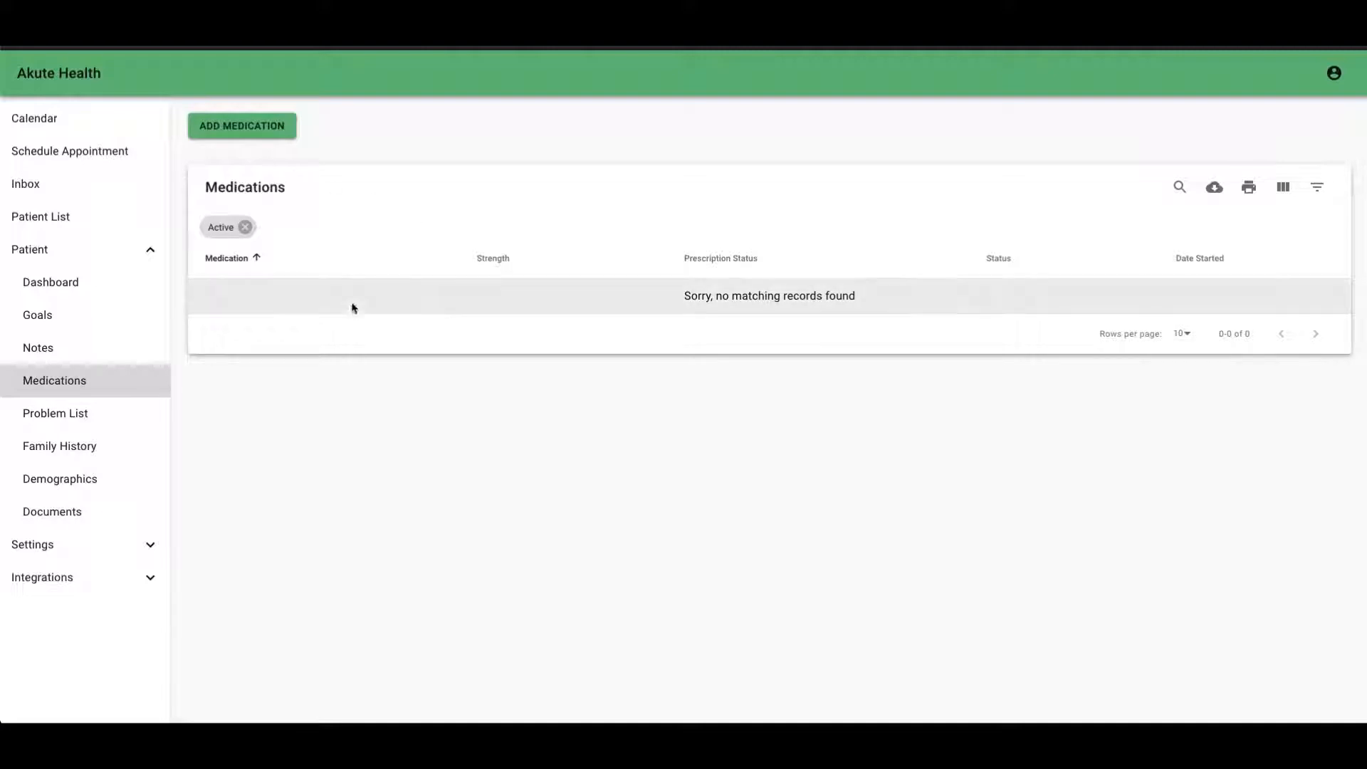
{"action": "mouse_move", "coordinate": [241, 125]}
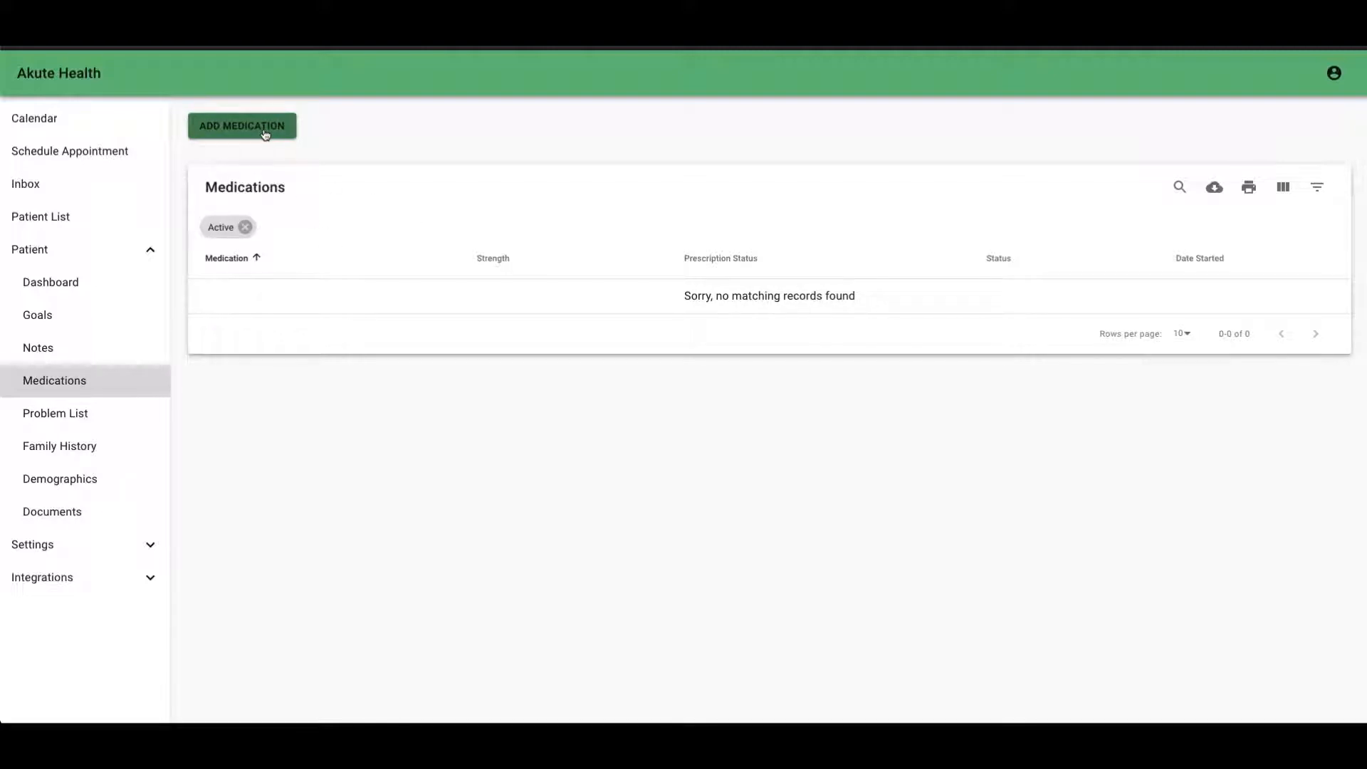
{"action": "left_click", "coordinate": [242, 125]}
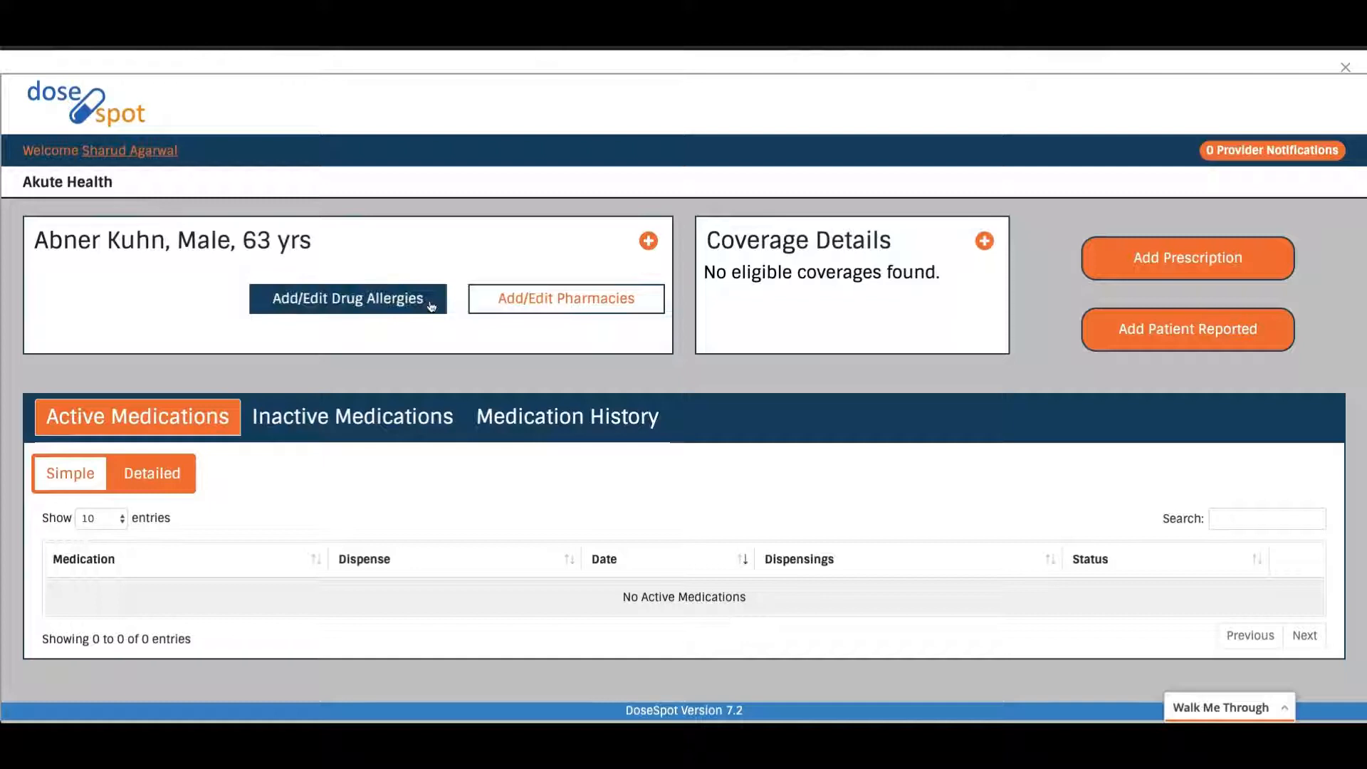
{"action": "mouse_move", "coordinate": [496, 376]}
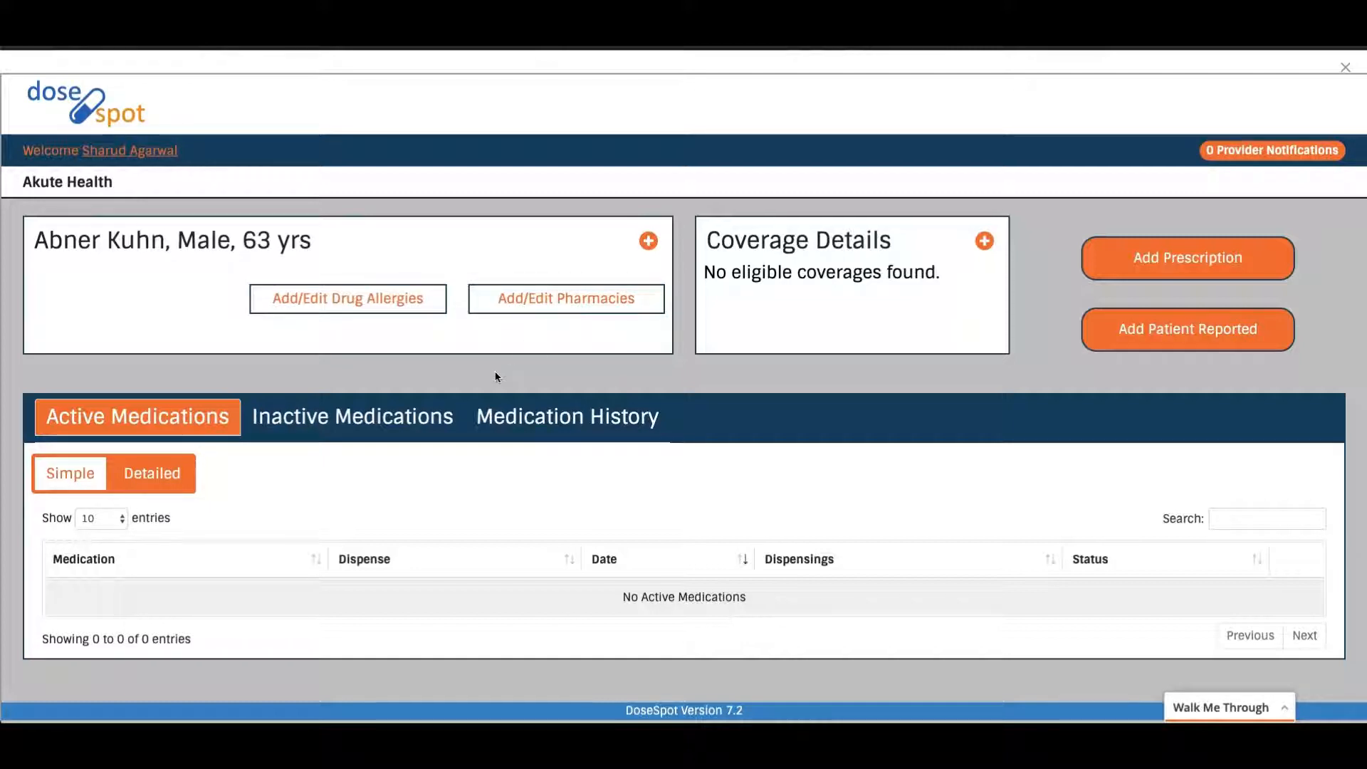
{"action": "left_click", "coordinate": [565, 298]}
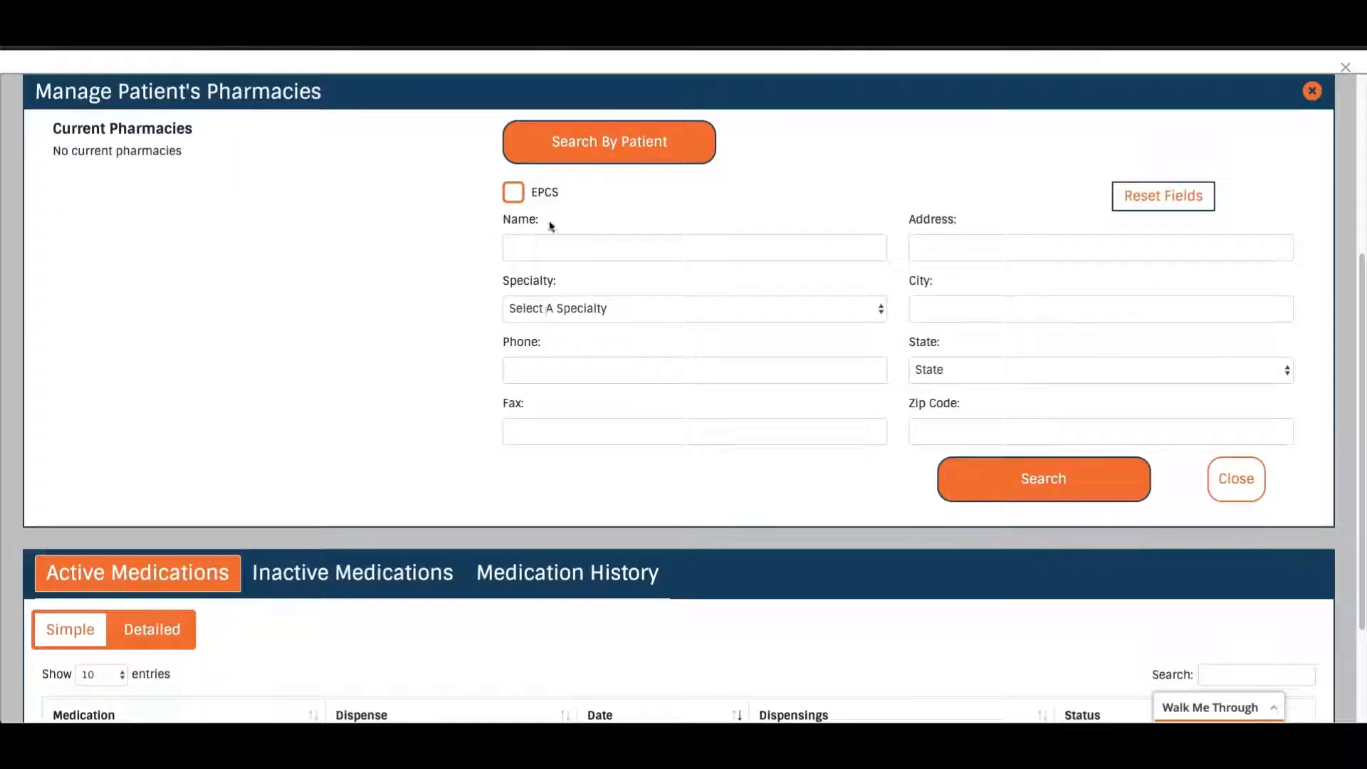
Search pharmacies by the name 'Test pharmacy'.
{"action": "left_click", "coordinate": [693, 247]}
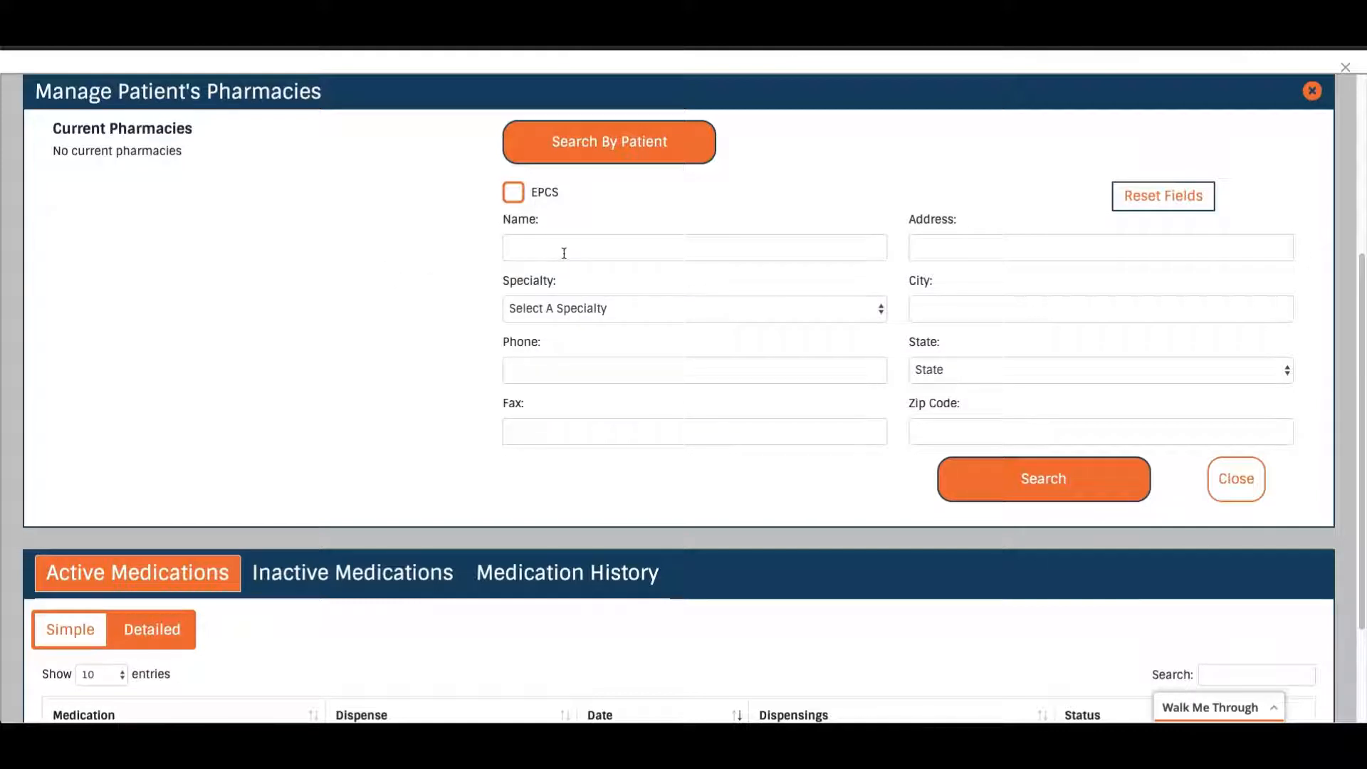
{"action": "left_click", "coordinate": [694, 248]}
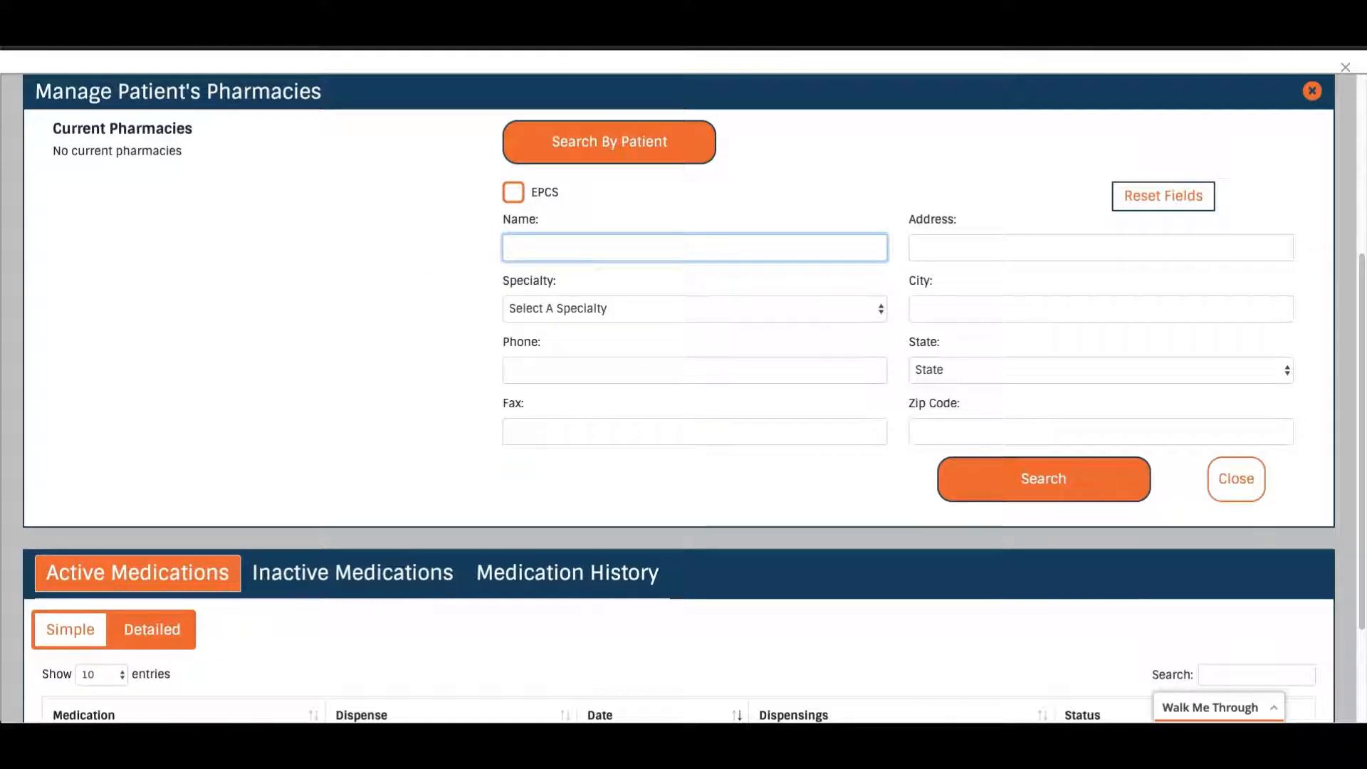
{"action": "type", "text": "Test ph"}
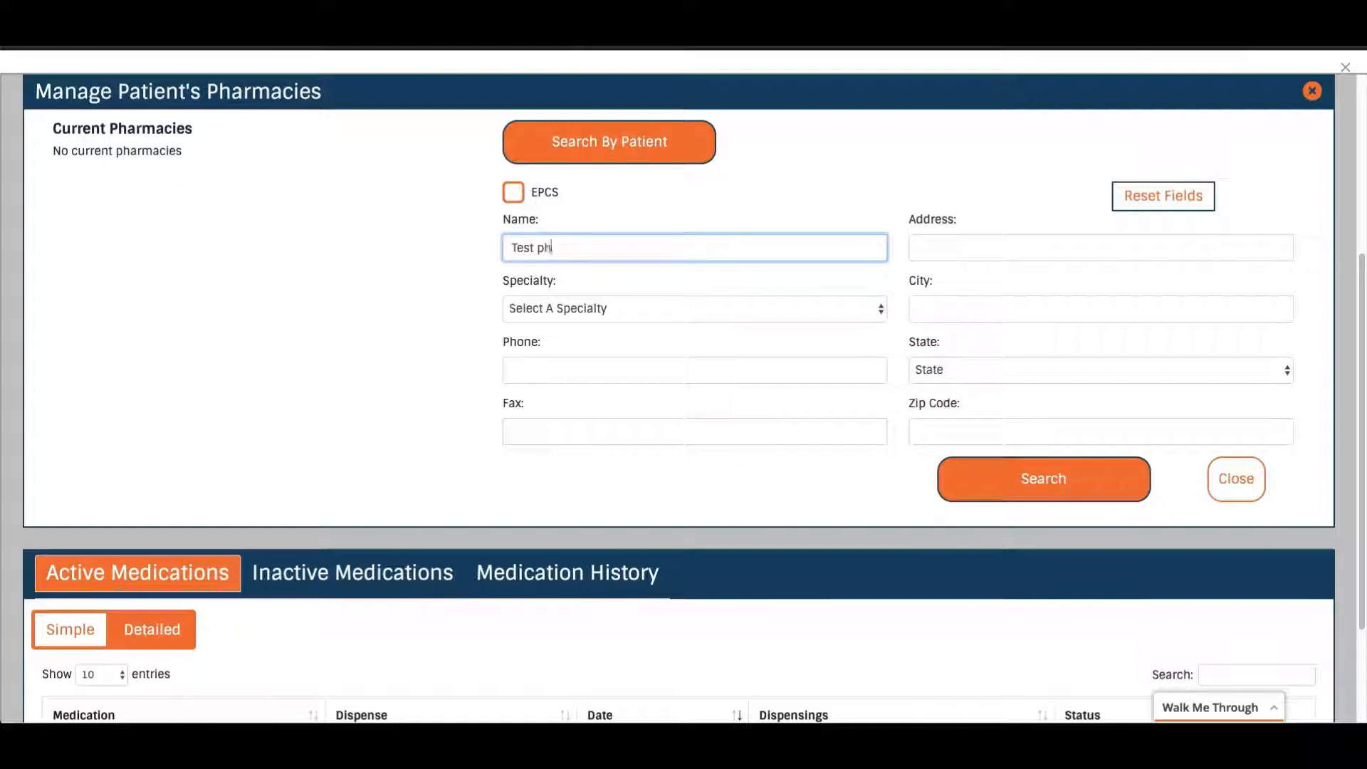
{"action": "type", "text": "armacy"}
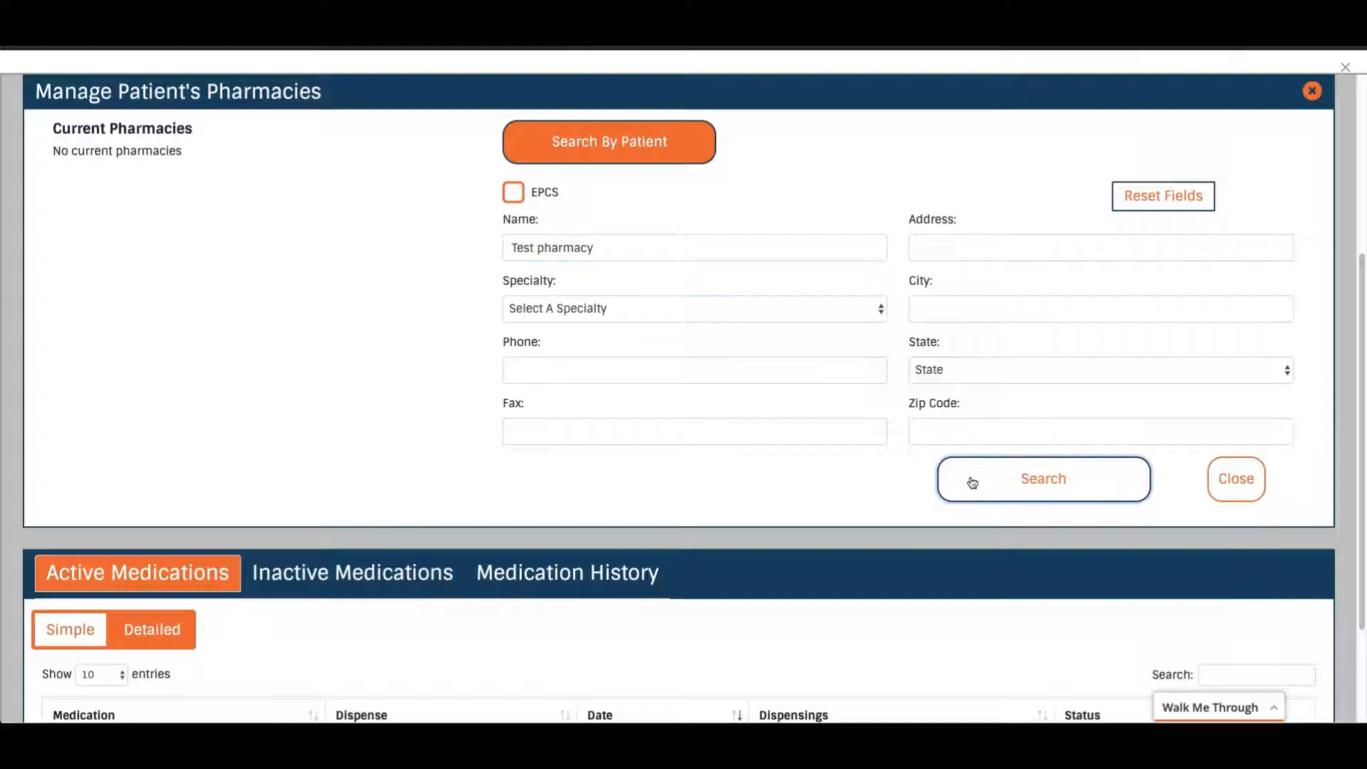
{"action": "left_click", "coordinate": [1042, 479]}
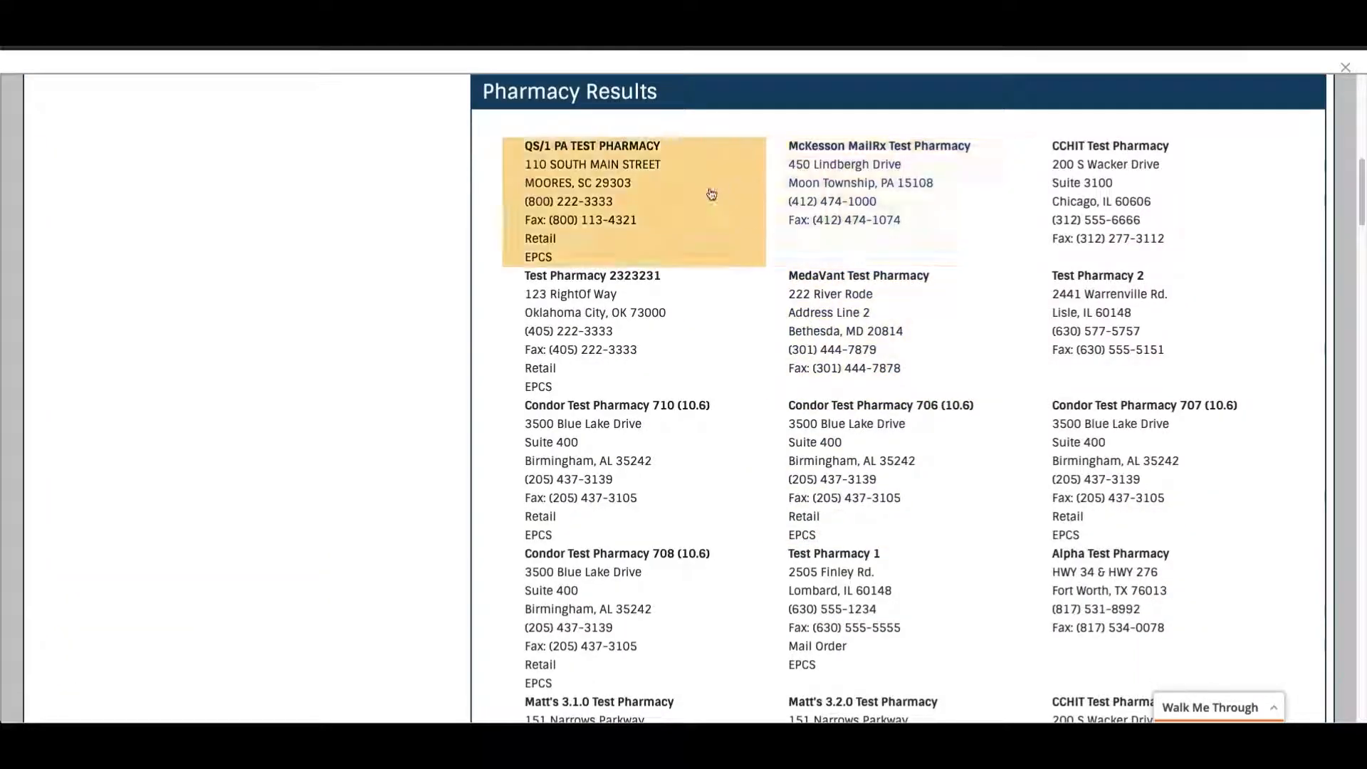
Save QS/1 PA TEST PHARMACY as the patient's pharmacy and close the panel.
{"action": "left_click", "coordinate": [633, 201]}
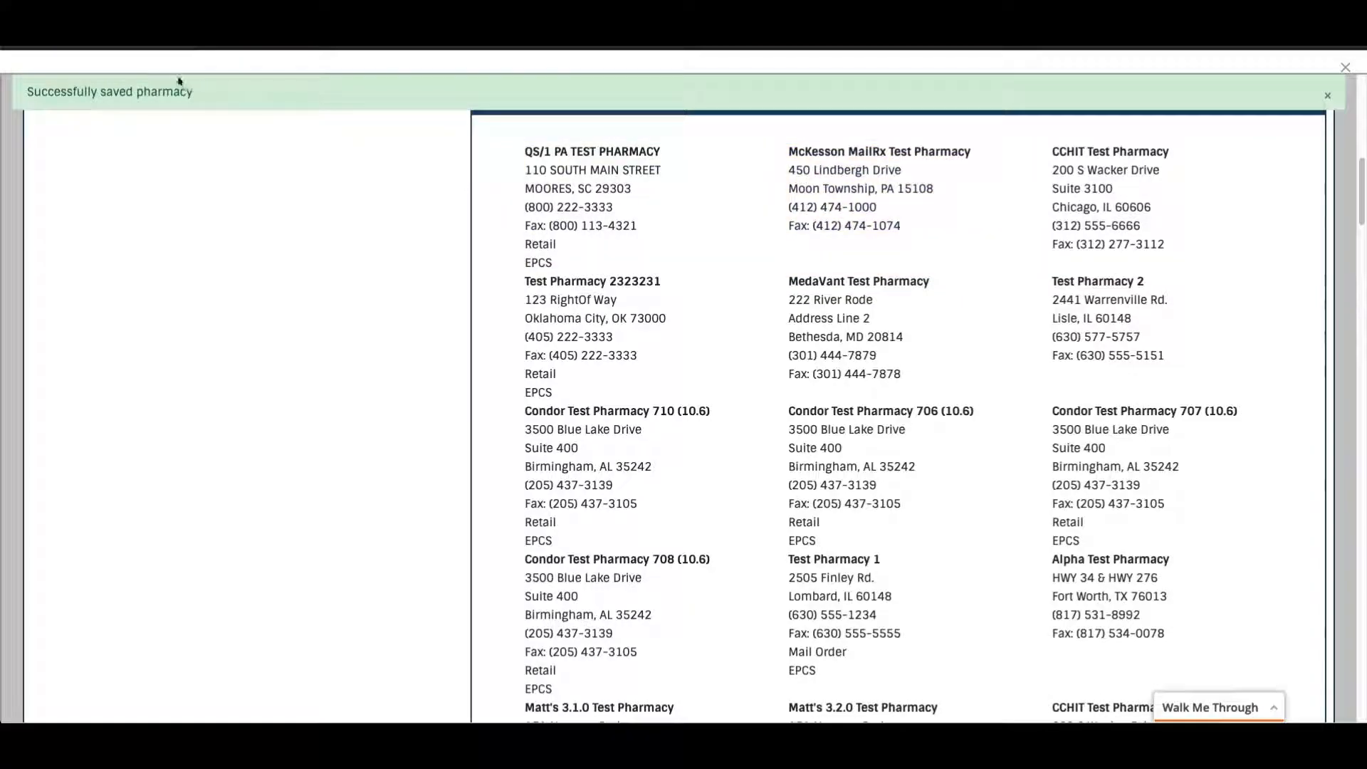
{"action": "scroll", "scroll_direction": "down", "scroll_amount": 3}
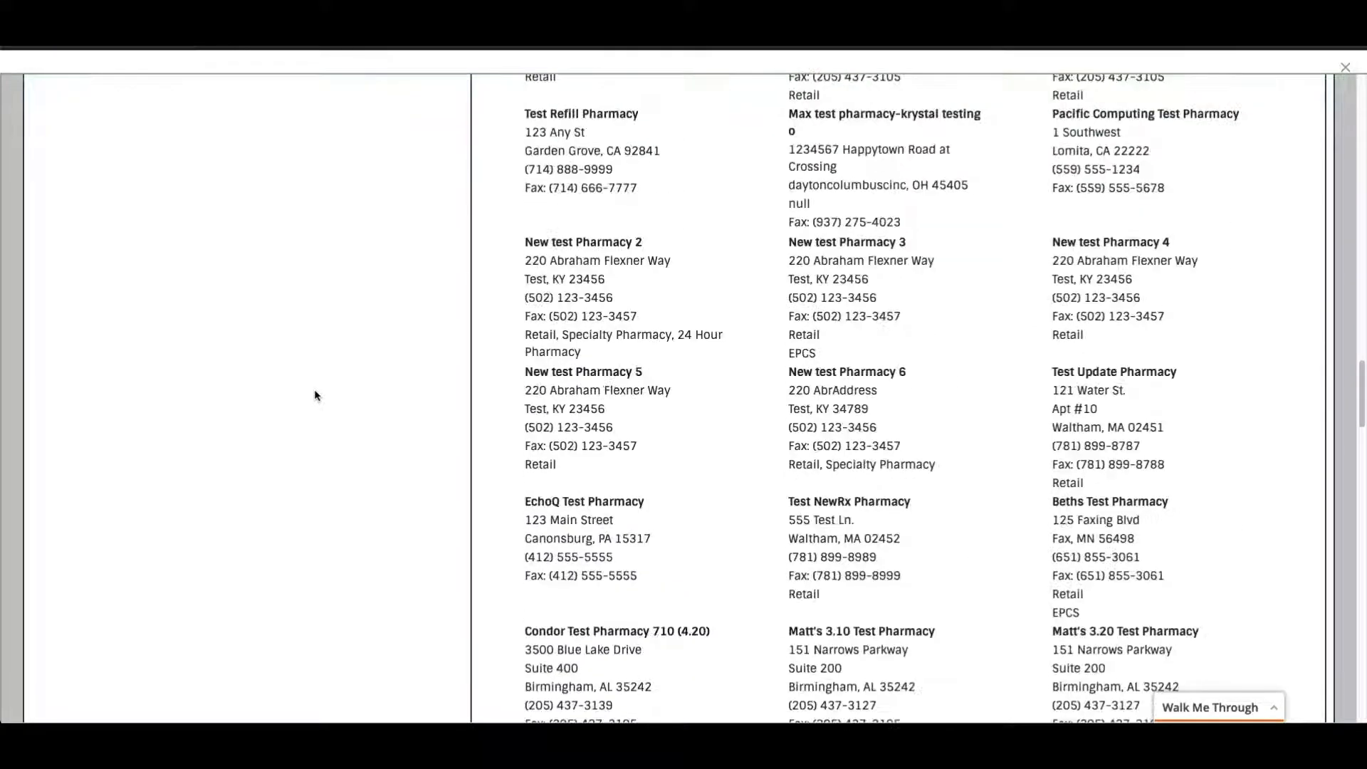
{"action": "scroll", "scroll_direction": "down", "scroll_amount": 3}
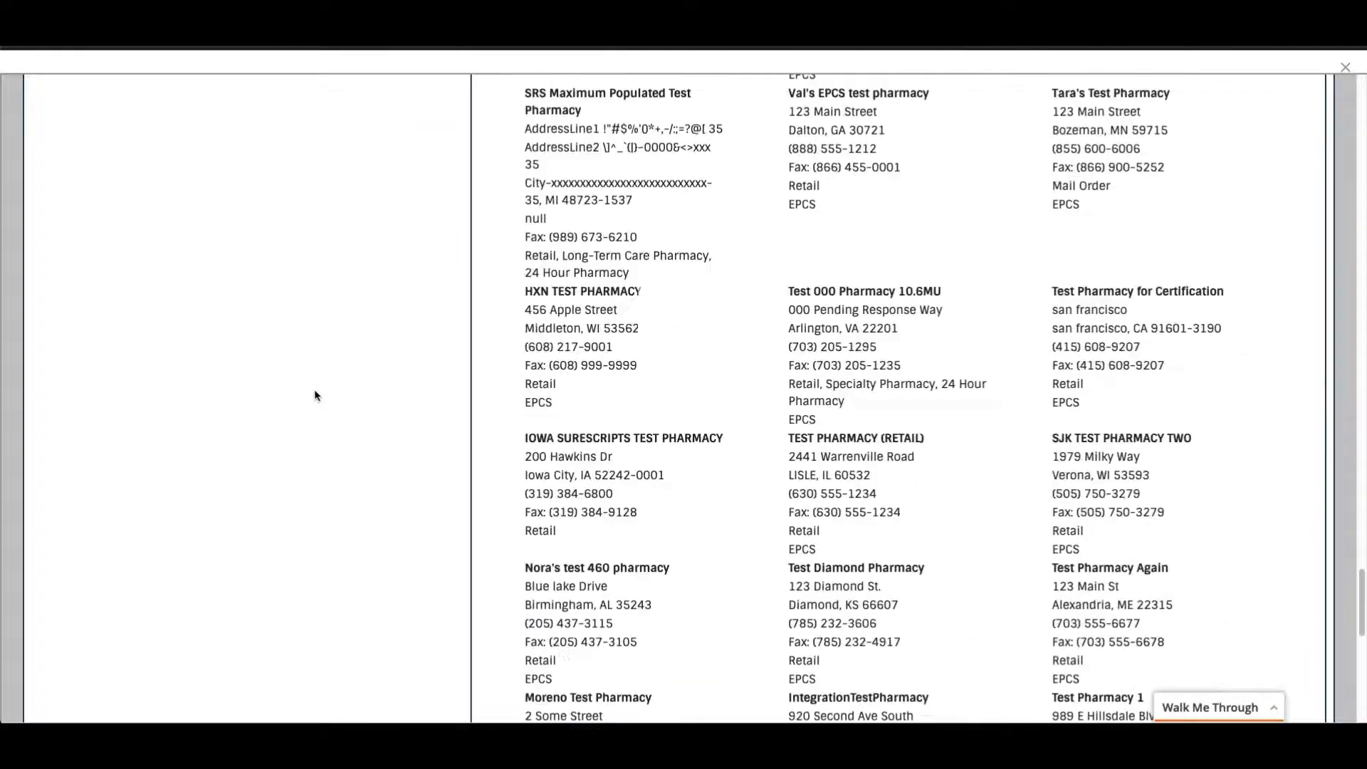
{"action": "scroll", "scroll_direction": "down", "scroll_amount": 3}
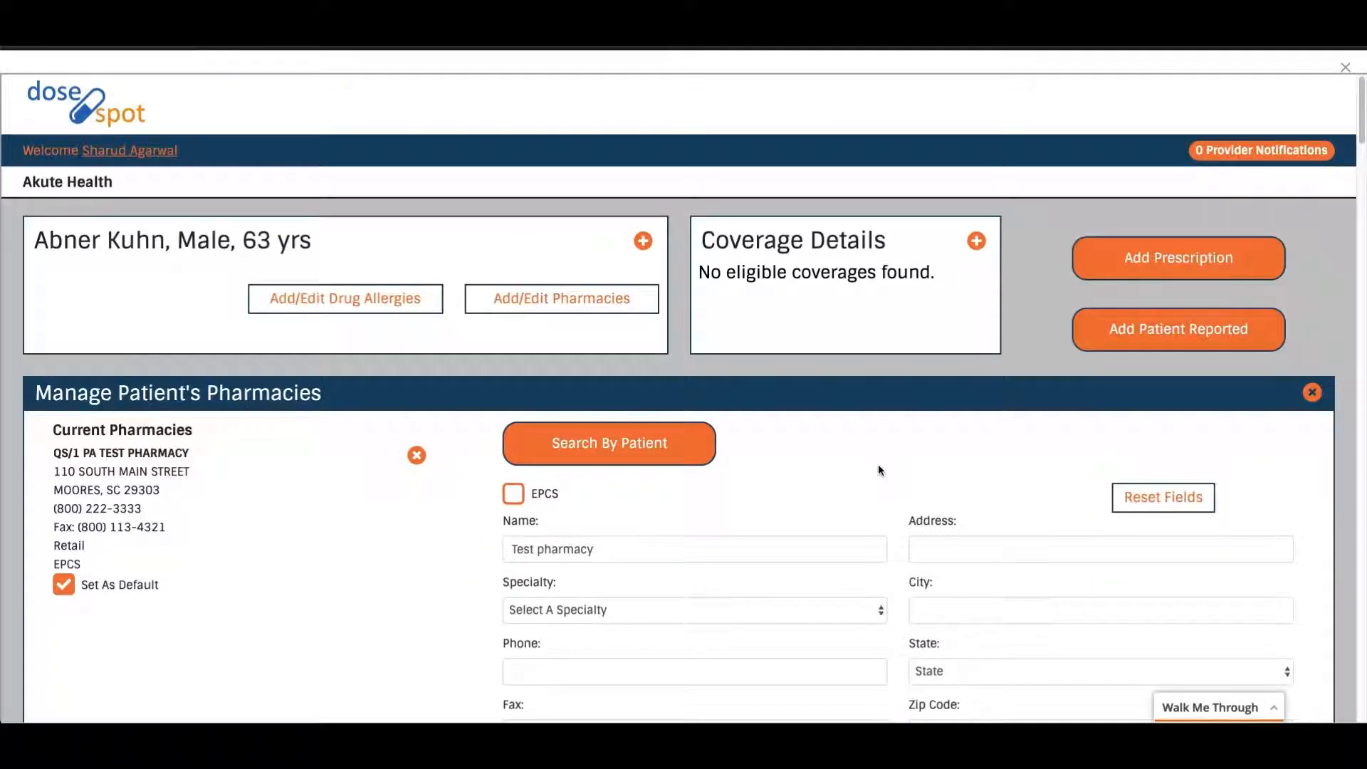
{"action": "scroll", "scroll_direction": "up", "scroll_amount": 3}
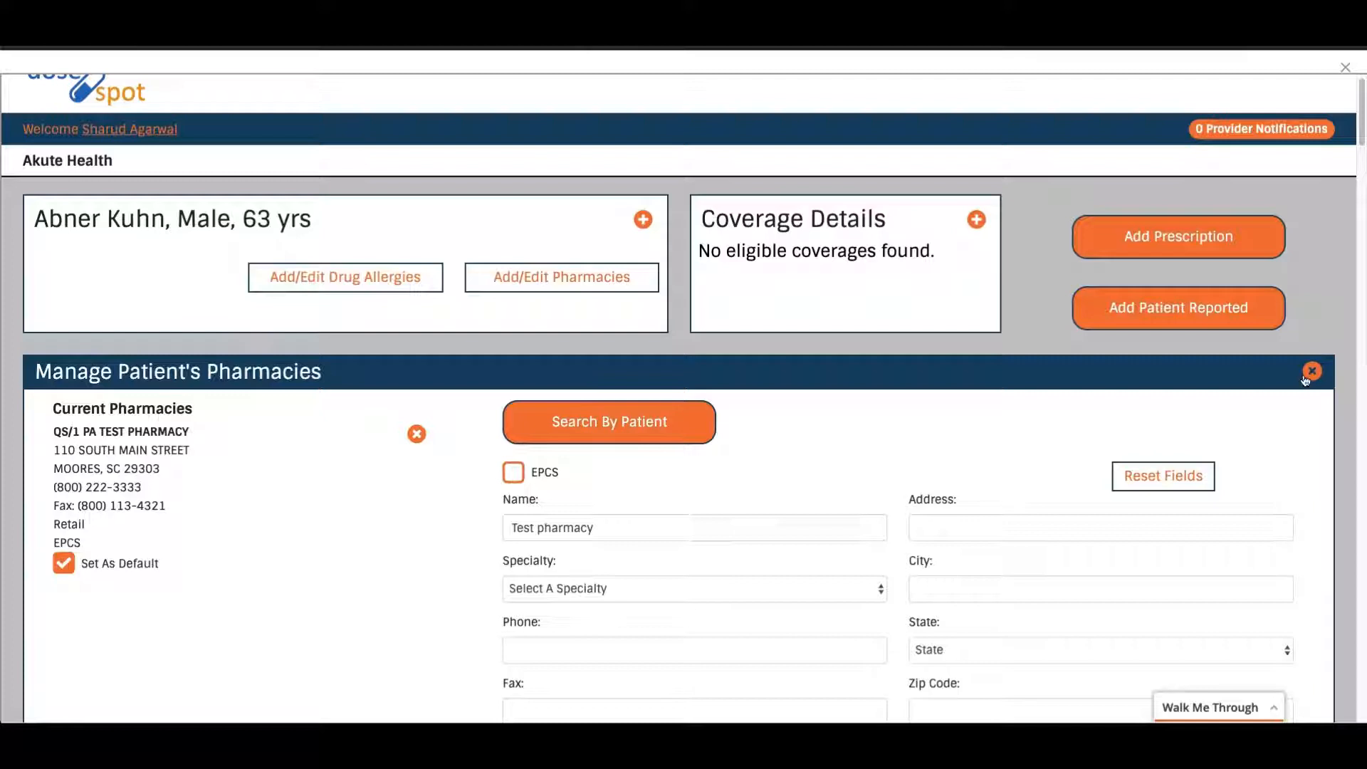
{"action": "left_click", "coordinate": [1312, 370]}
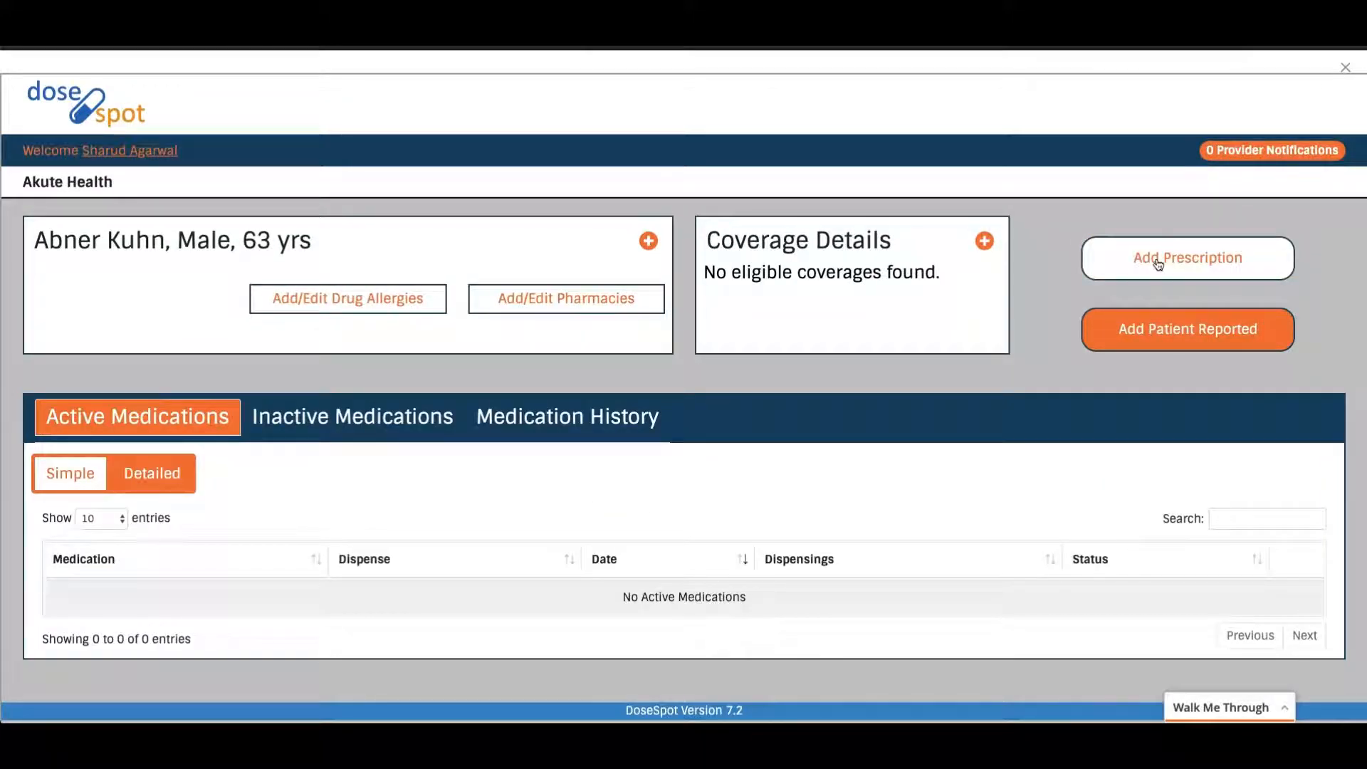
Start a levoFLOXacin oral tablet 250 mg prescription by searching 'levoflo'.
{"action": "left_click", "coordinate": [1185, 258]}
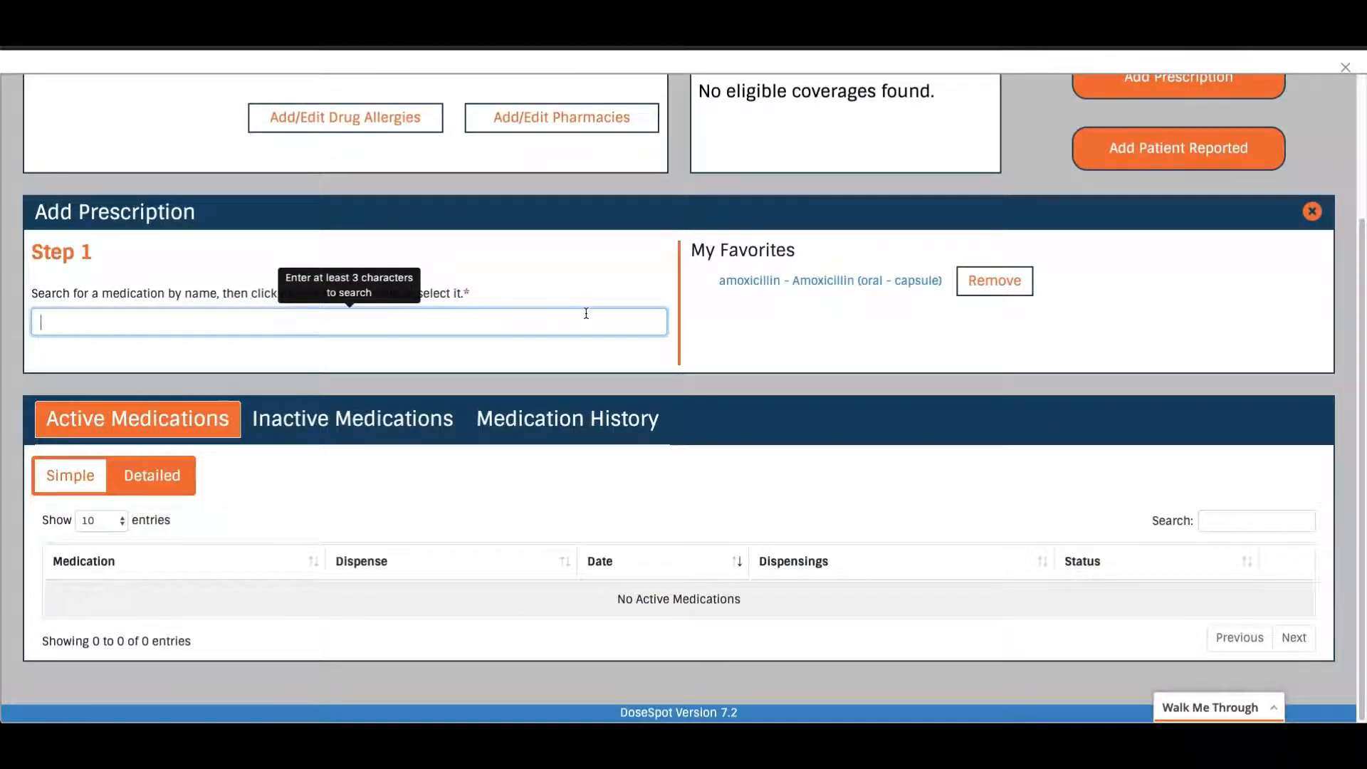
{"action": "type", "text": "levo"}
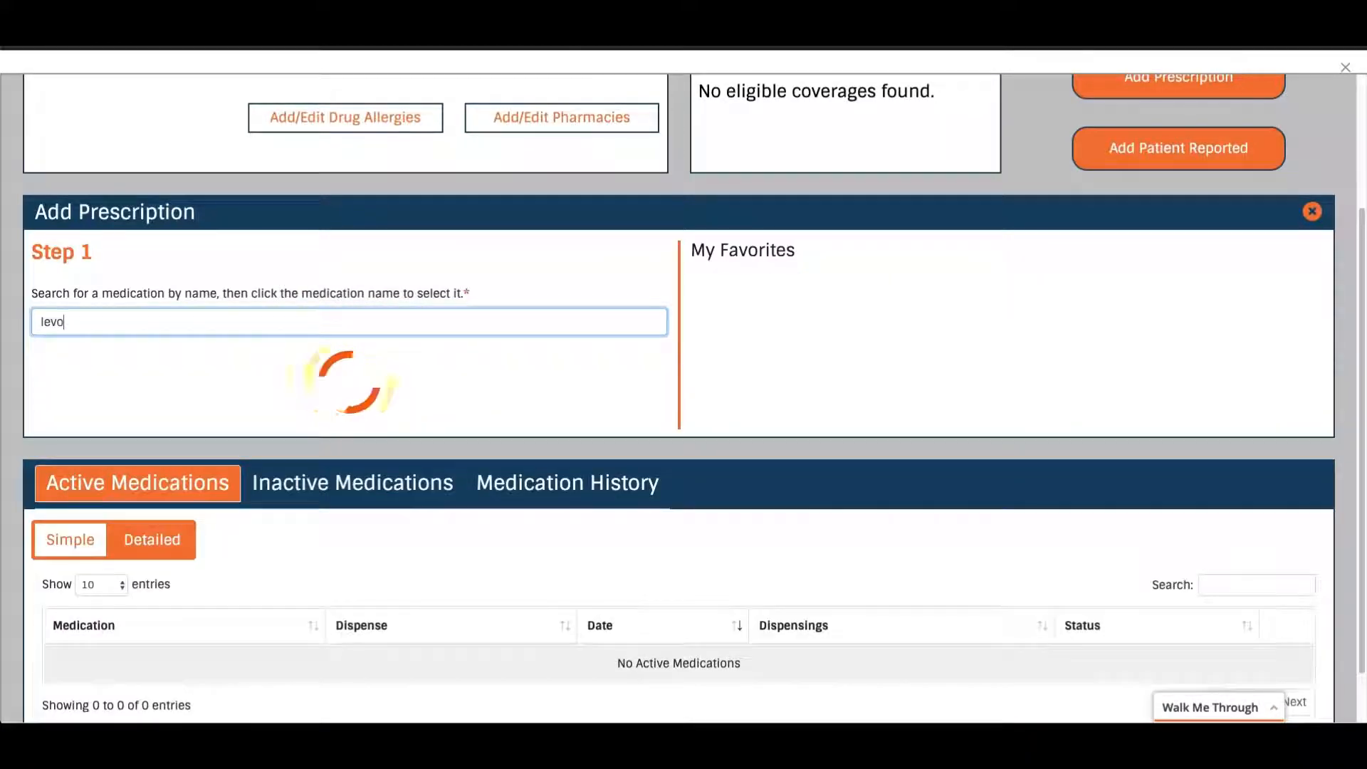
{"action": "type", "text": "flo"}
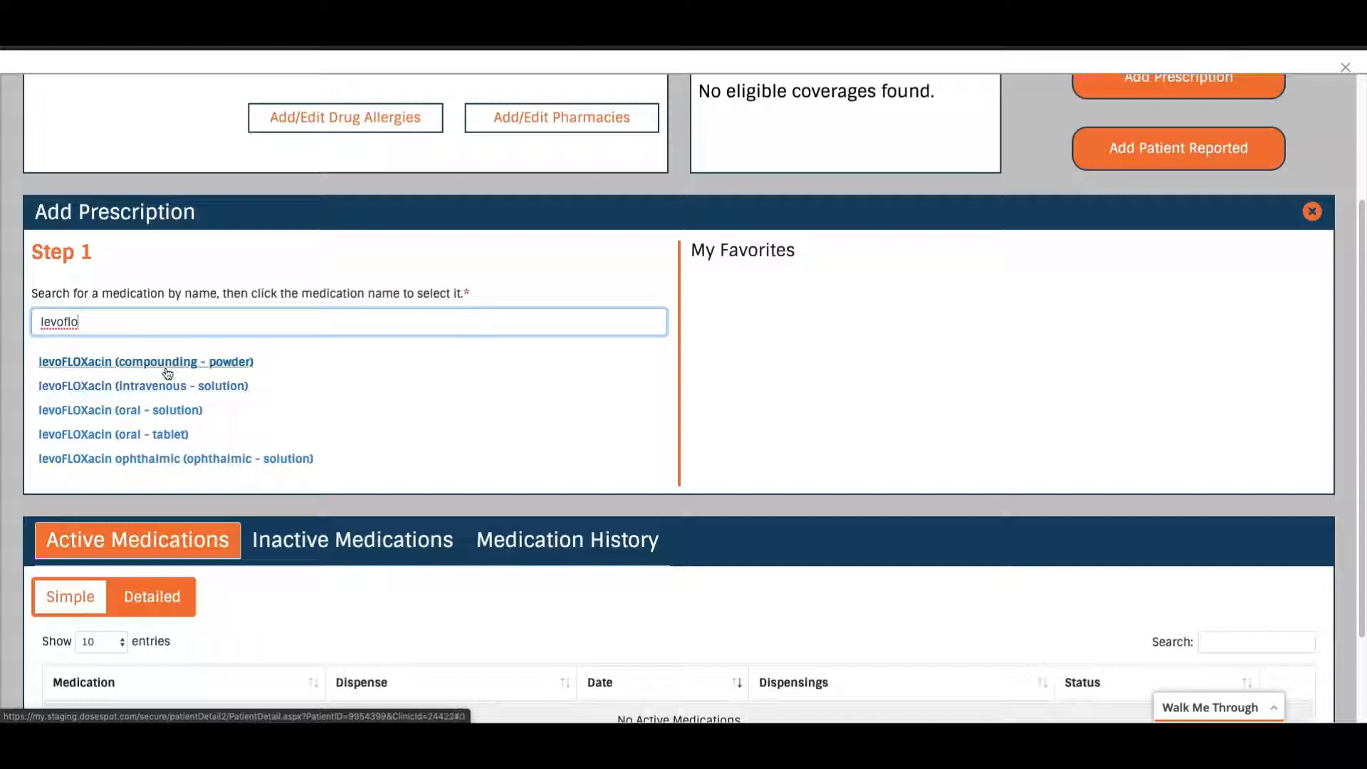
{"action": "mouse_move", "coordinate": [113, 435]}
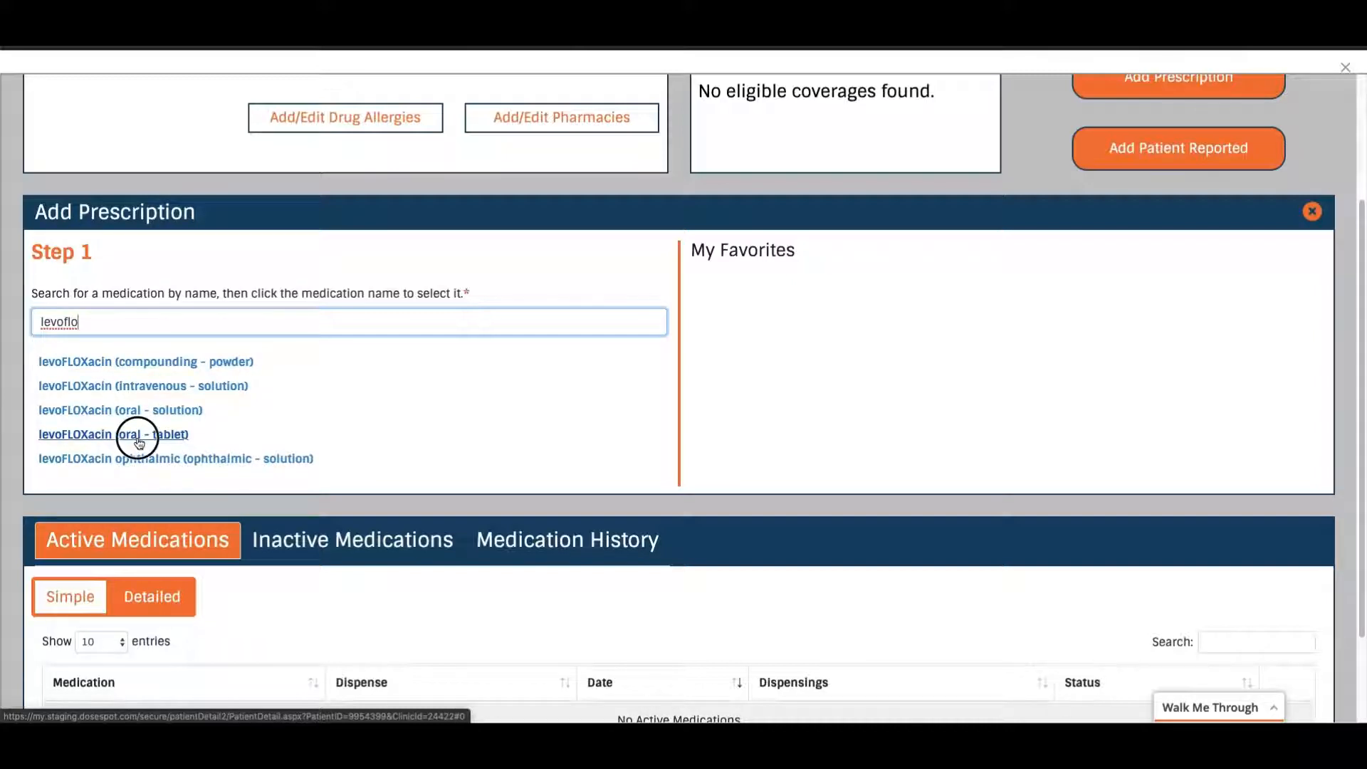
{"action": "left_click", "coordinate": [113, 434]}
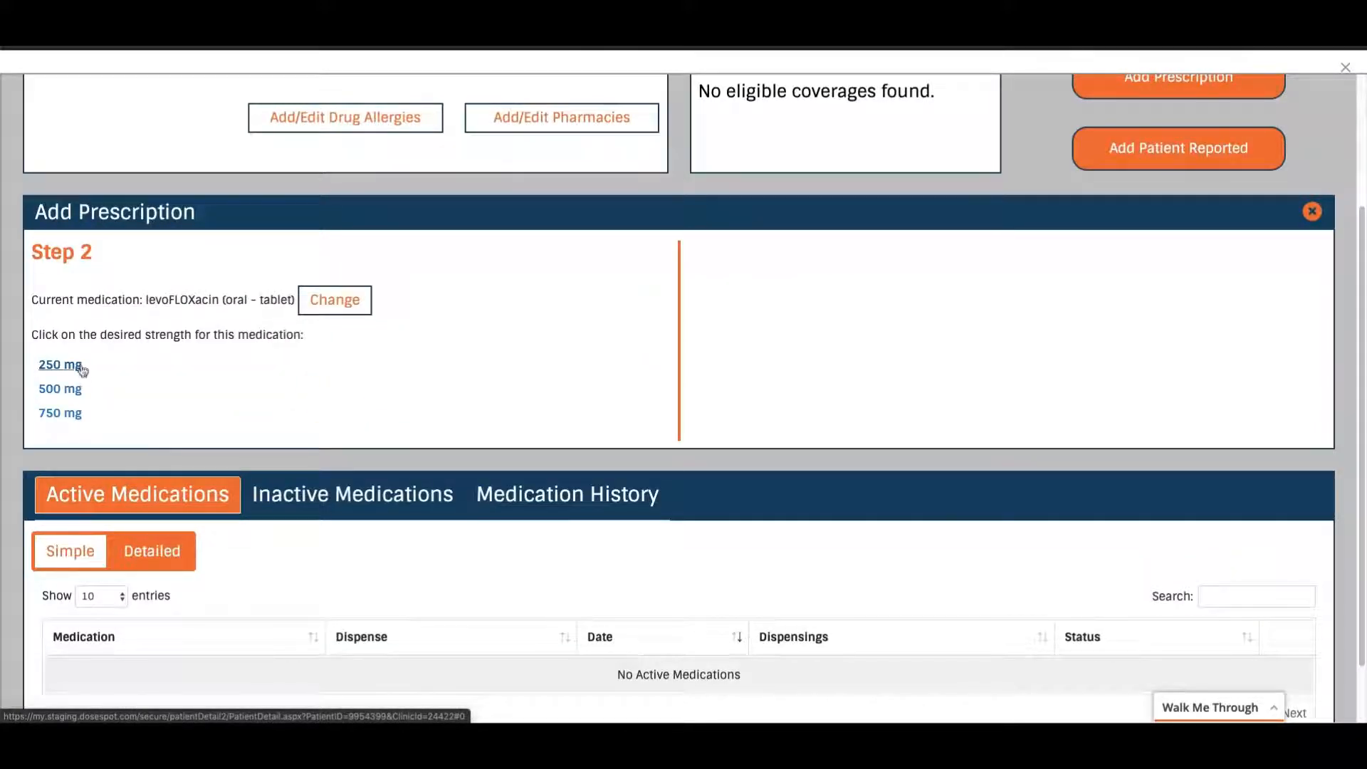
{"action": "left_click", "coordinate": [59, 364]}
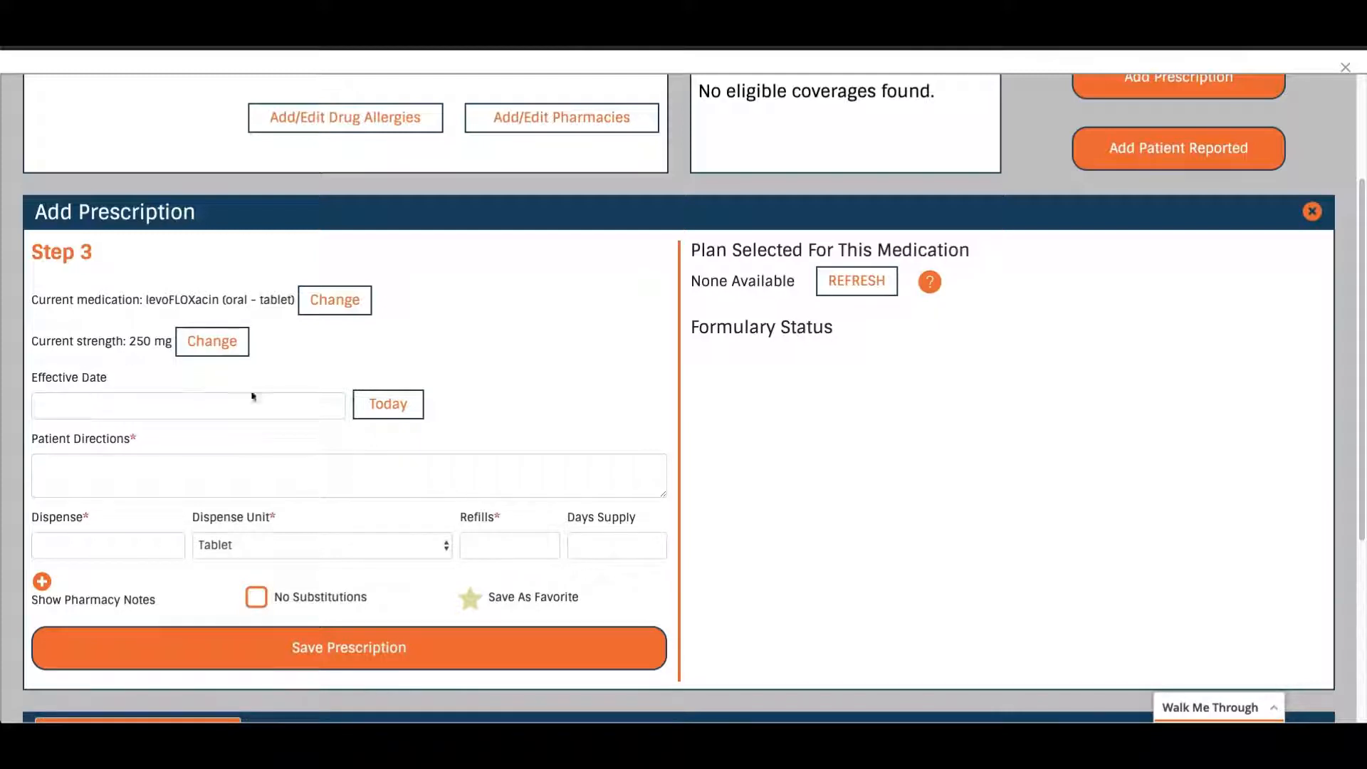
Set today's effective date, directions 'Take one per day.' and quantity 7.
{"action": "left_click", "coordinate": [387, 404]}
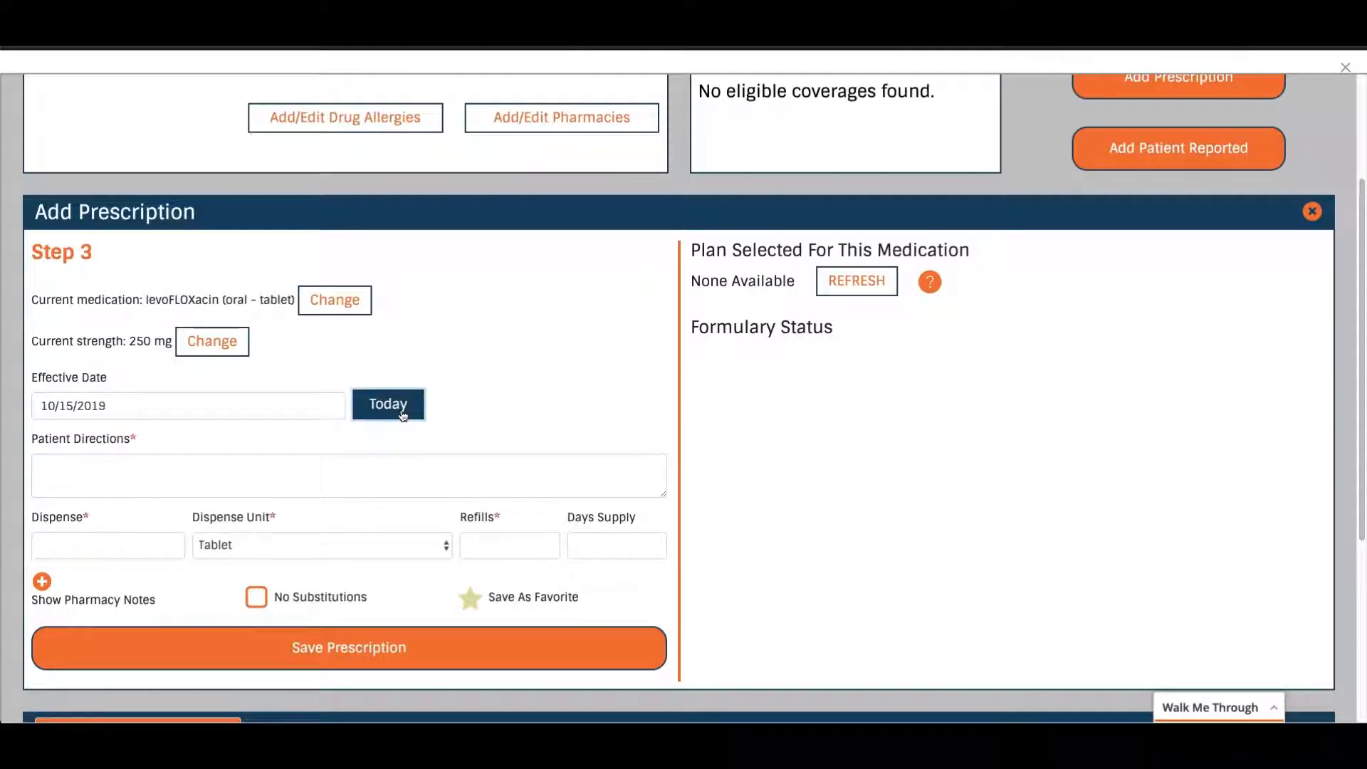
{"action": "type", "text": "T"}
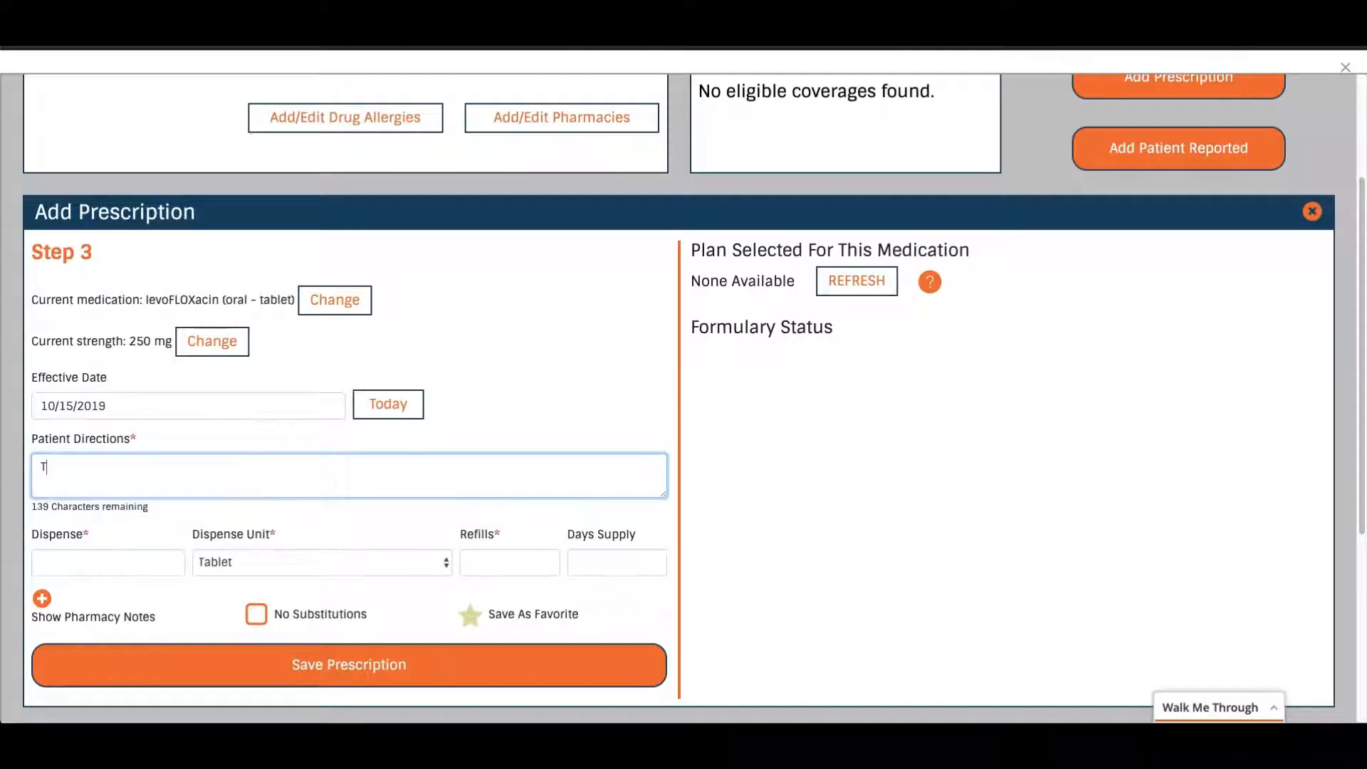
{"action": "type", "text": "ake one per"}
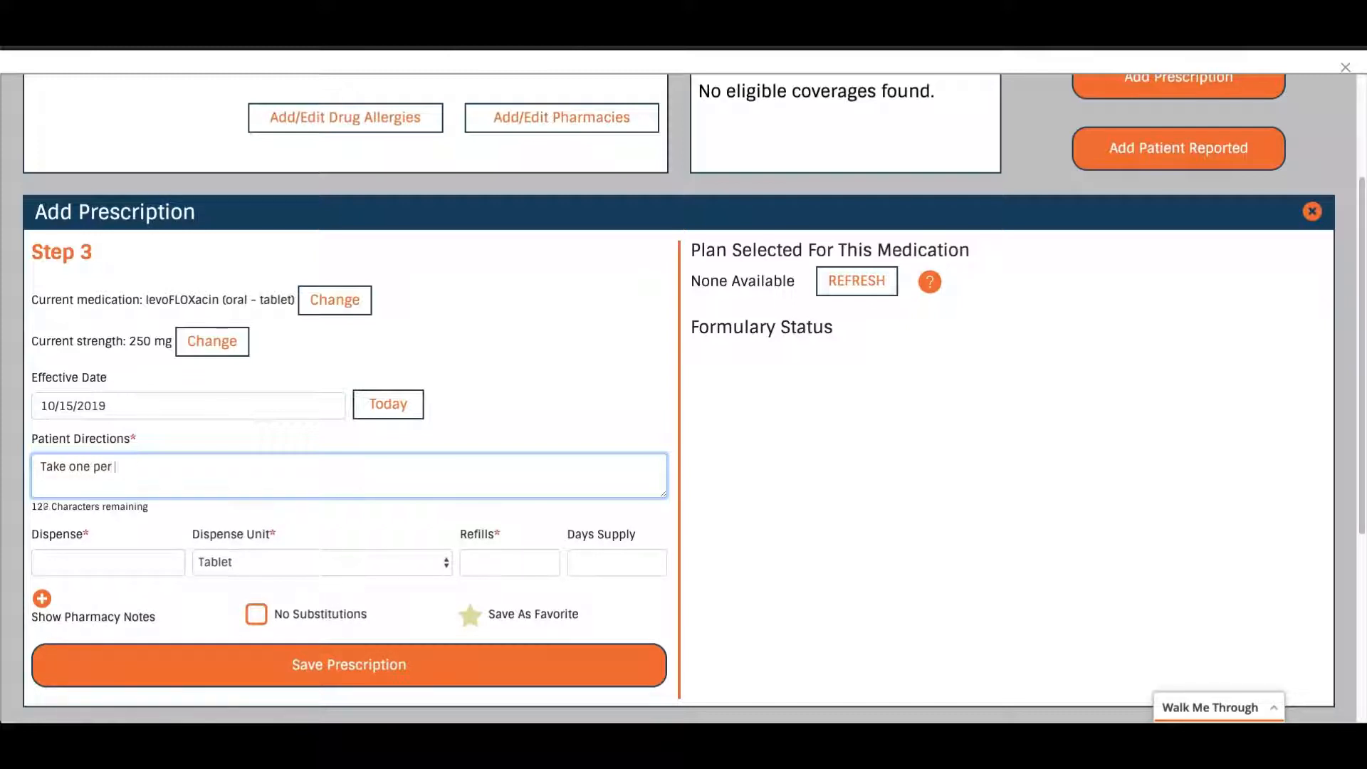
{"action": "type", "text": "day."}
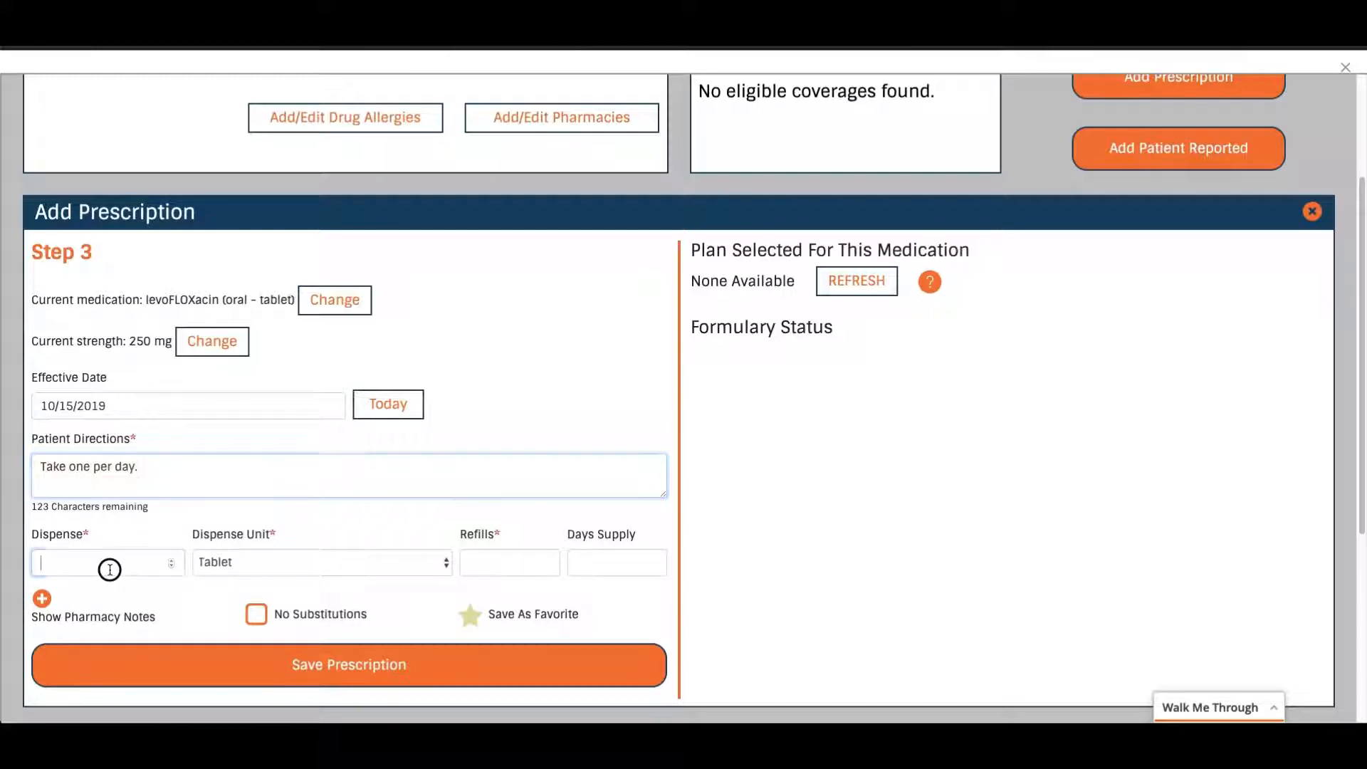
{"action": "type", "text": "7"}
{"action": "left_click", "coordinate": [509, 562]}
{"action": "type", "text": "0"}
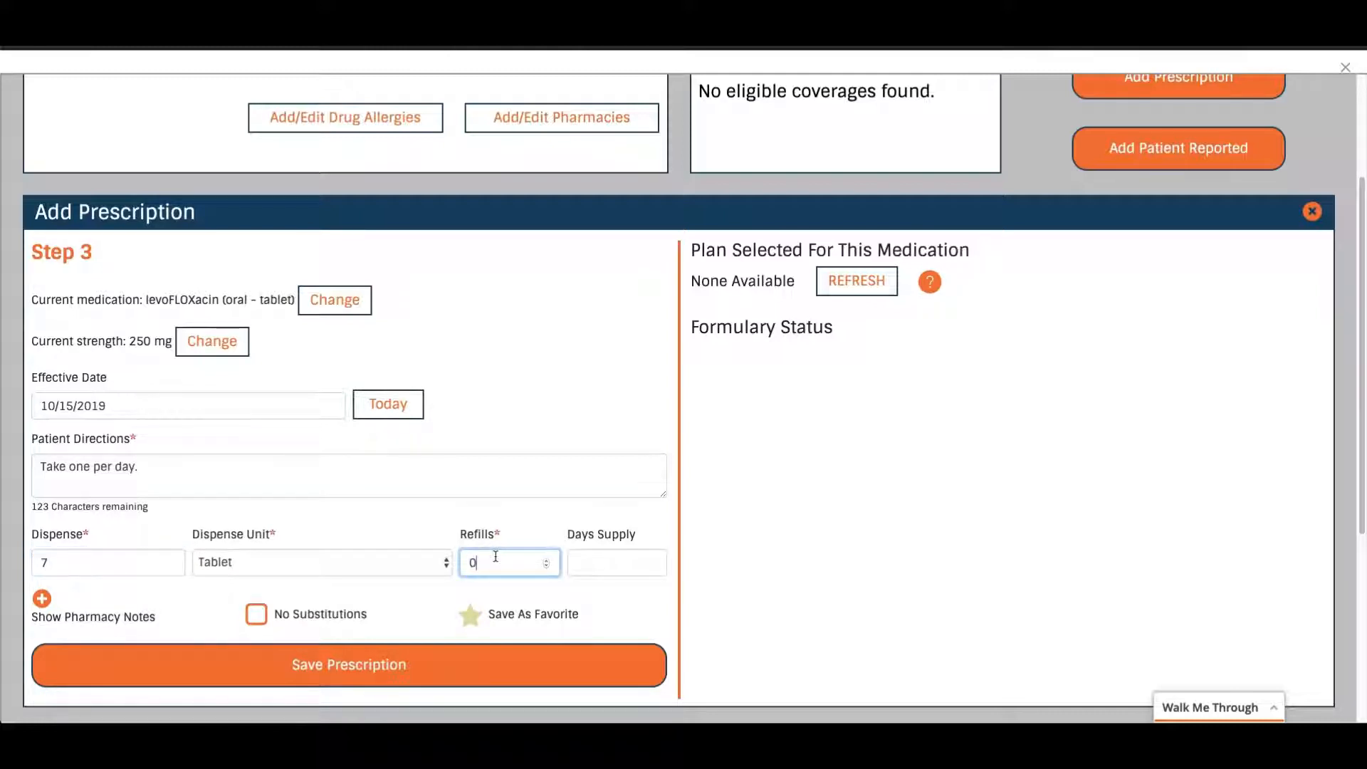
Enter a 7-day supply, mark as favorite, show pharmacy notes, and save.
{"action": "left_click", "coordinate": [617, 563]}
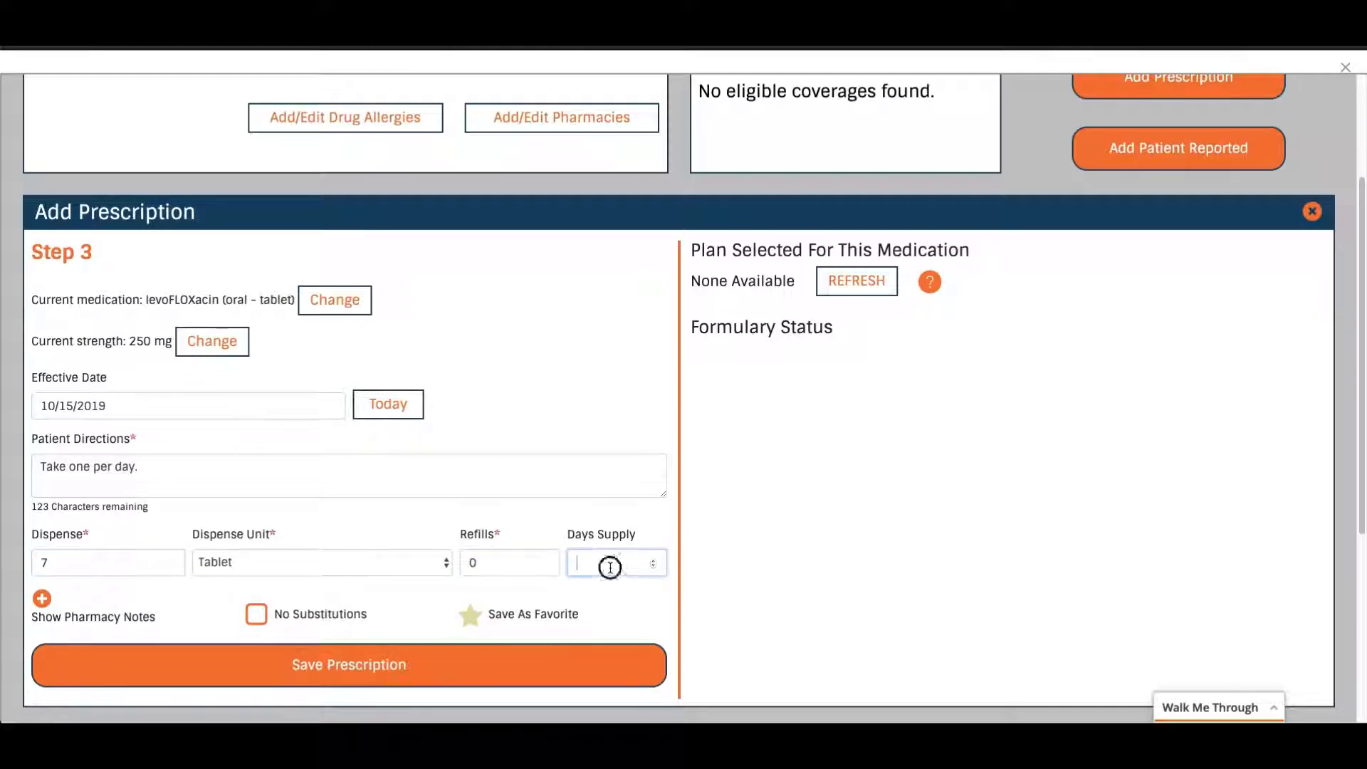
{"action": "type", "text": "7"}
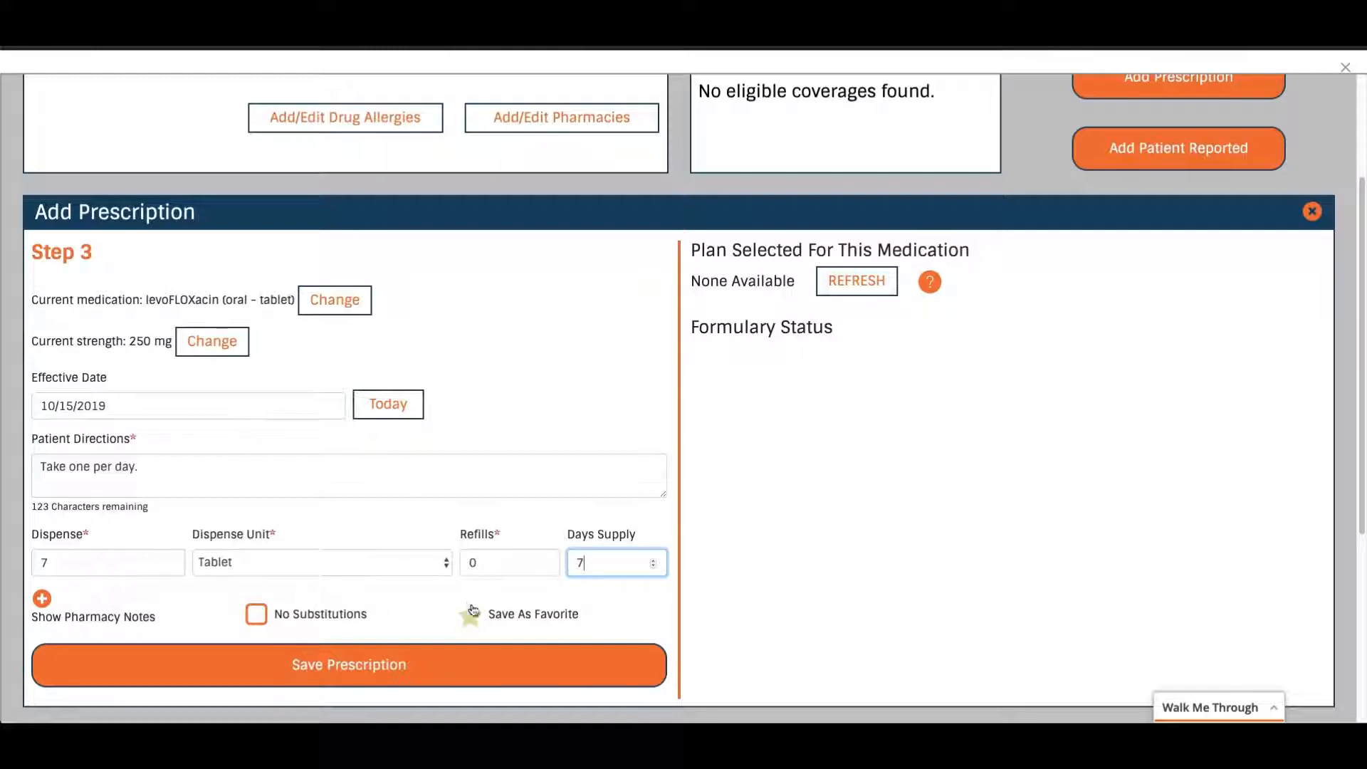
{"action": "left_click", "coordinate": [470, 614]}
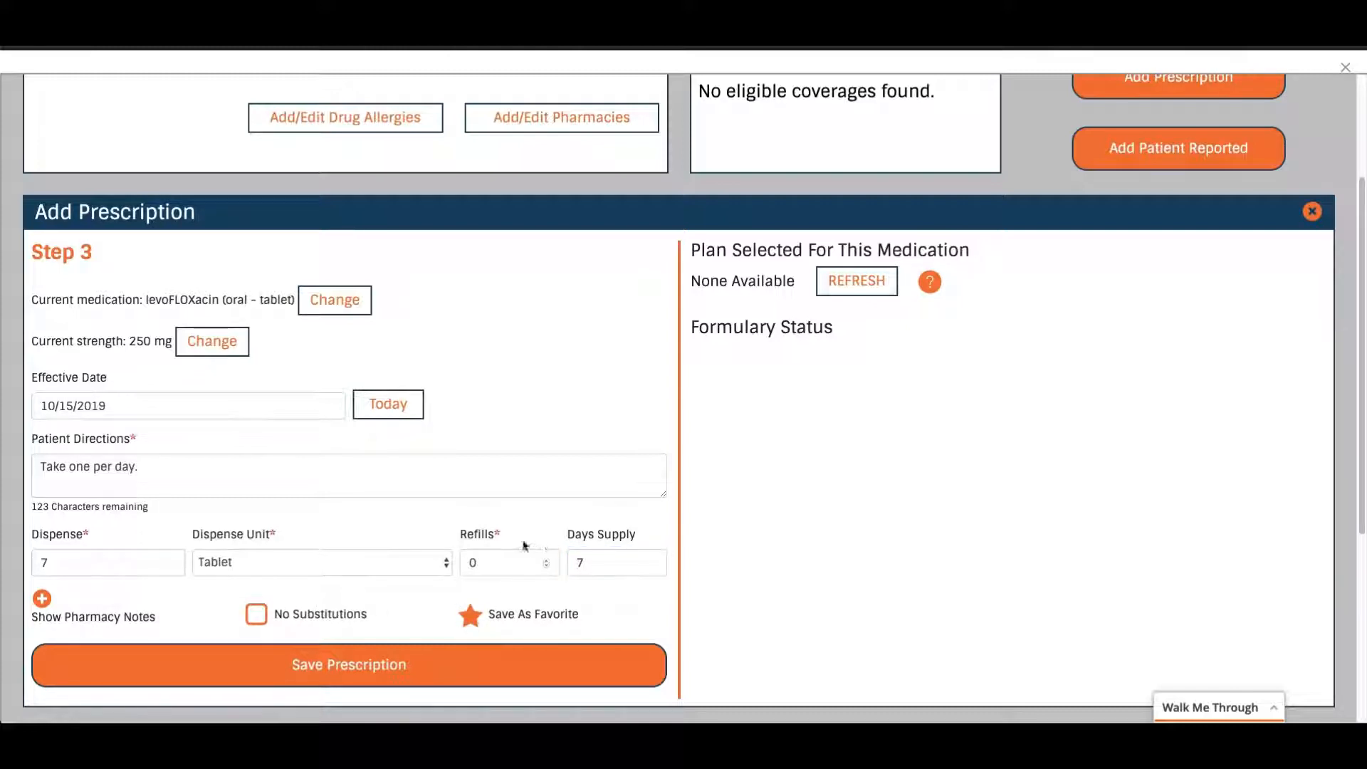
{"action": "mouse_move", "coordinate": [517, 469]}
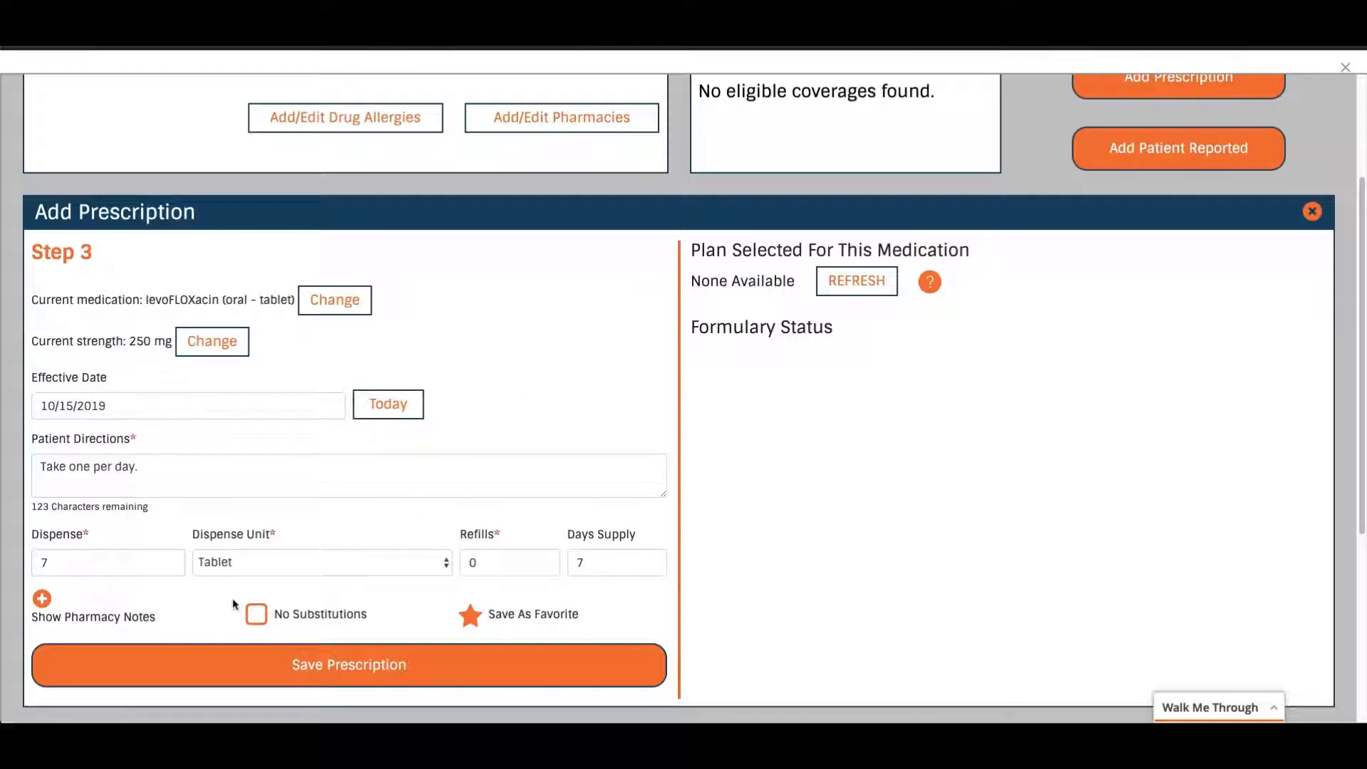
{"action": "left_click", "coordinate": [41, 599]}
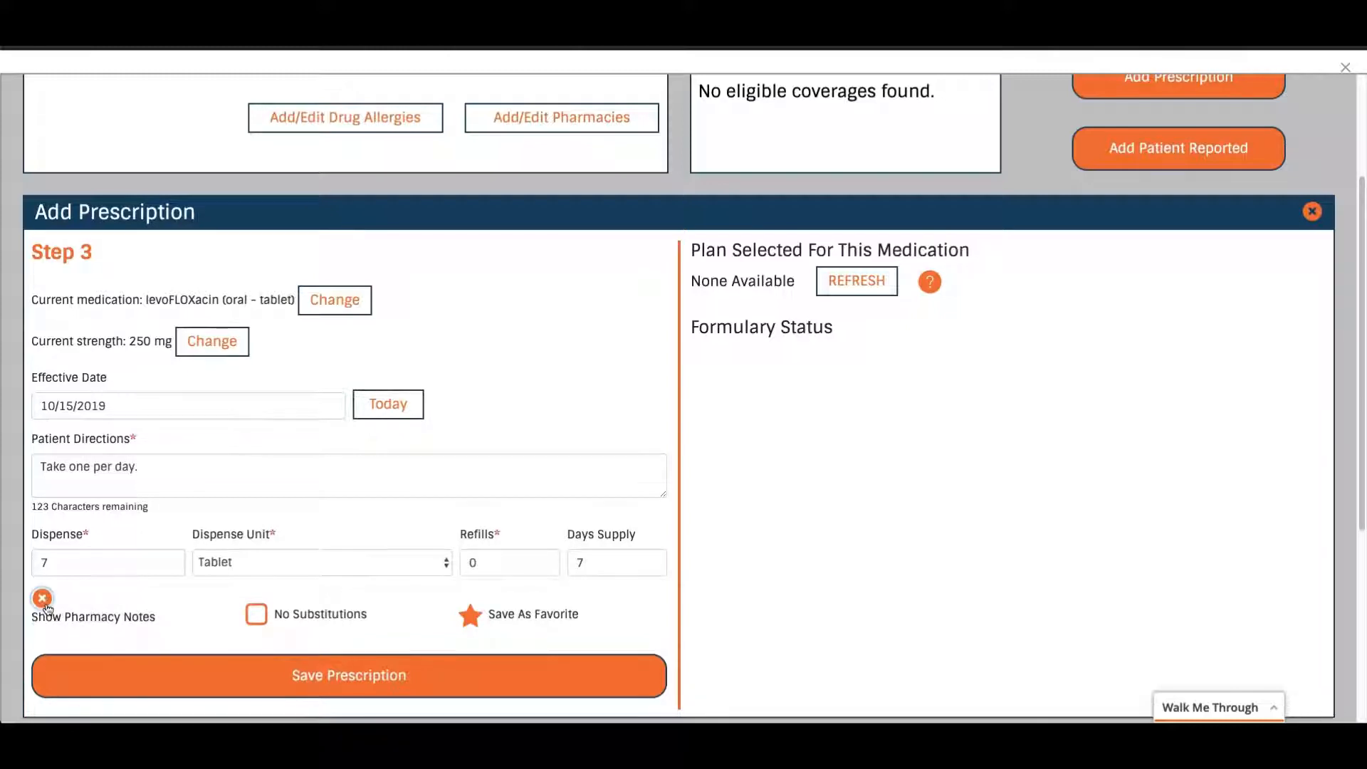
{"action": "left_click", "coordinate": [42, 598]}
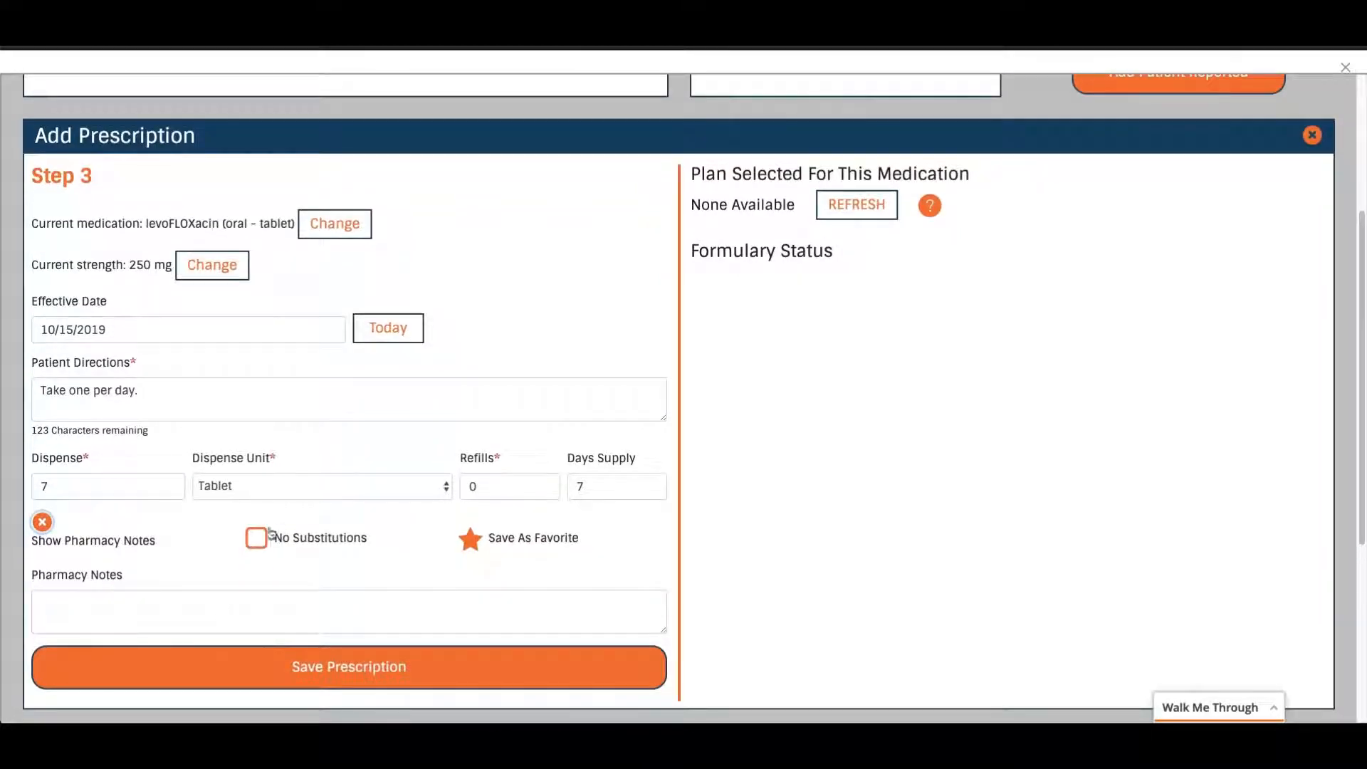
{"action": "mouse_move", "coordinate": [401, 631]}
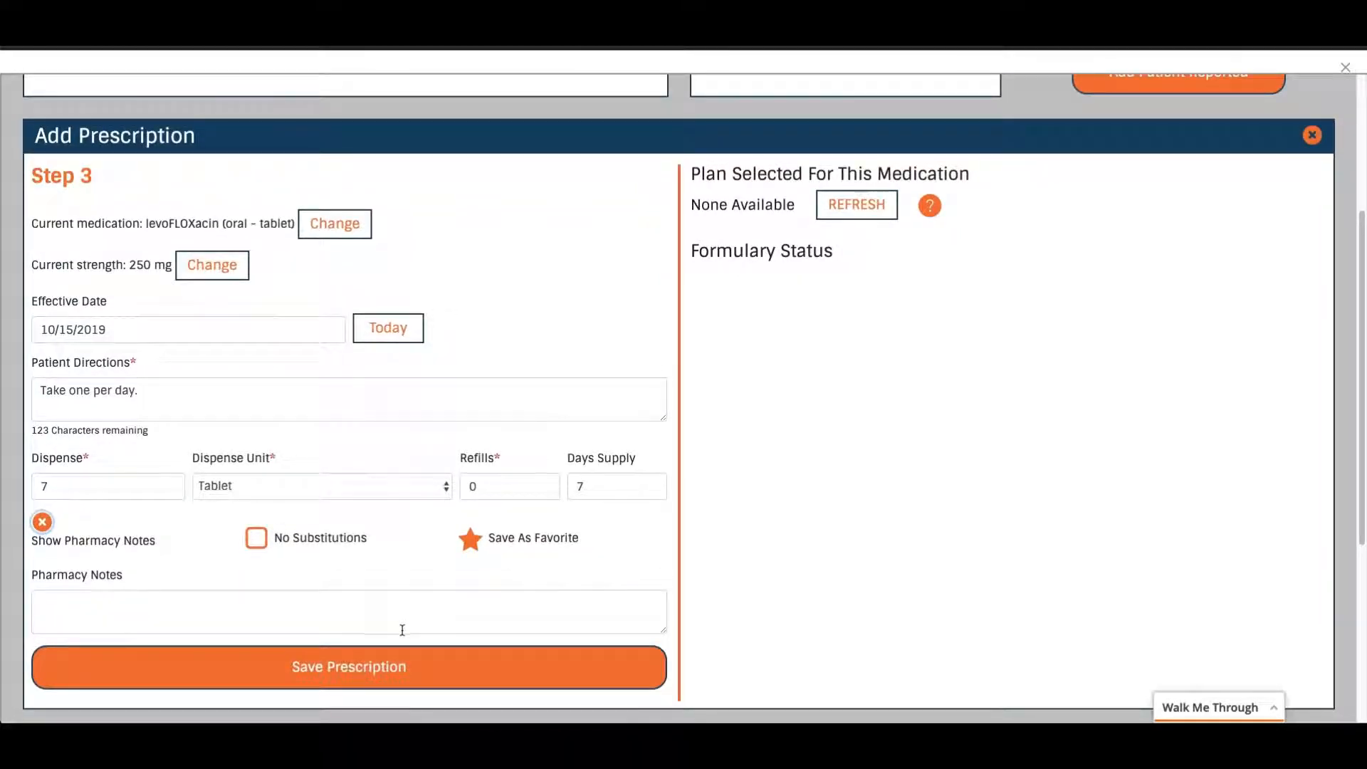
{"action": "left_click", "coordinate": [348, 667]}
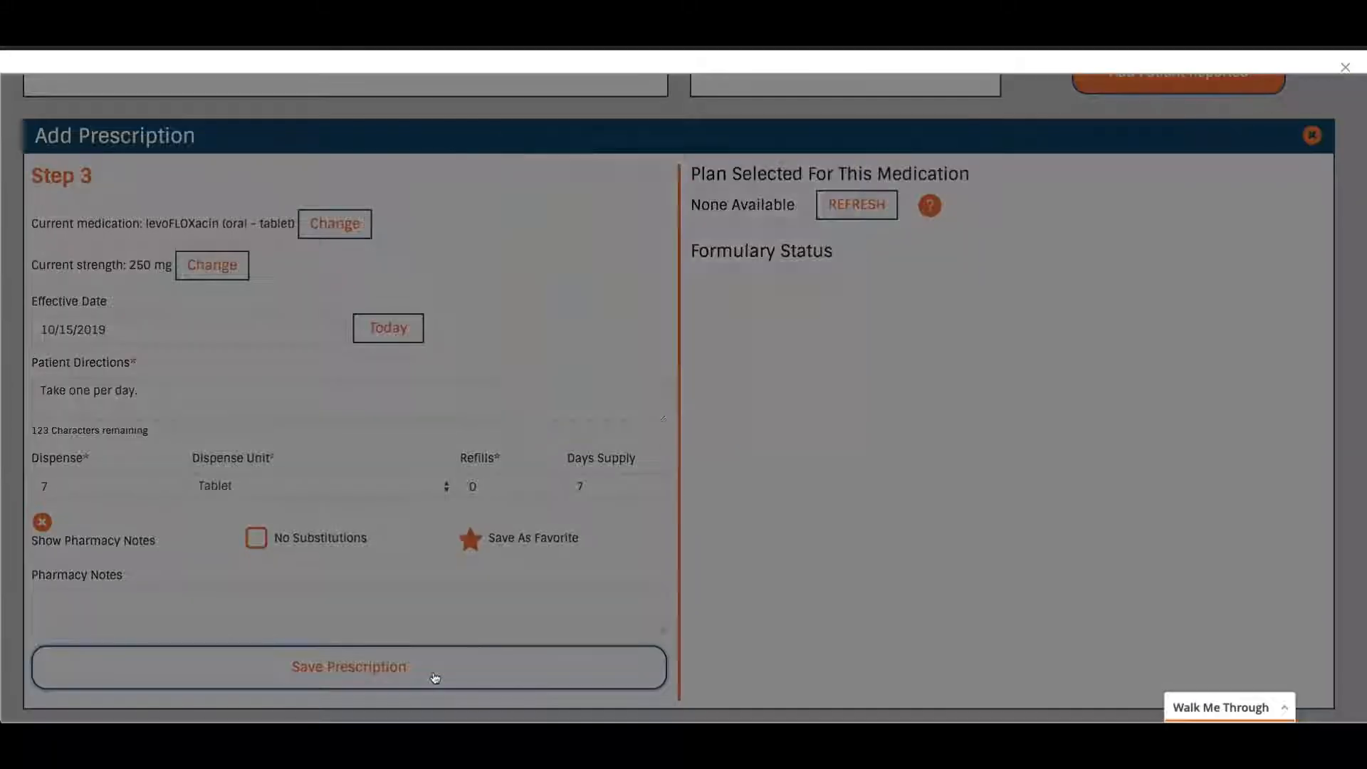
Give the favorite prescription the nickname 'levo' and confirm.
{"action": "left_click", "coordinate": [469, 538]}
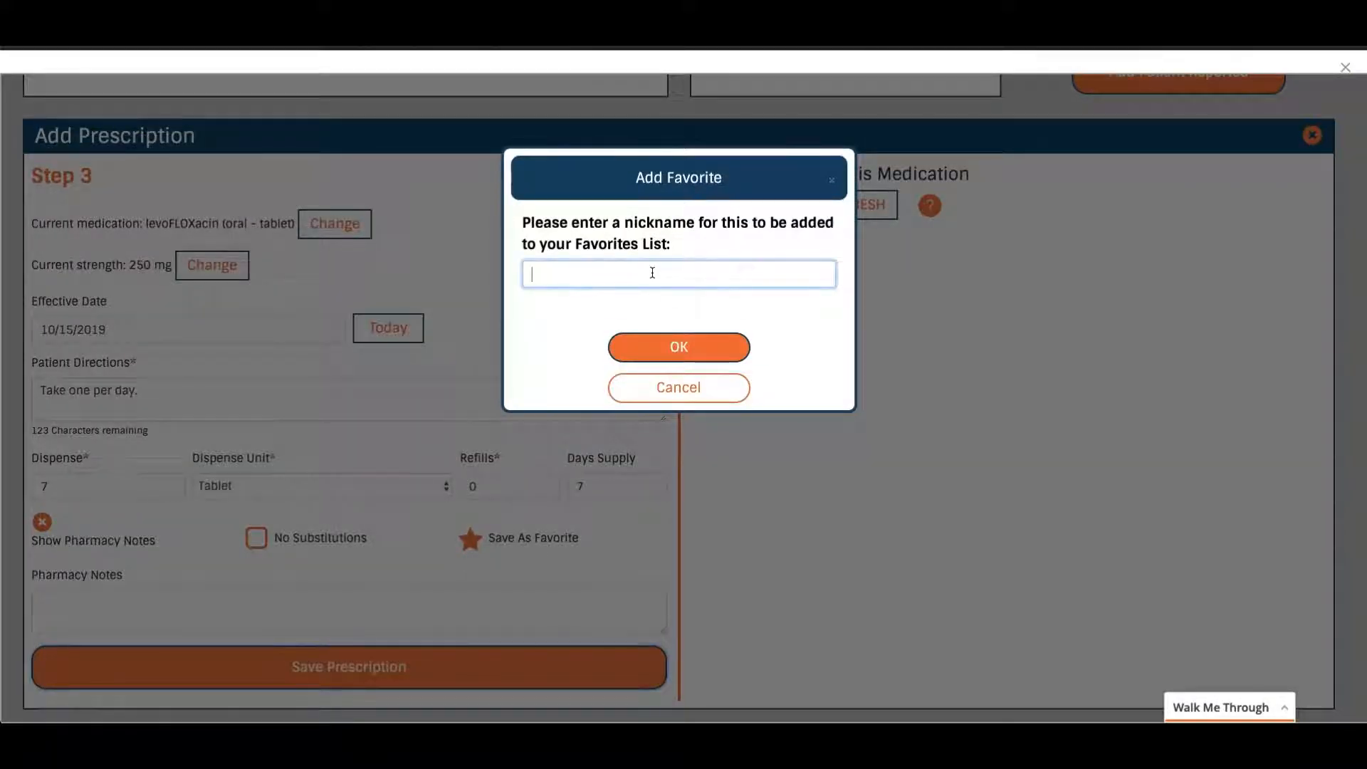
{"action": "type", "text": "levo"}
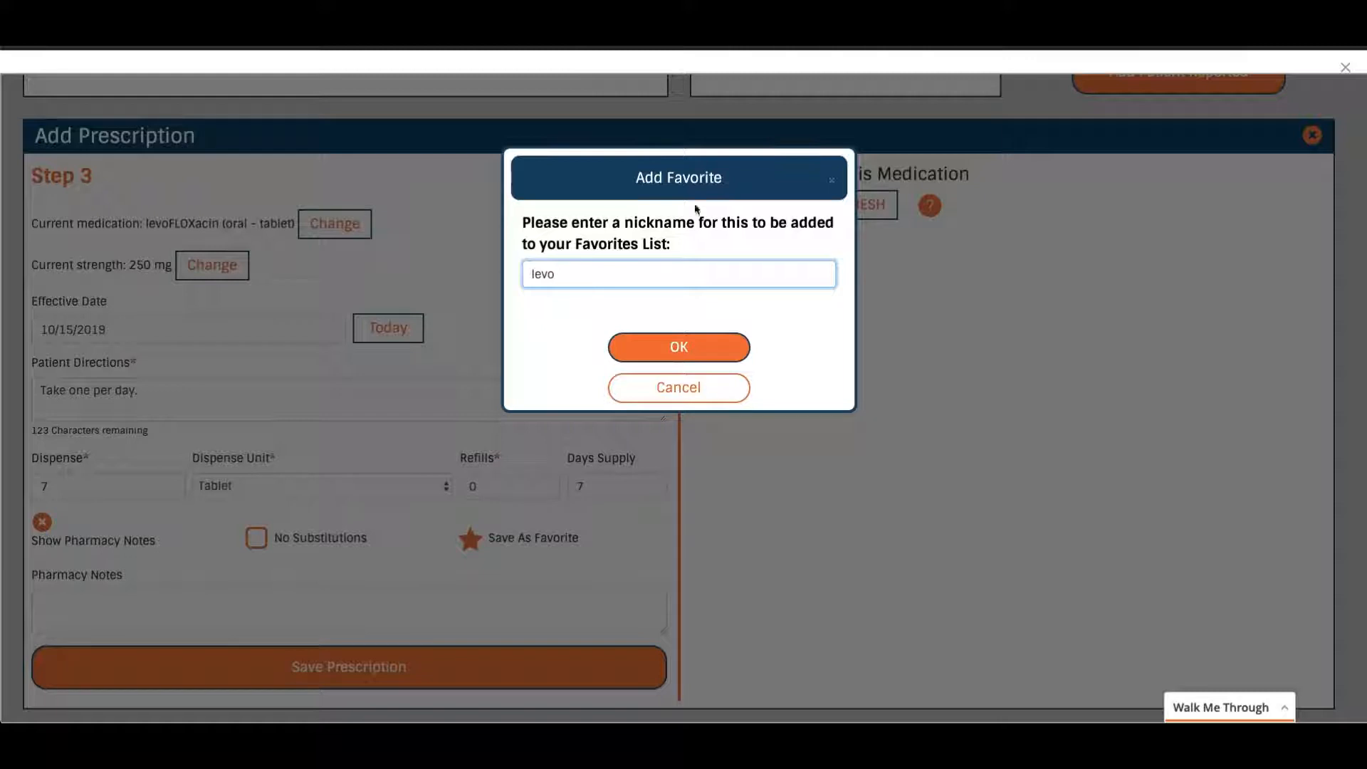
{"action": "left_click", "coordinate": [678, 347]}
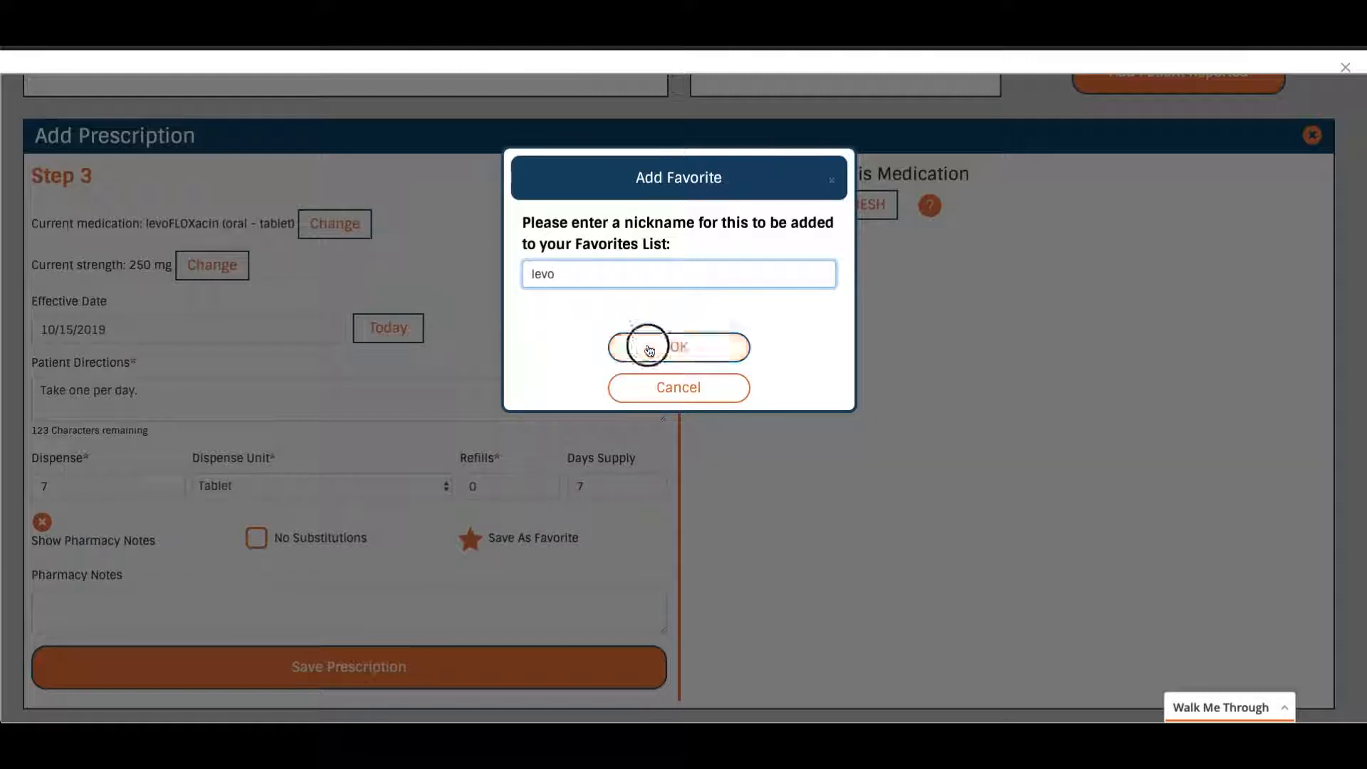
{"action": "left_click", "coordinate": [677, 347]}
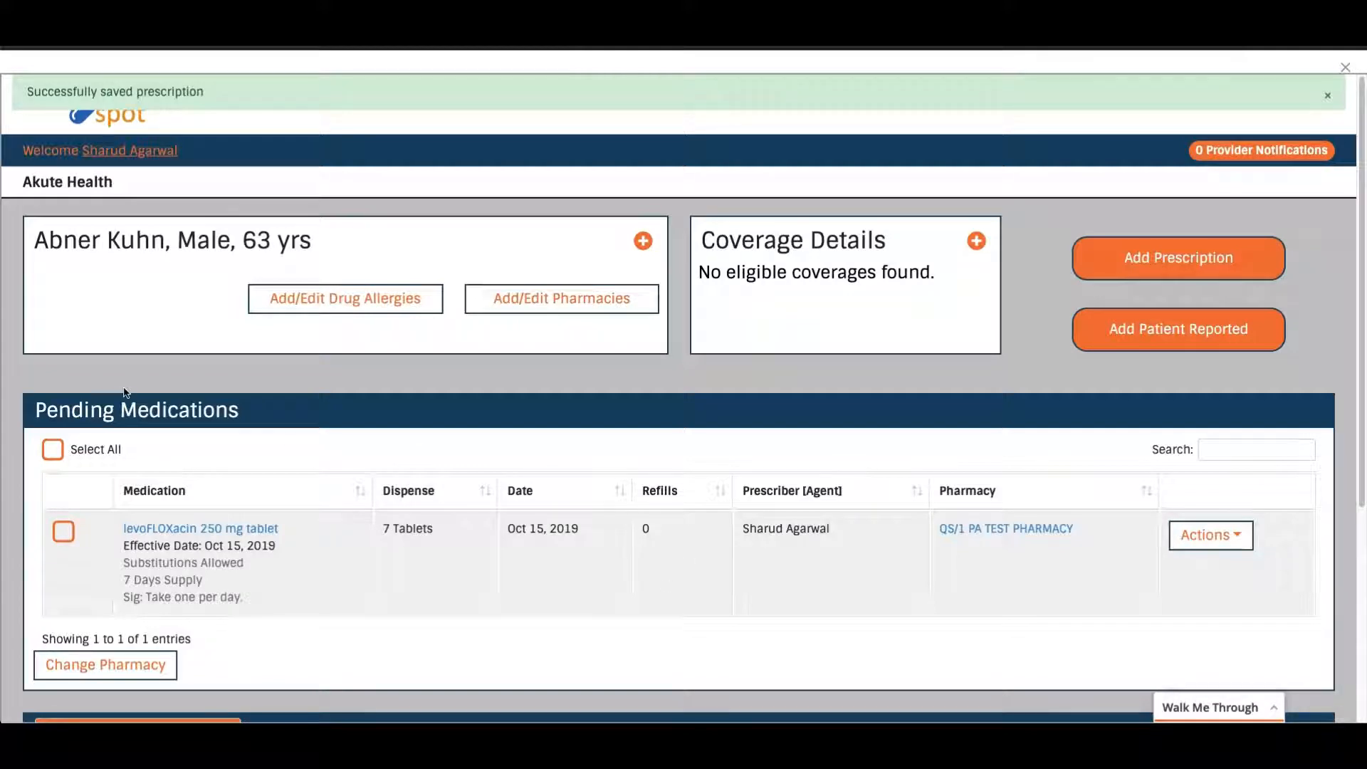
{"action": "left_click", "coordinate": [1328, 95]}
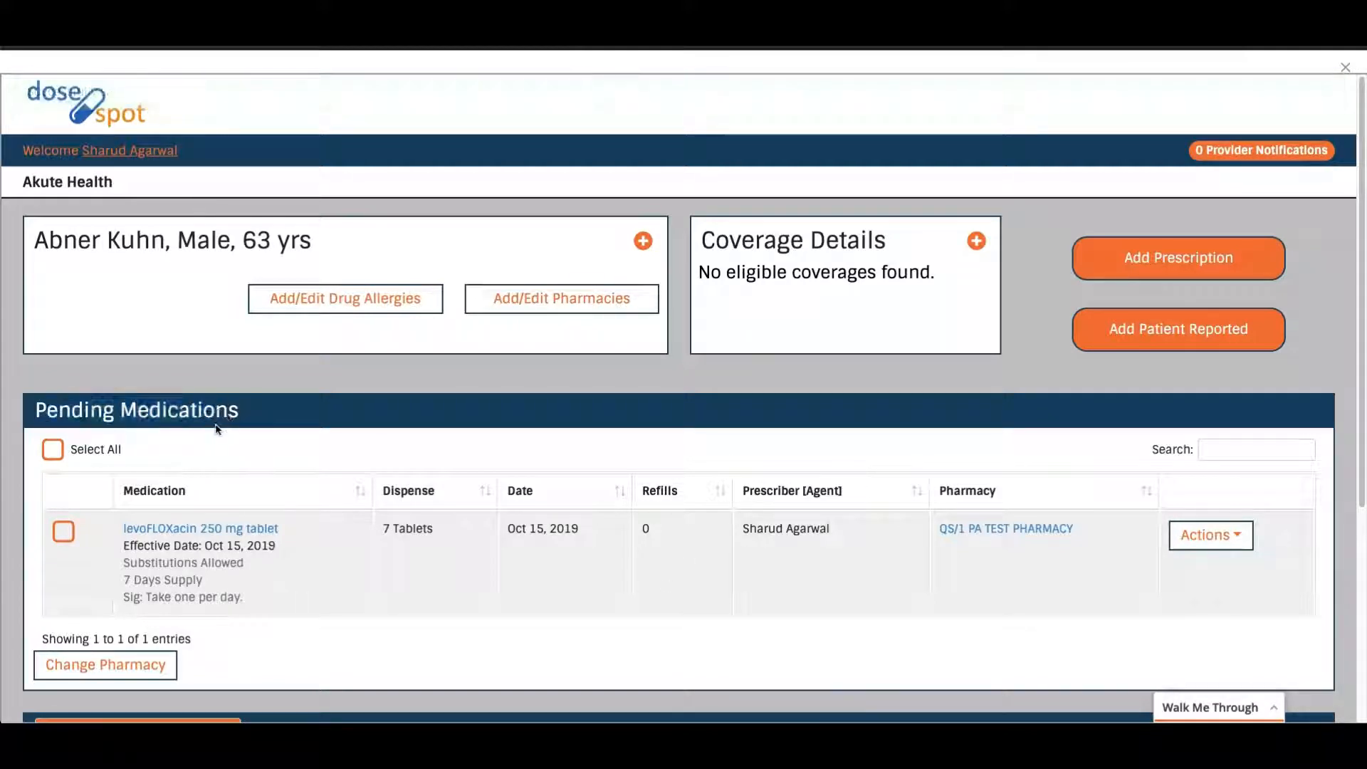
{"action": "mouse_move", "coordinate": [995, 520]}
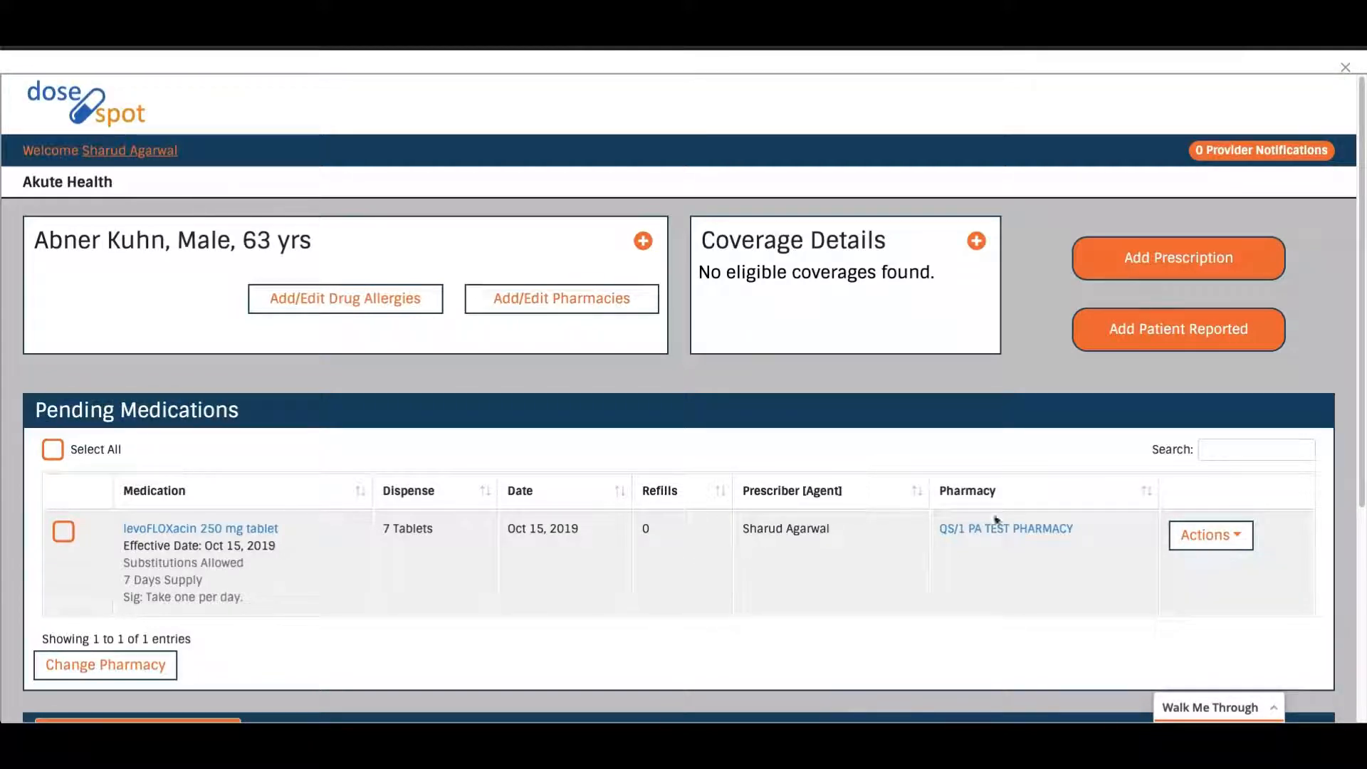
{"action": "left_click", "coordinate": [1209, 535]}
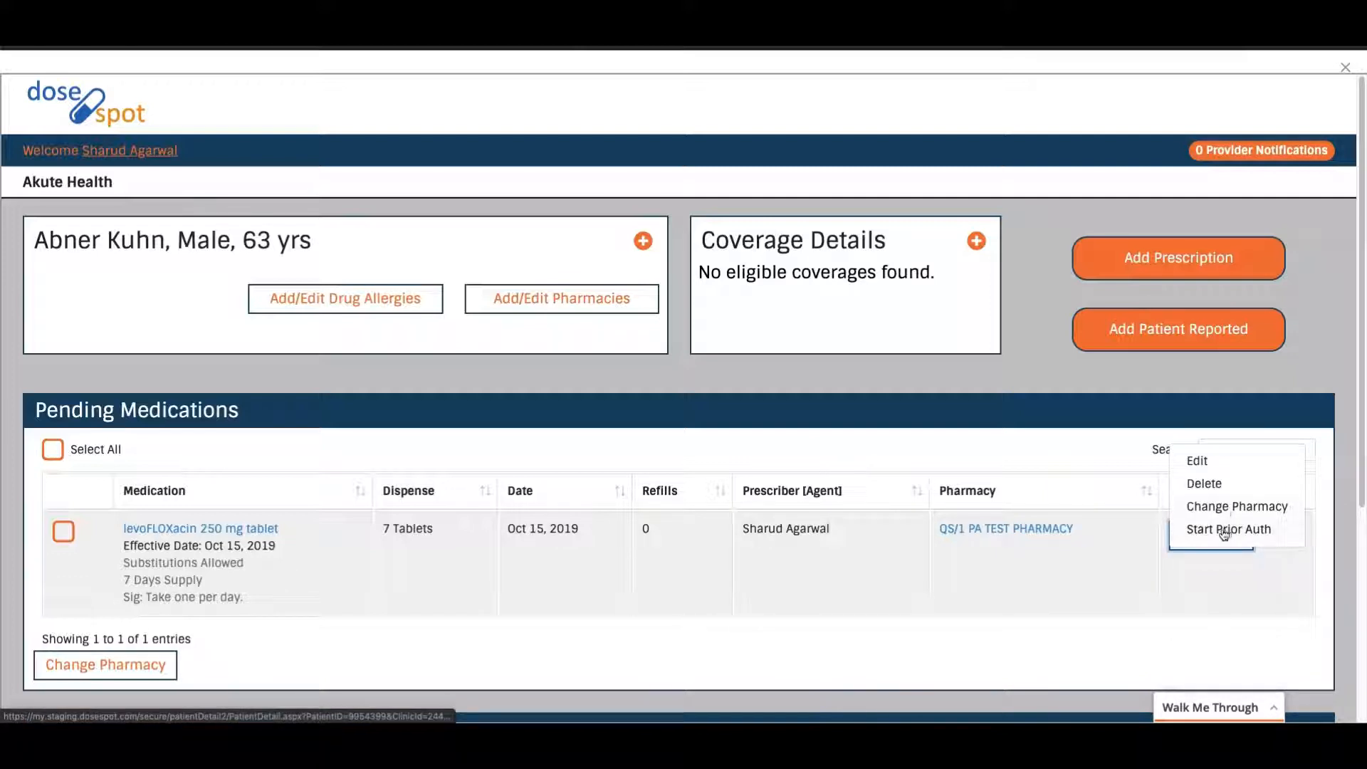
{"action": "mouse_move", "coordinate": [1236, 506]}
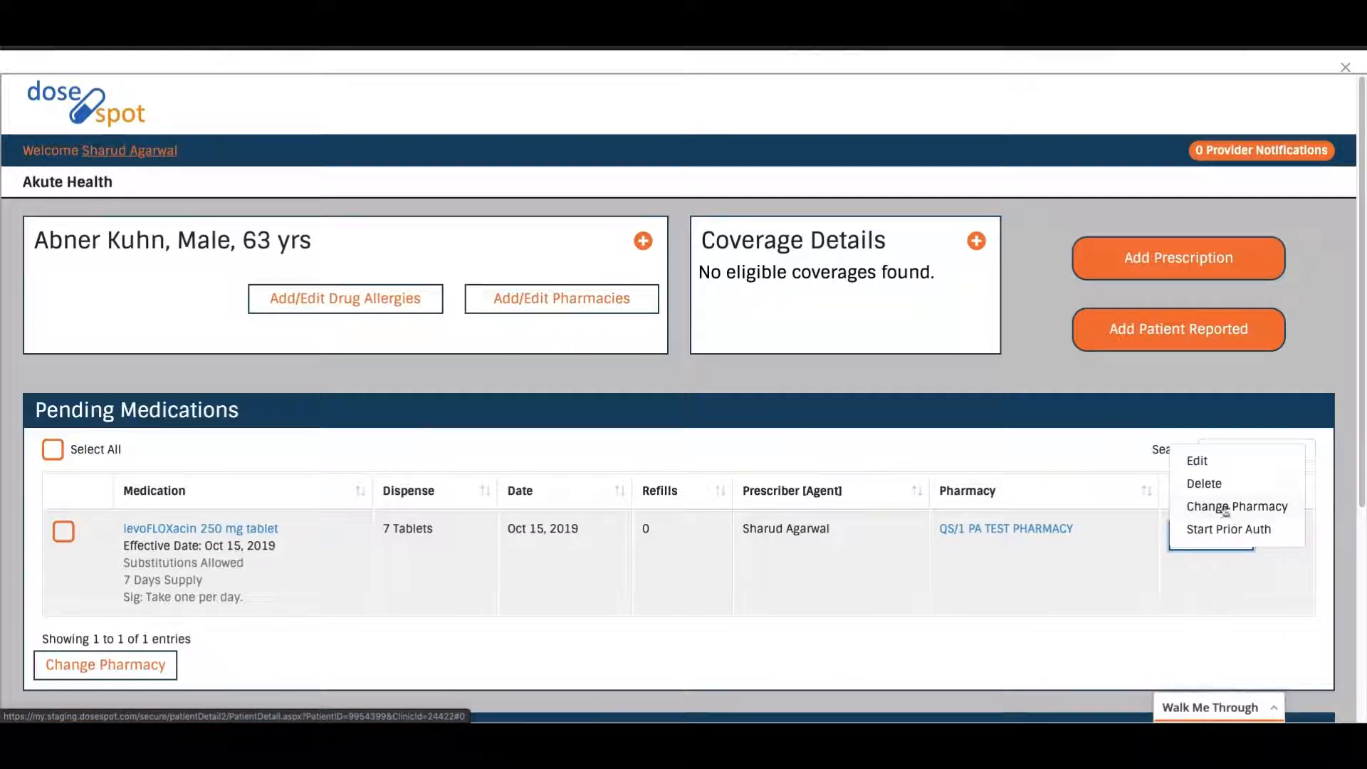
{"action": "mouse_move", "coordinate": [1230, 529]}
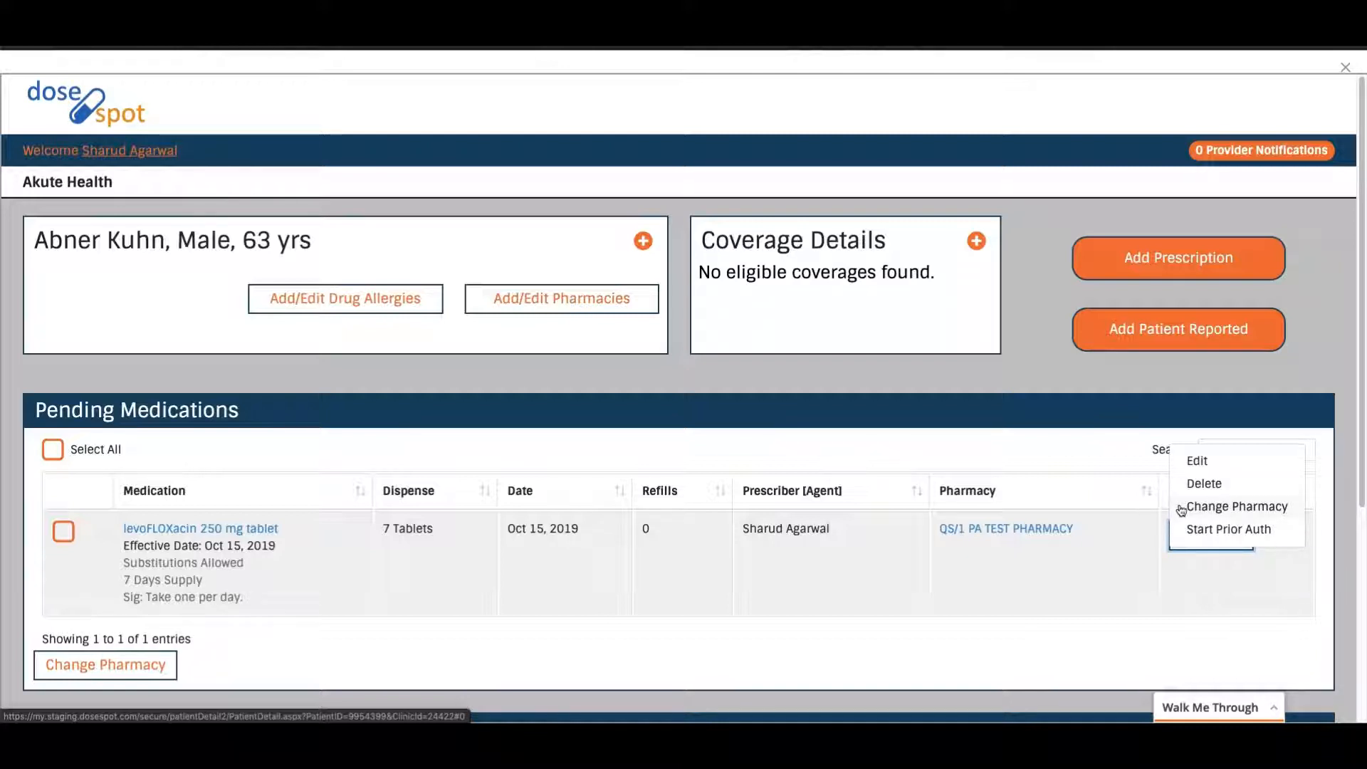
{"action": "left_click", "coordinate": [1125, 592]}
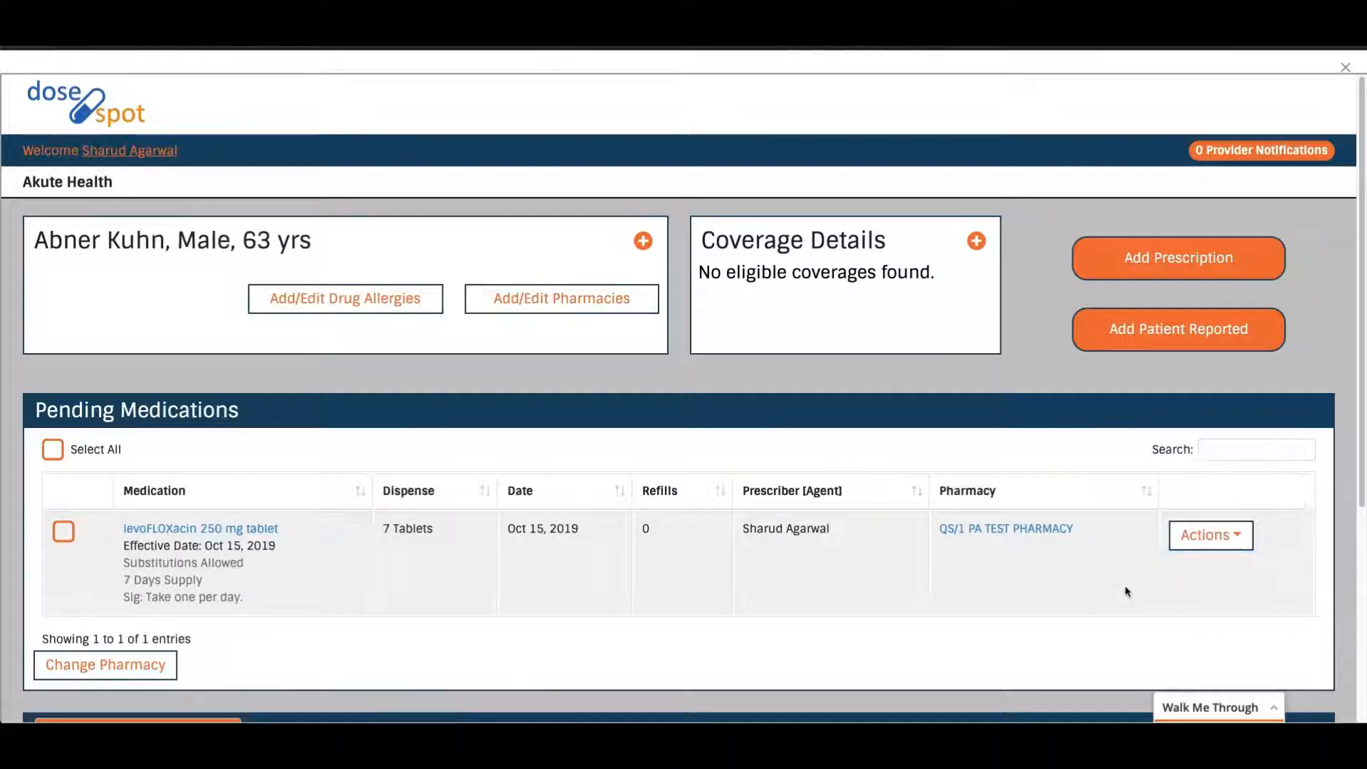
{"action": "scroll", "scroll_direction": "down", "scroll_amount": 3}
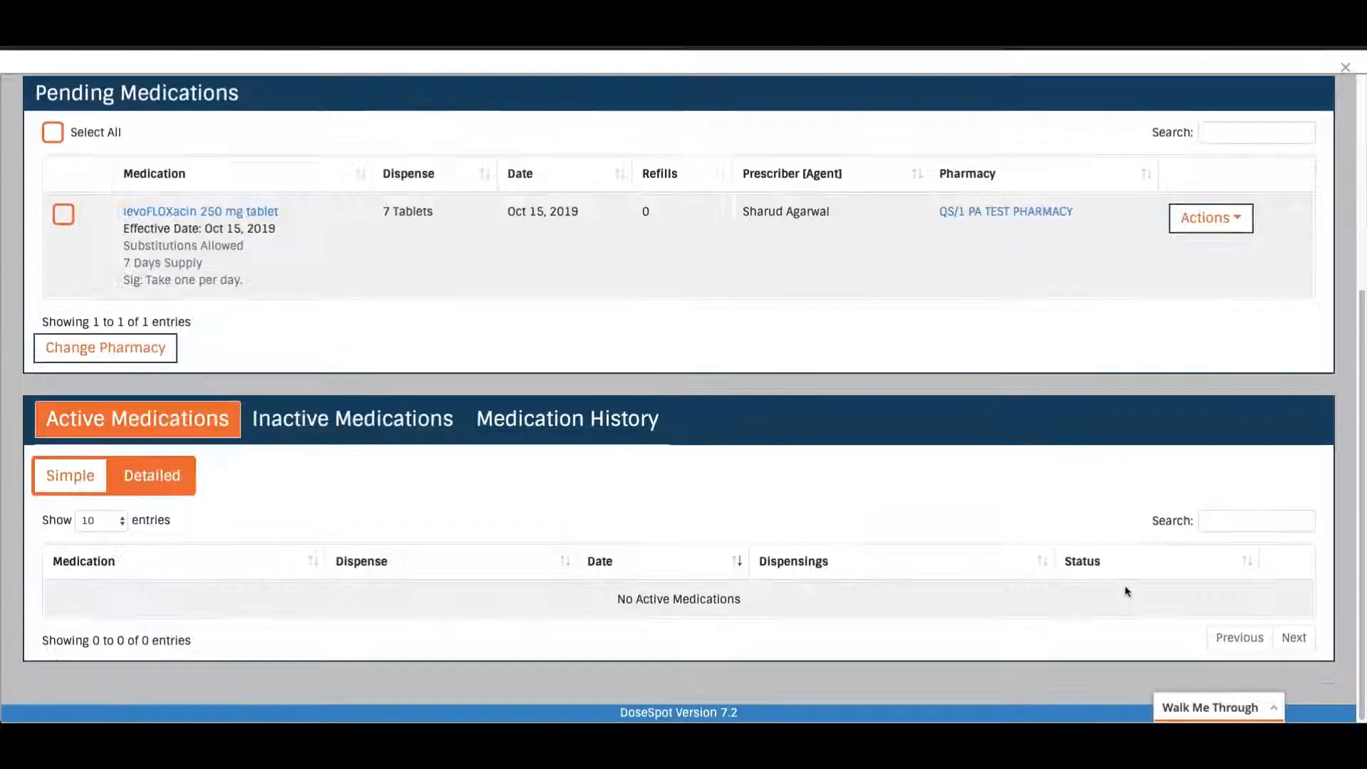
{"action": "scroll", "scroll_direction": "up", "scroll_amount": 3}
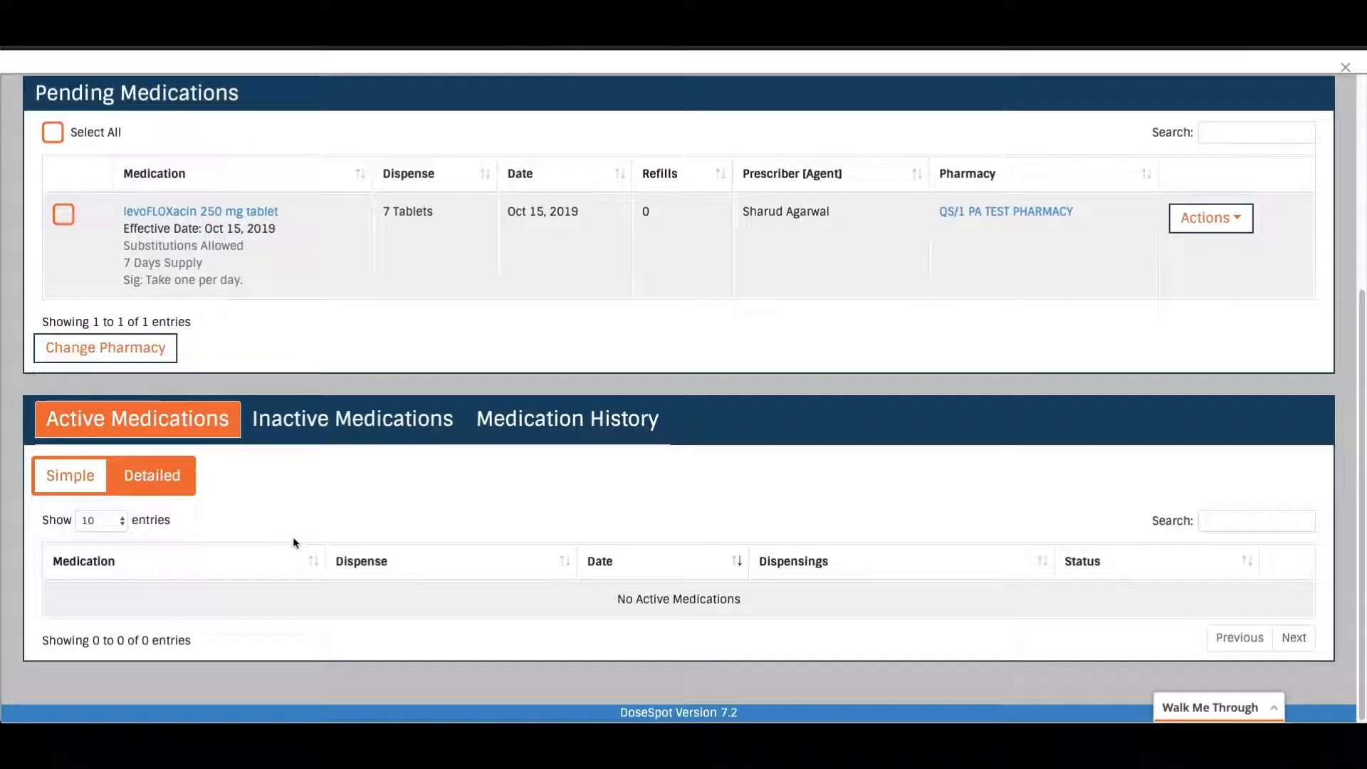
{"action": "left_click", "coordinate": [352, 418]}
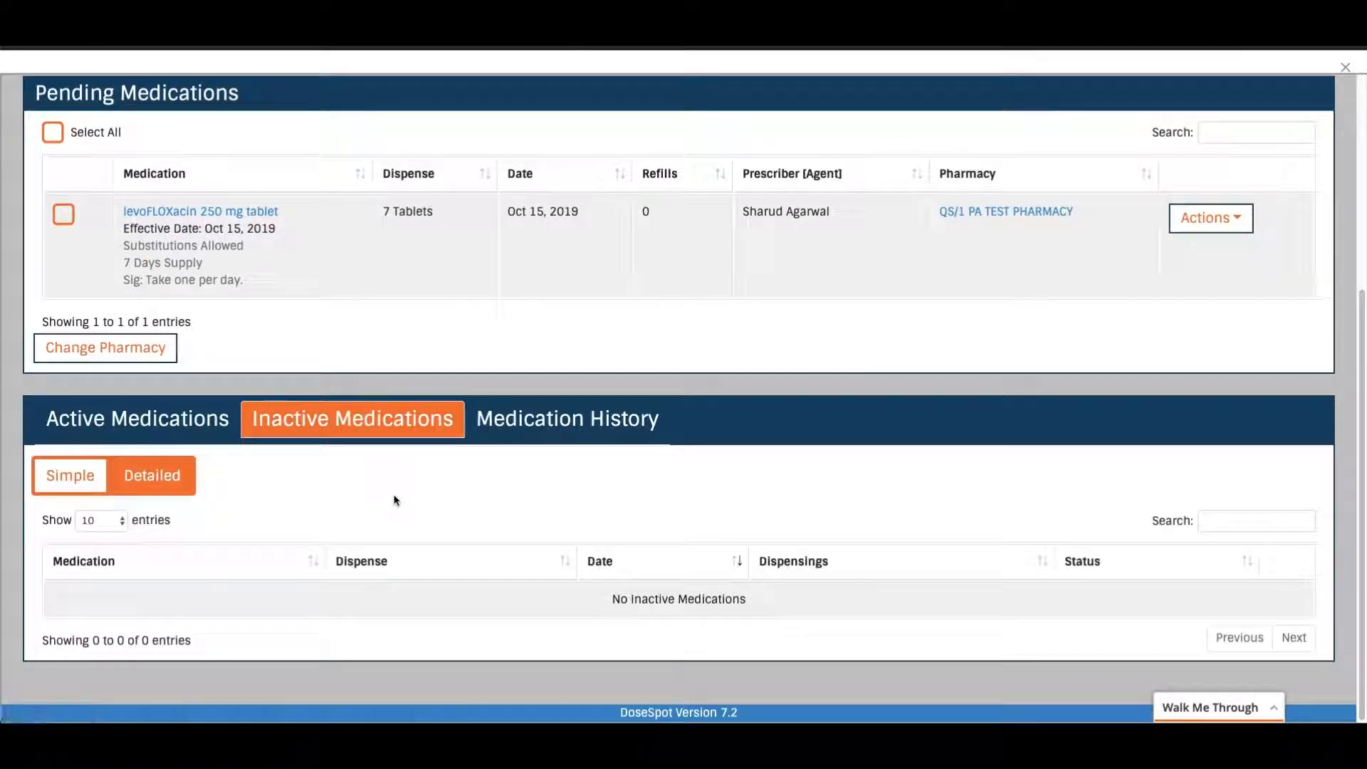
{"action": "left_click", "coordinate": [566, 419]}
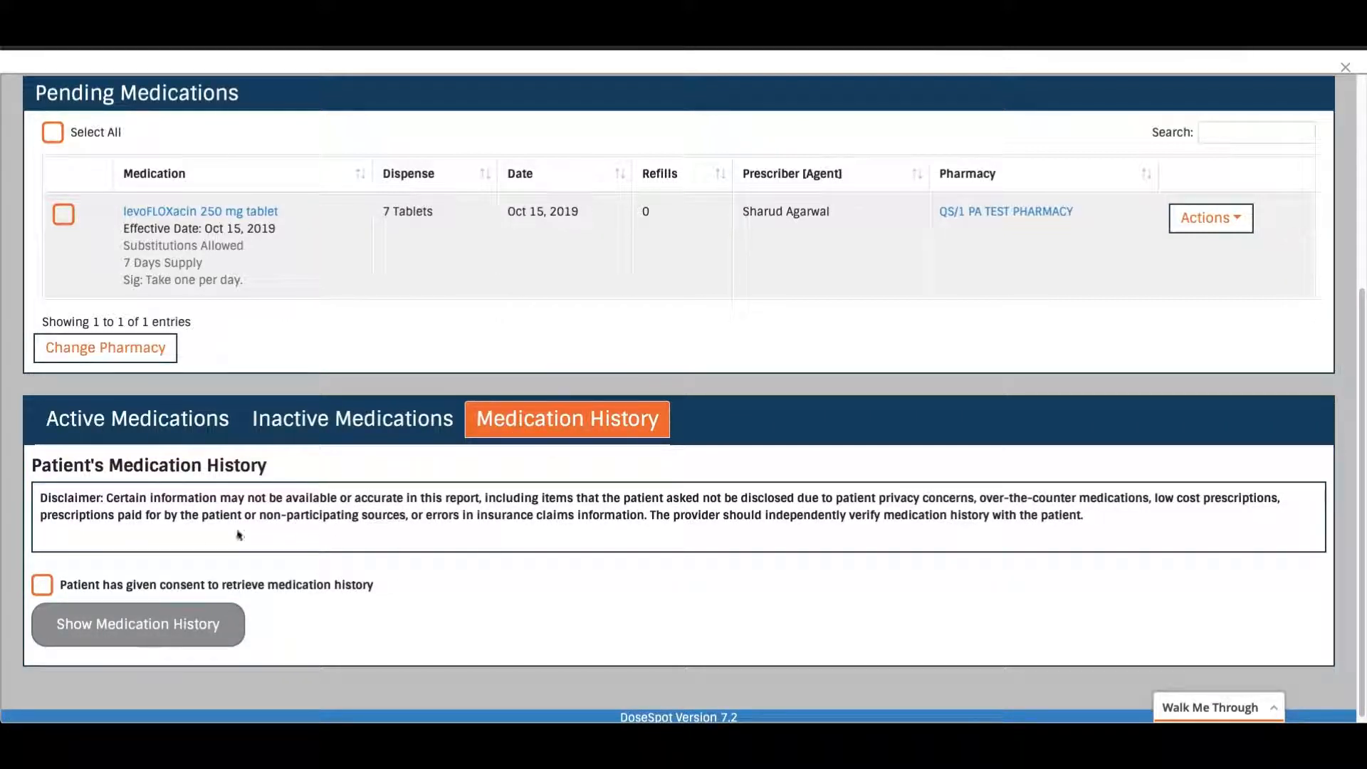
{"action": "mouse_move", "coordinate": [322, 565]}
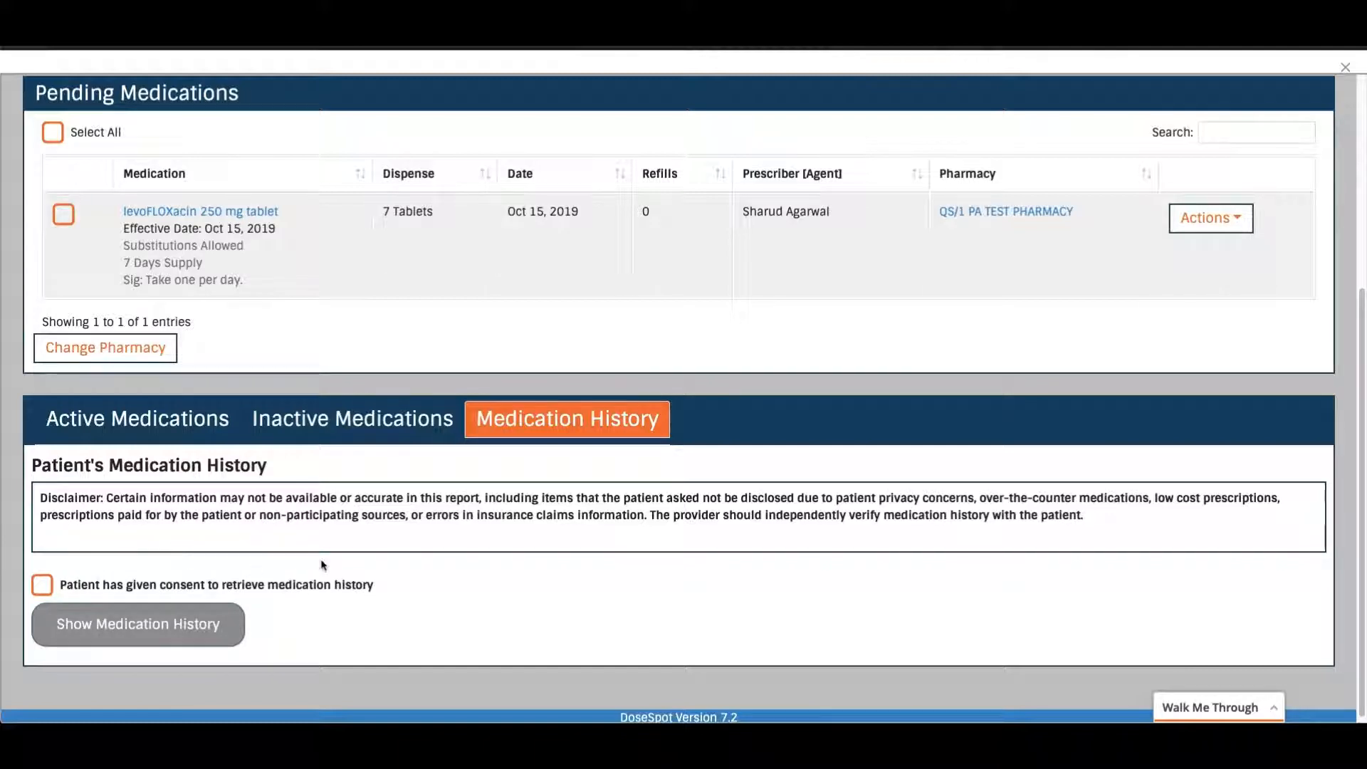
{"action": "scroll", "scroll_direction": "up", "scroll_amount": 3}
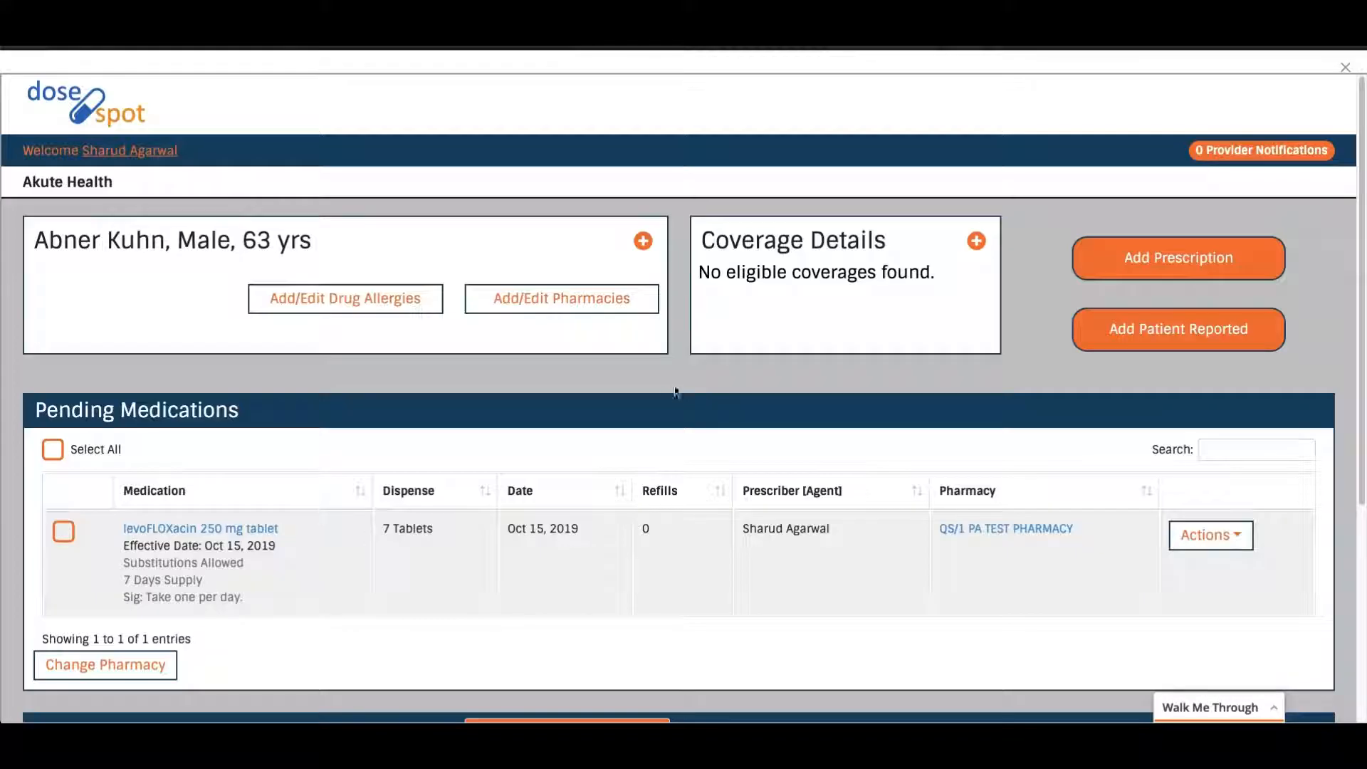
{"action": "mouse_move", "coordinate": [1320, 89]}
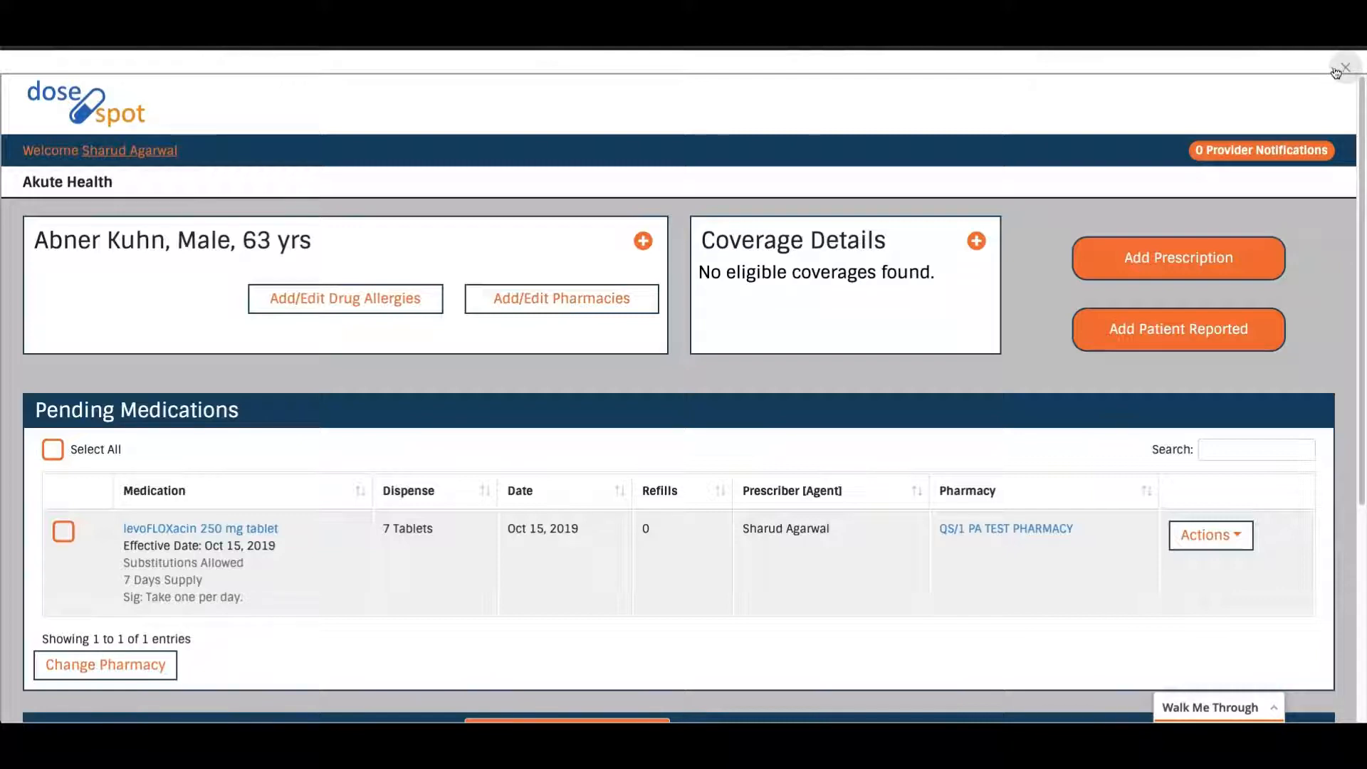
{"action": "left_click", "coordinate": [1347, 68]}
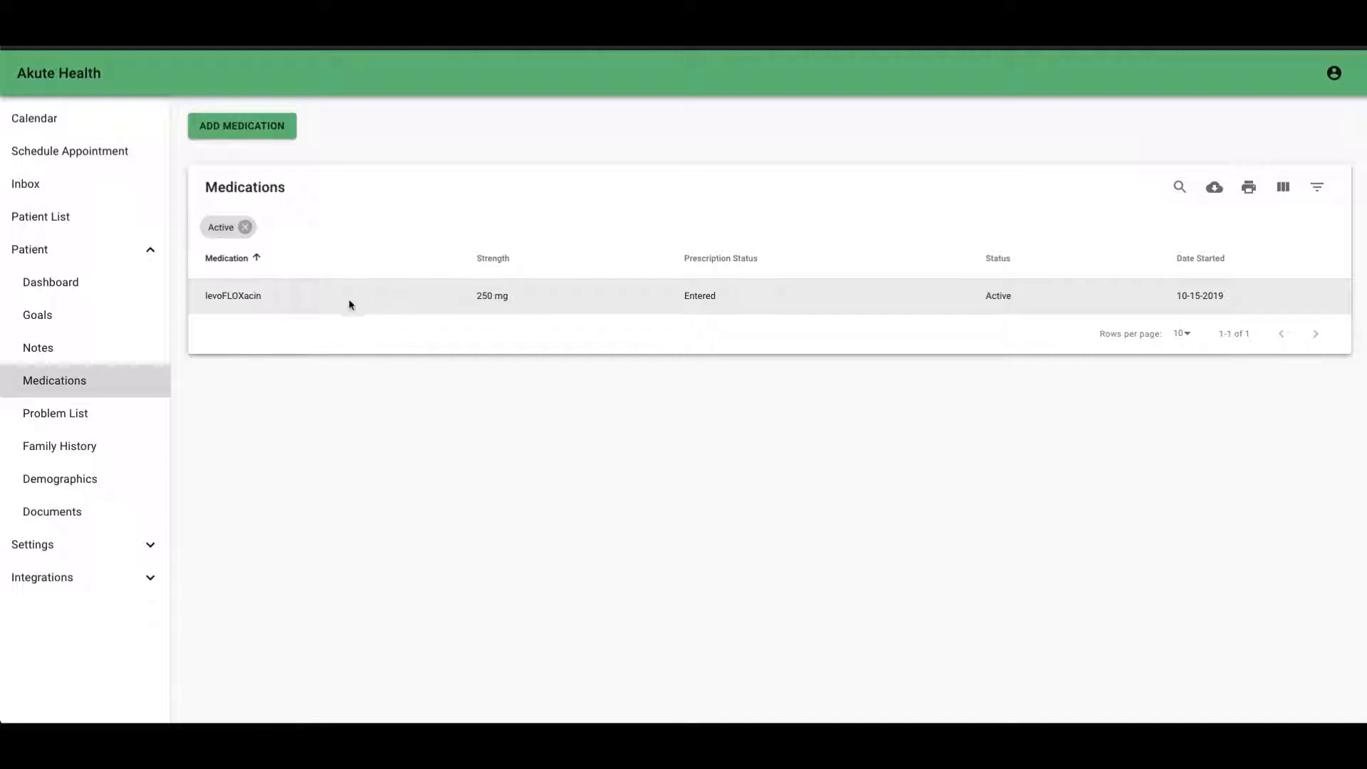
{"action": "mouse_move", "coordinate": [420, 309]}
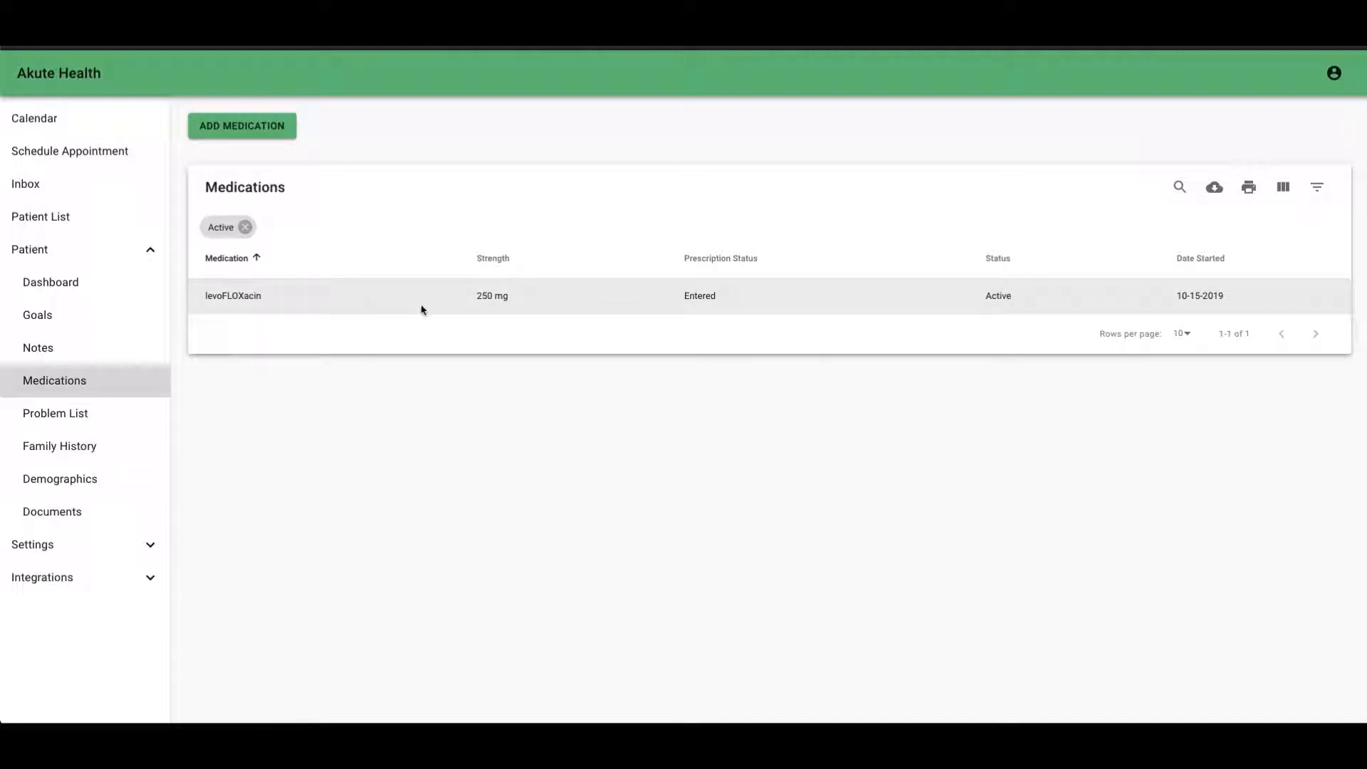
{"action": "mouse_move", "coordinate": [700, 295]}
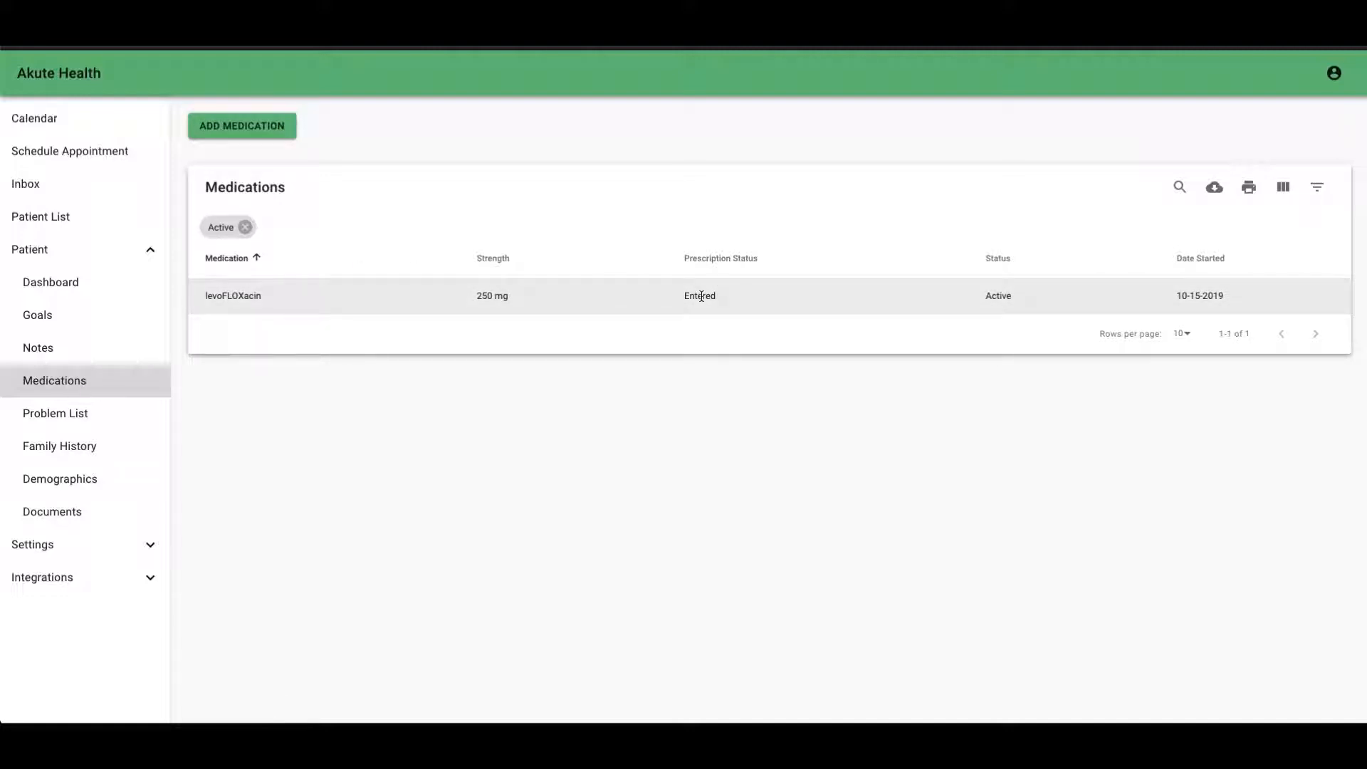
{"action": "mouse_move", "coordinate": [637, 420]}
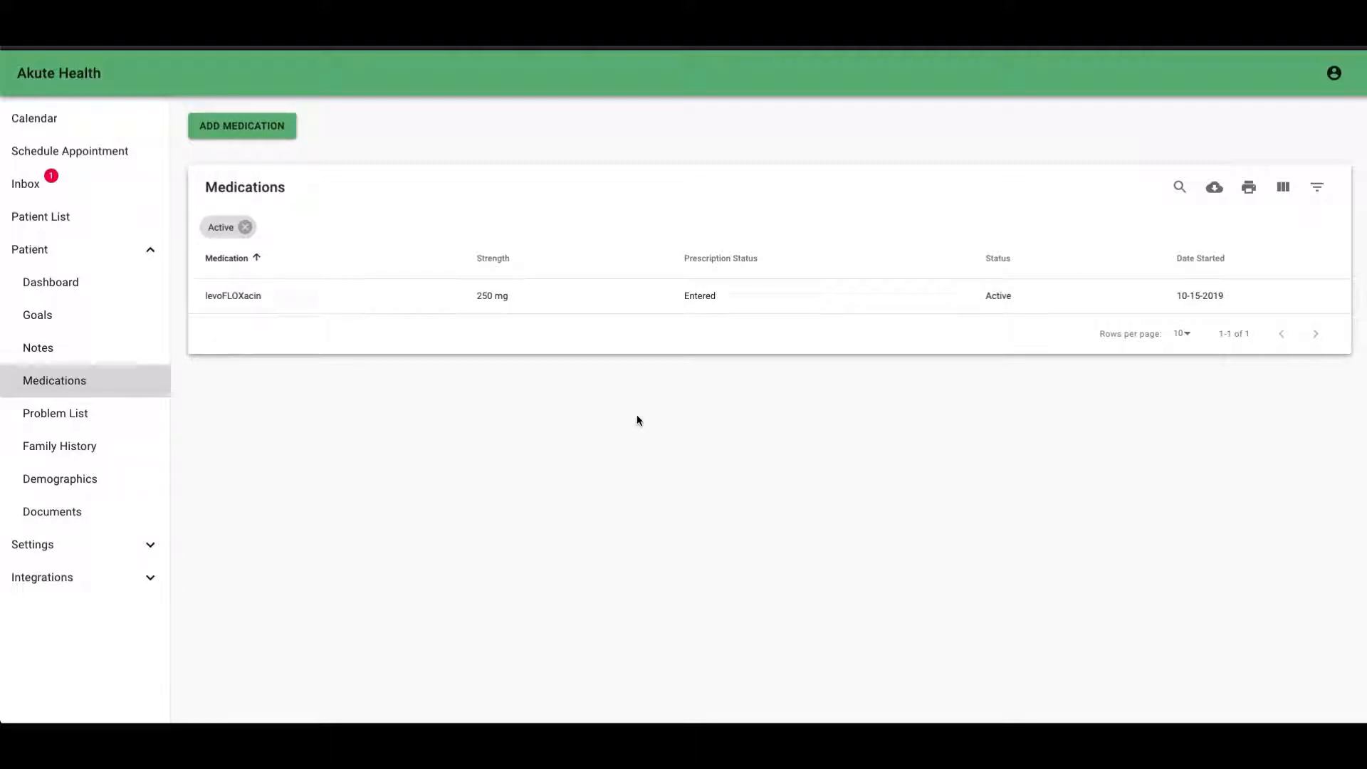
{"action": "left_click", "coordinate": [558, 295]}
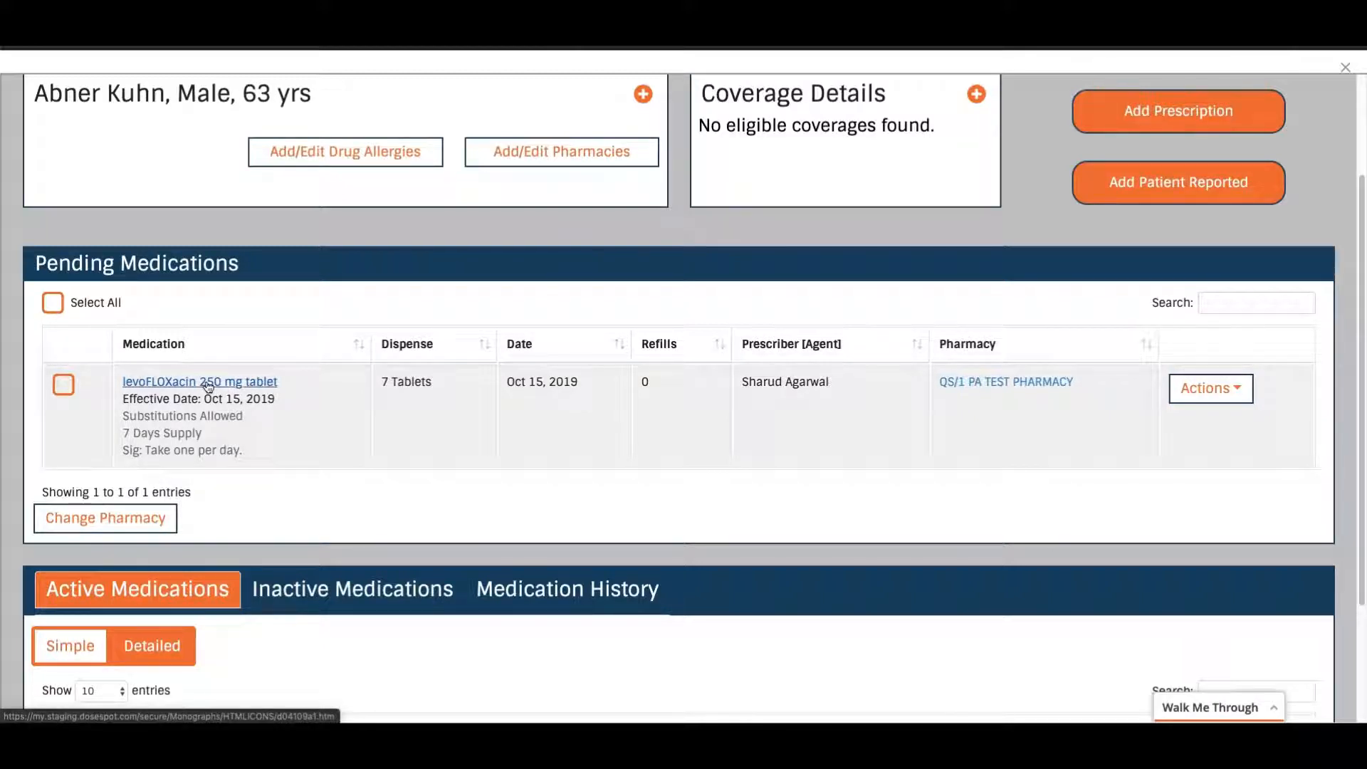
{"action": "left_click", "coordinate": [200, 381]}
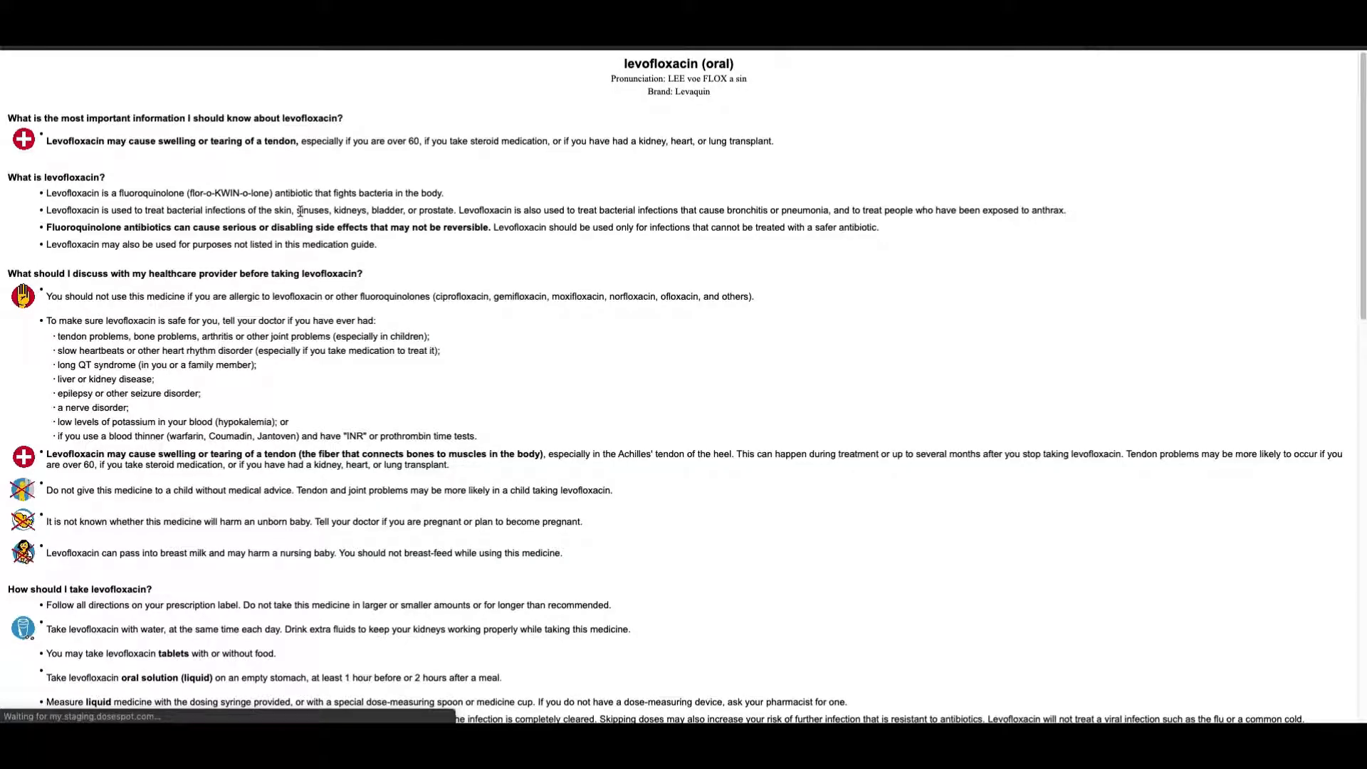
{"action": "scroll", "scroll_direction": "down", "scroll_amount": 3}
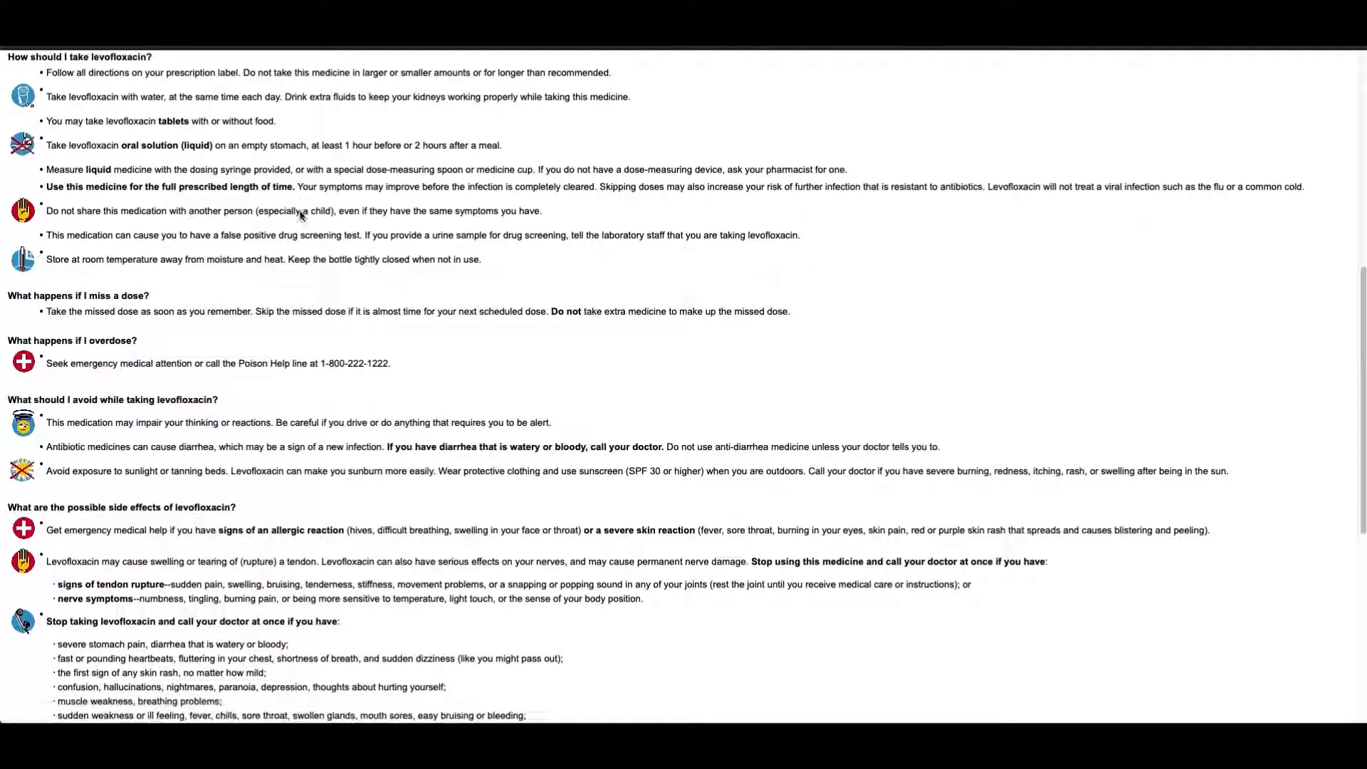
{"action": "scroll", "scroll_direction": "down", "scroll_amount": 3}
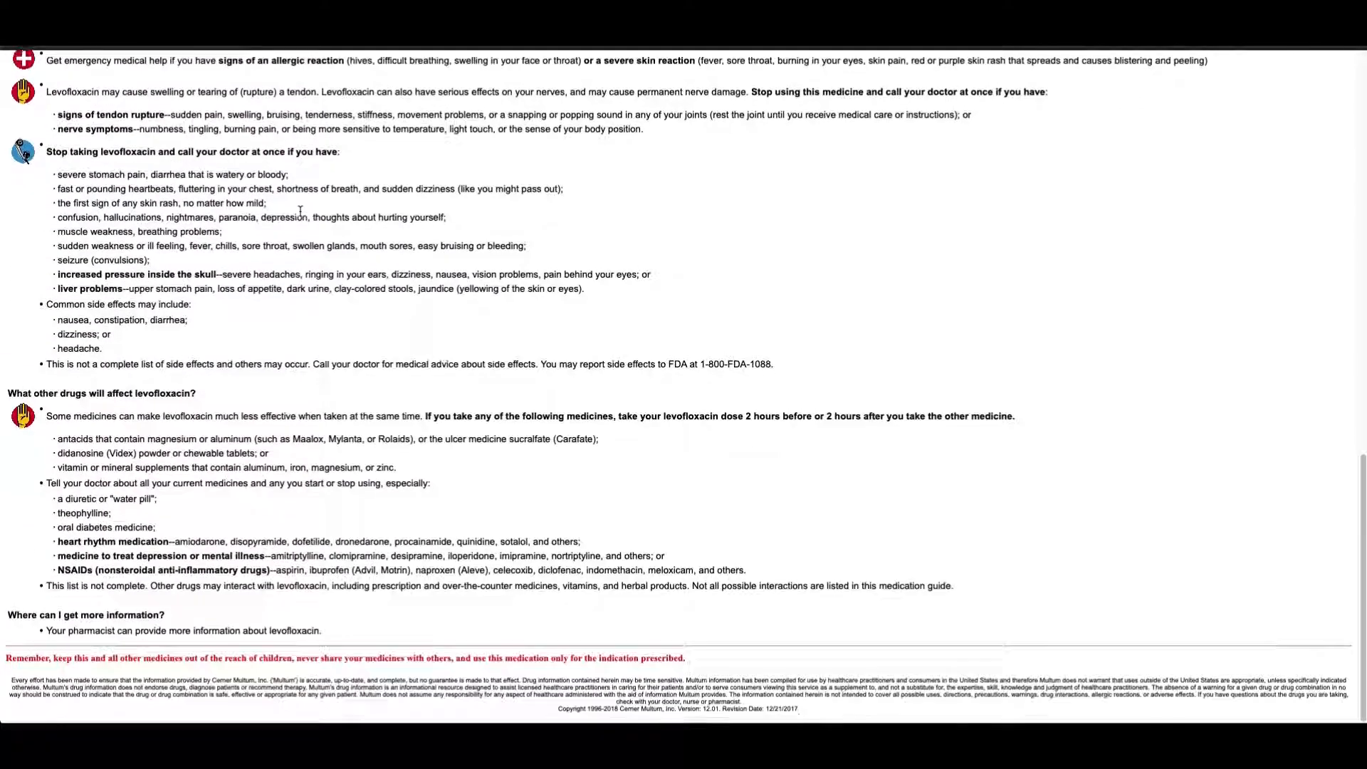
{"action": "scroll", "scroll_direction": "up", "scroll_amount": 3}
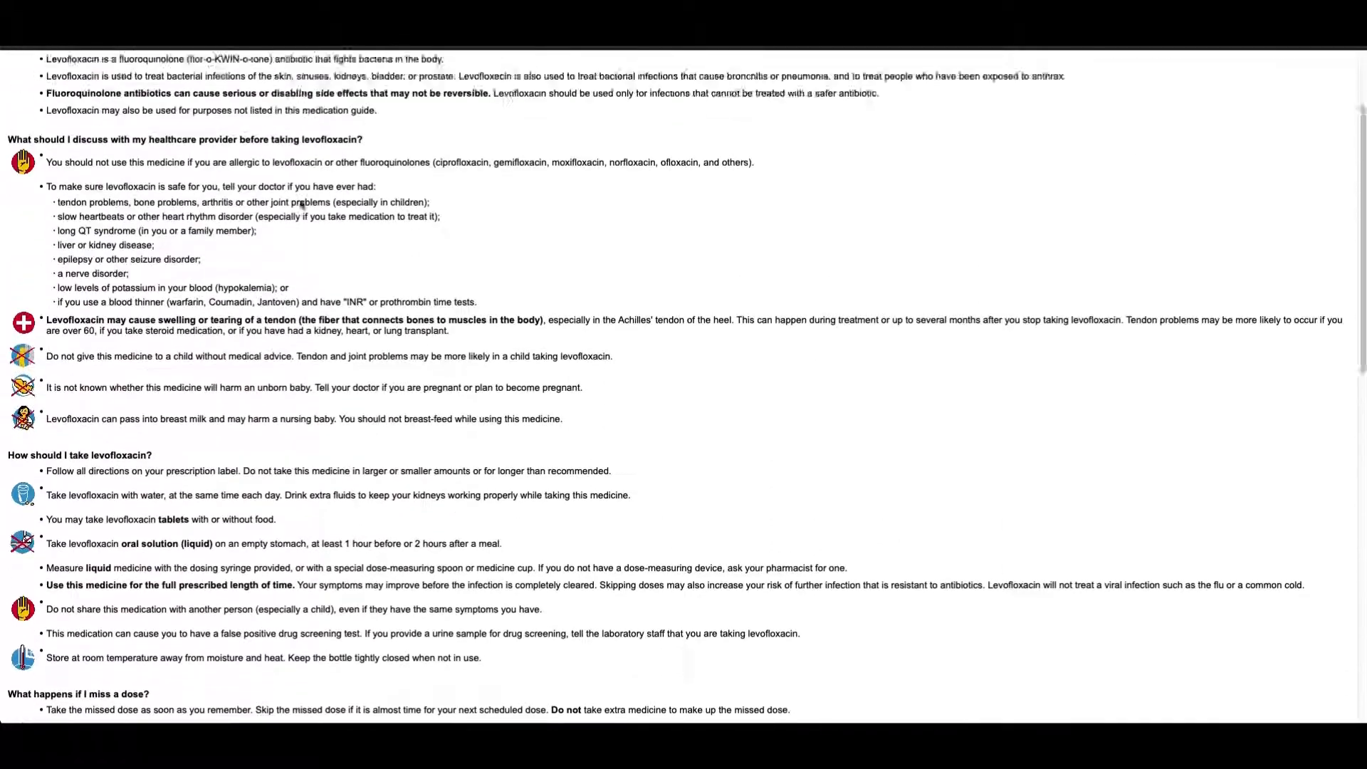
{"action": "scroll", "scroll_direction": "up", "scroll_amount": 3}
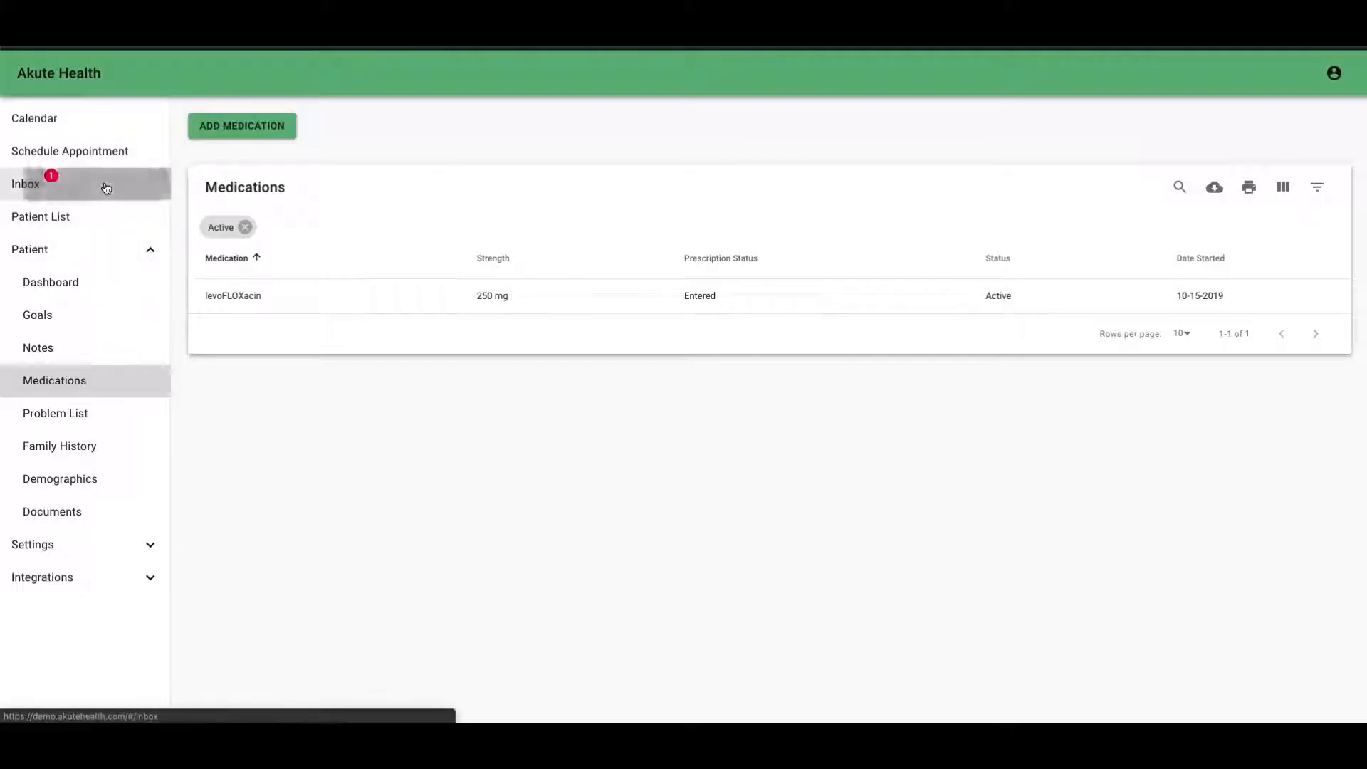
Open the Inbox to show the urgent pending-prescription task due 10-15-2019.
{"action": "left_click", "coordinate": [26, 183]}
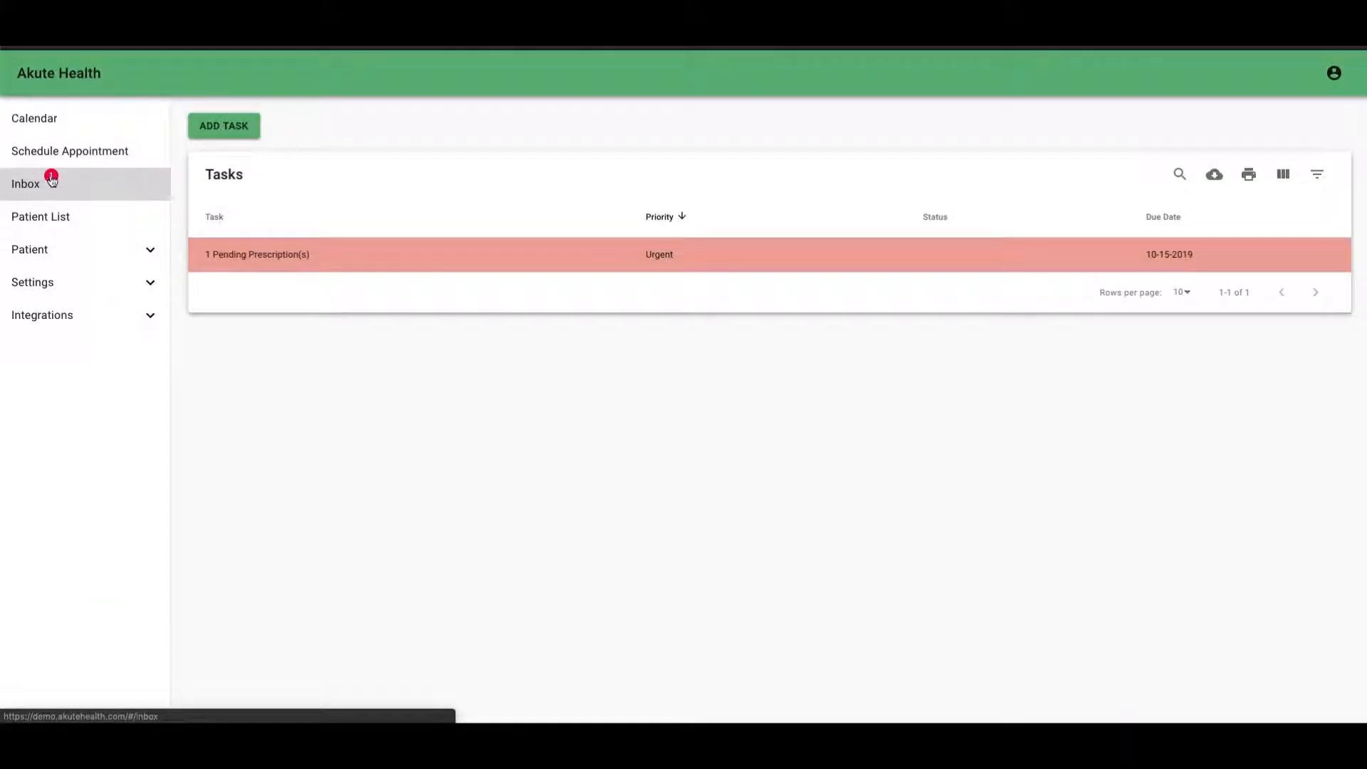
{"action": "mouse_move", "coordinate": [56, 185]}
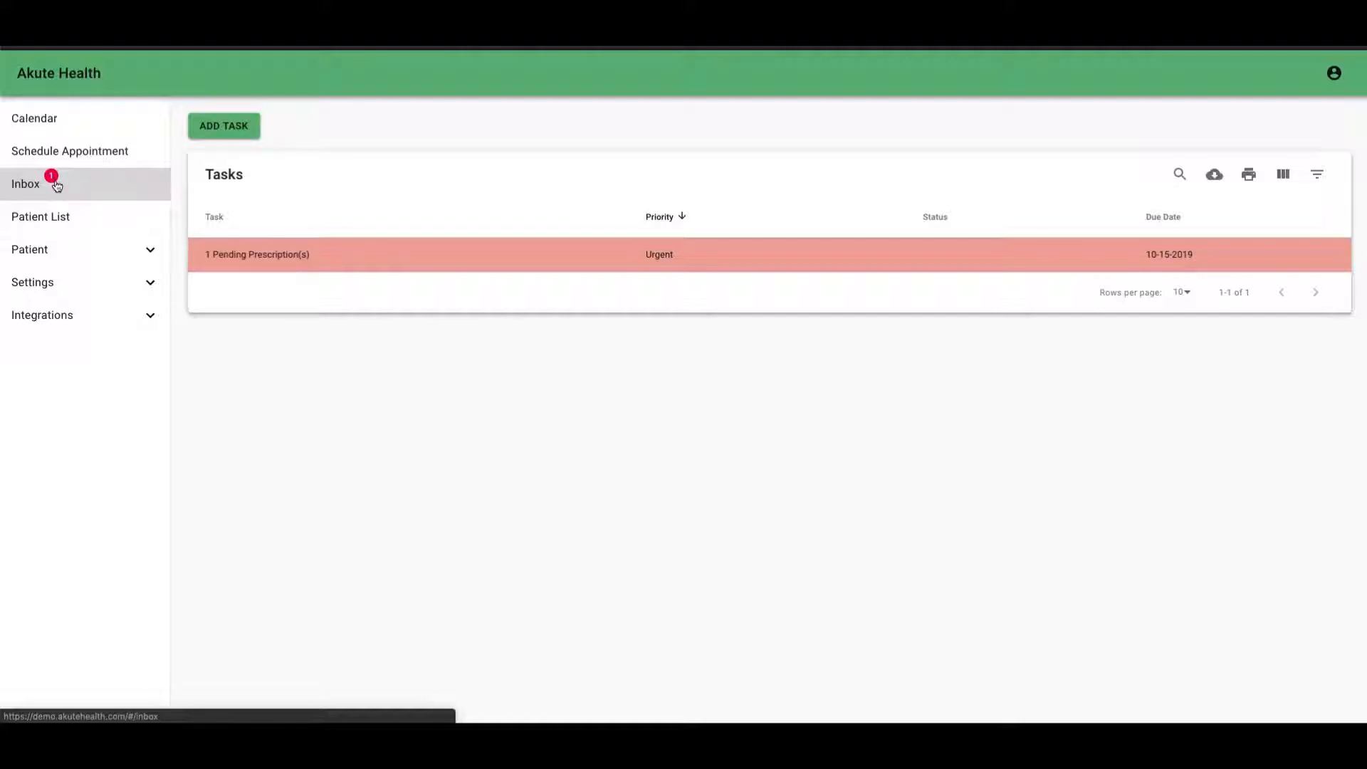
{"action": "mouse_move", "coordinate": [164, 232]}
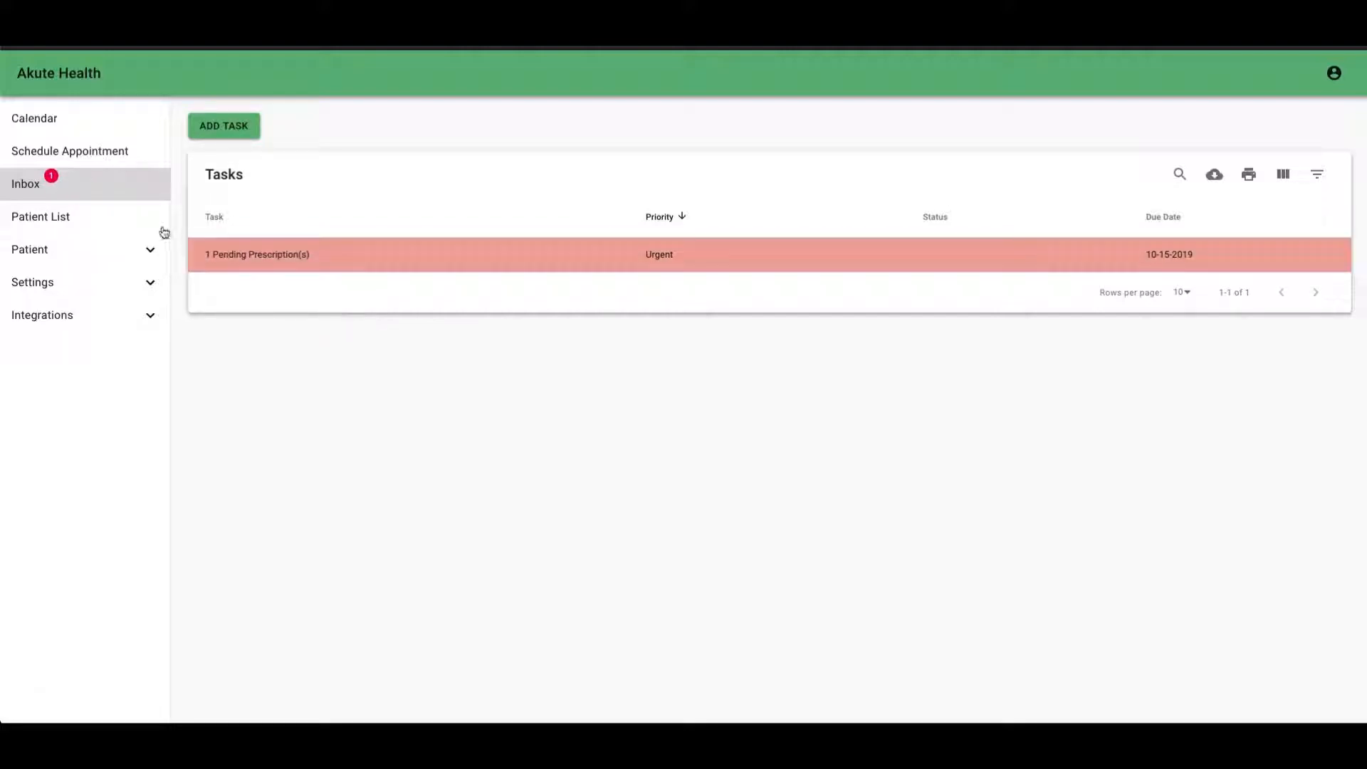
{"action": "mouse_move", "coordinate": [329, 268]}
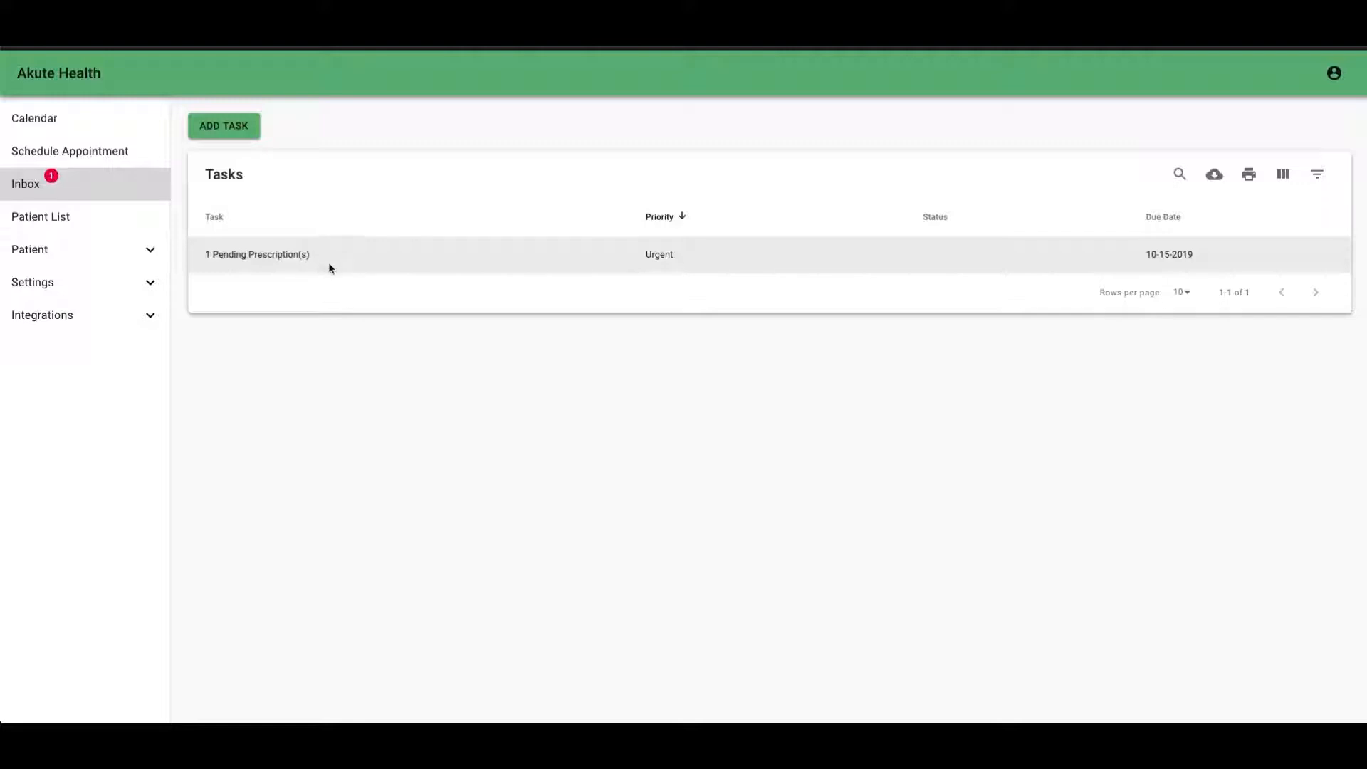
{"action": "mouse_move", "coordinate": [481, 267]}
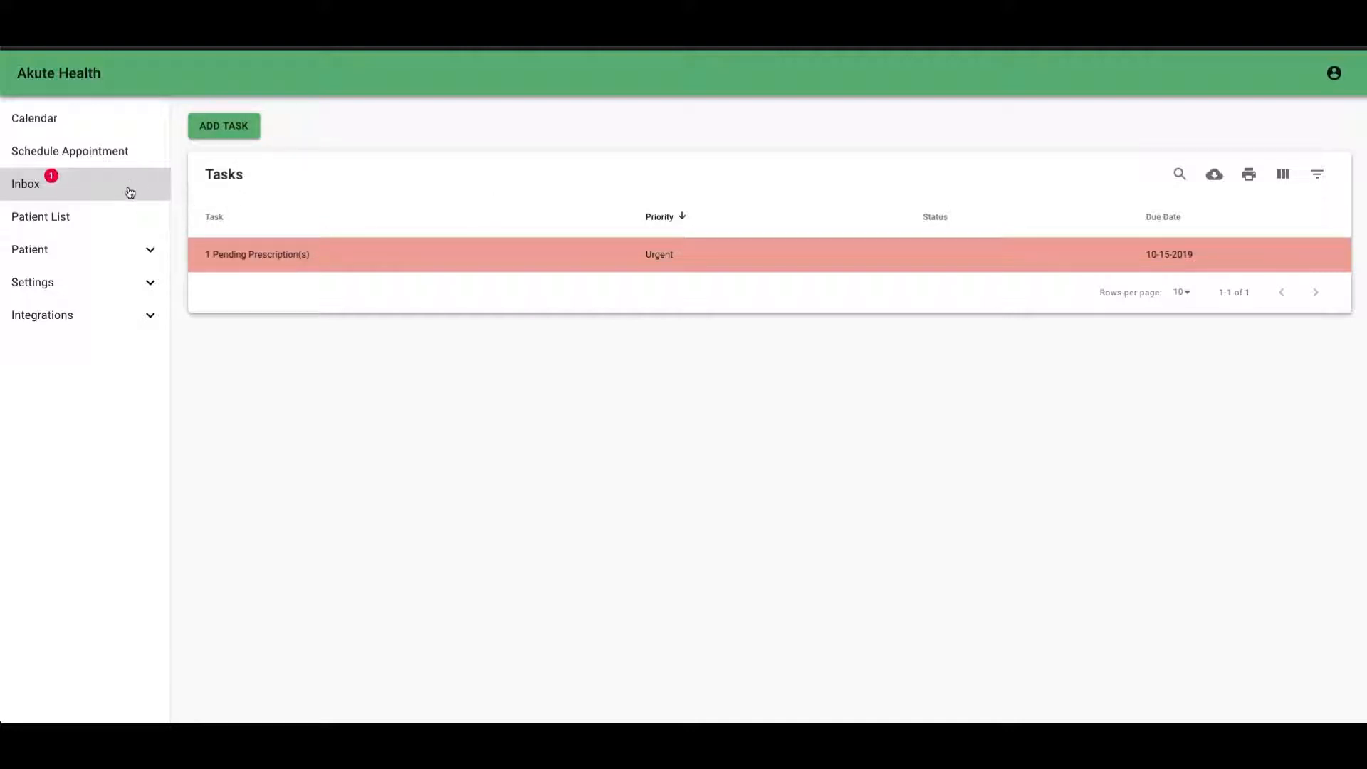
{"action": "mouse_move", "coordinate": [308, 254]}
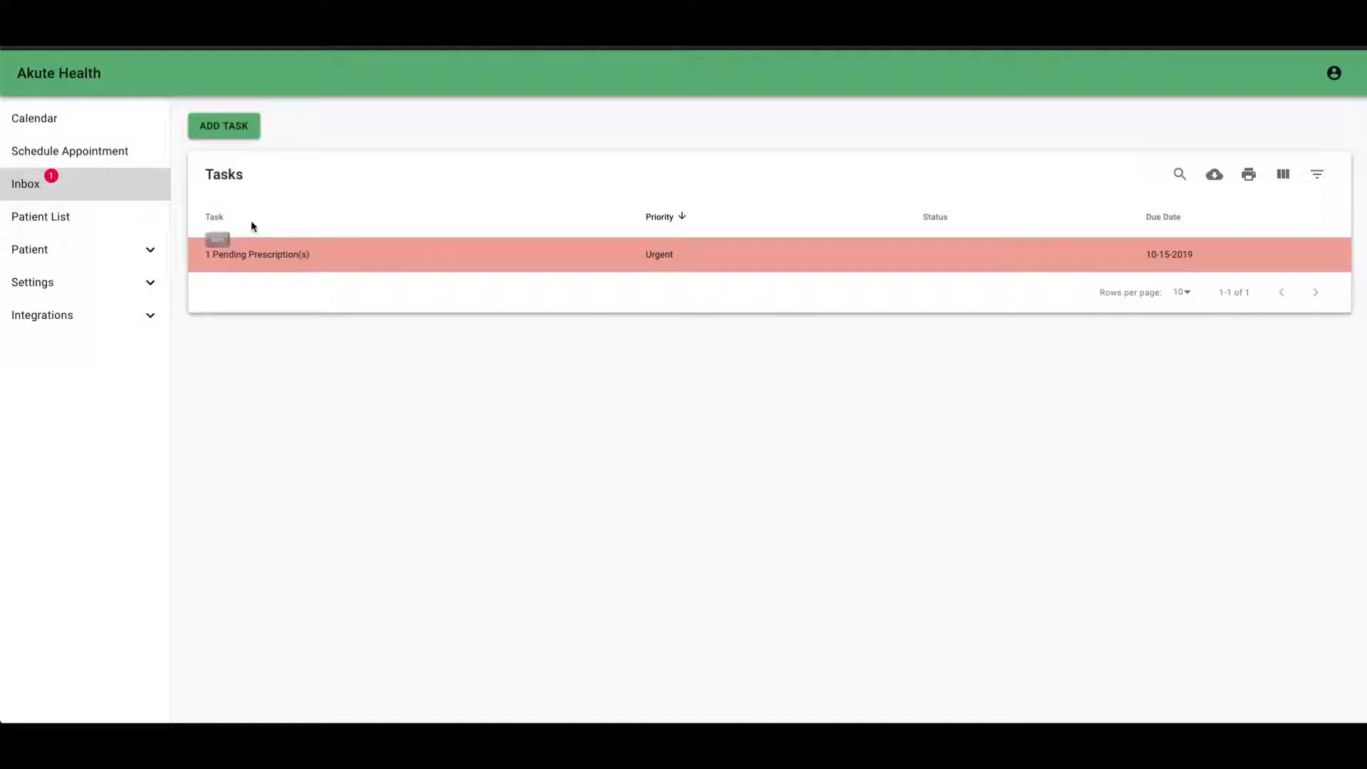
{"action": "left_click", "coordinate": [257, 253]}
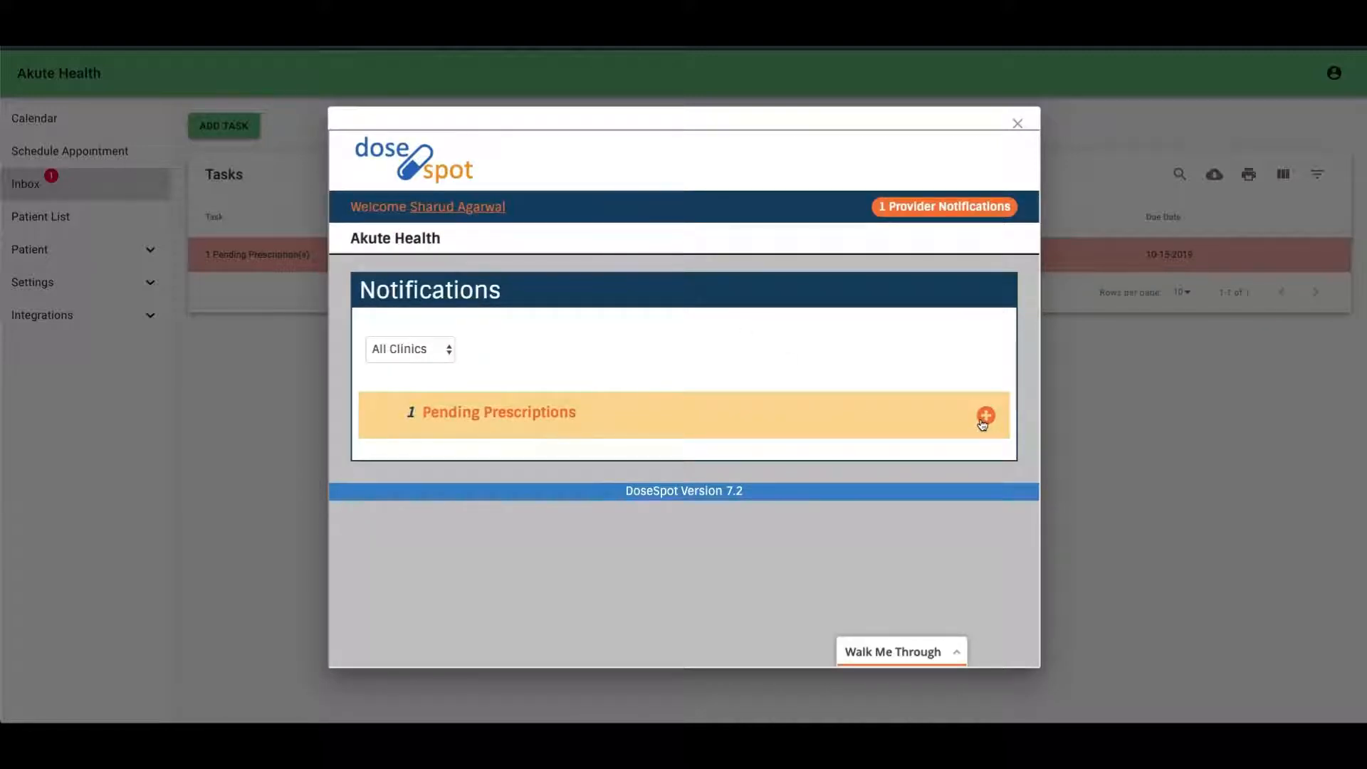
{"action": "left_click", "coordinate": [986, 415]}
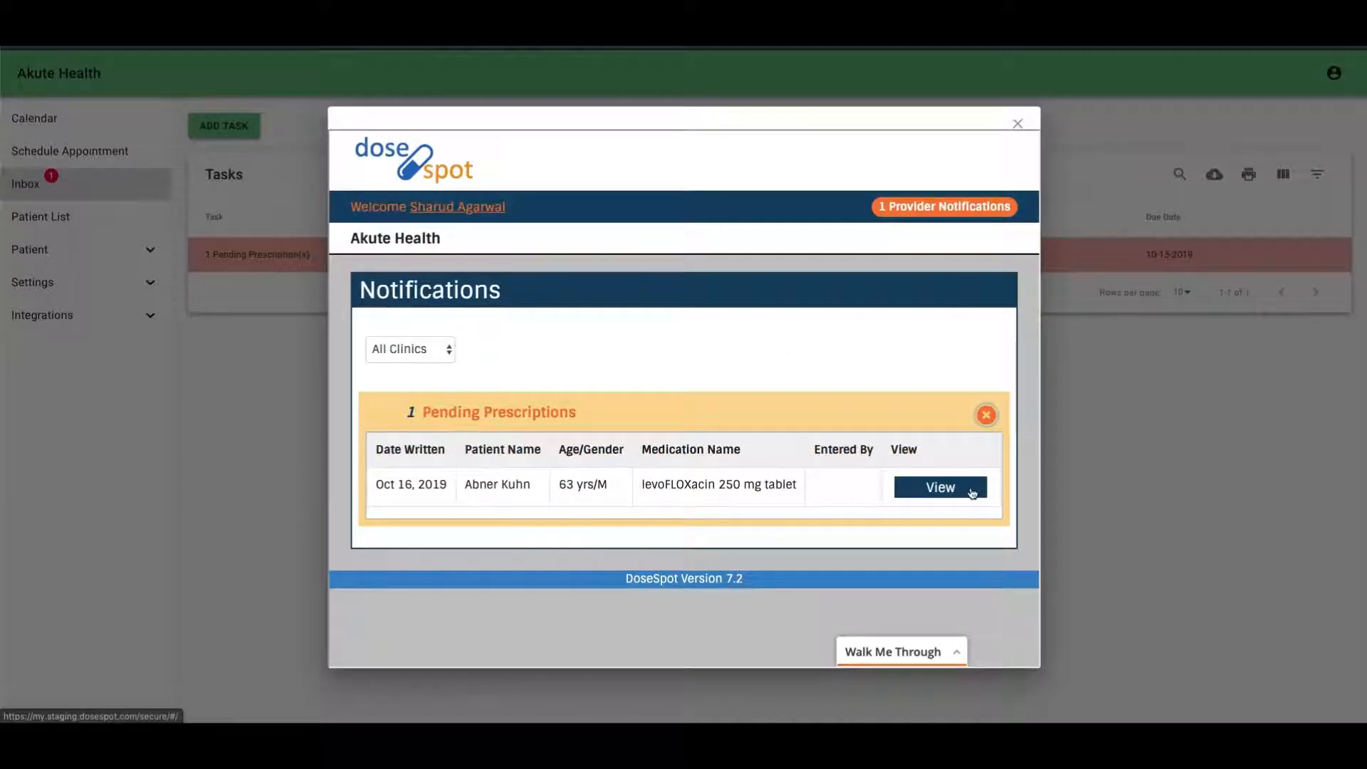
{"action": "left_click", "coordinate": [939, 487]}
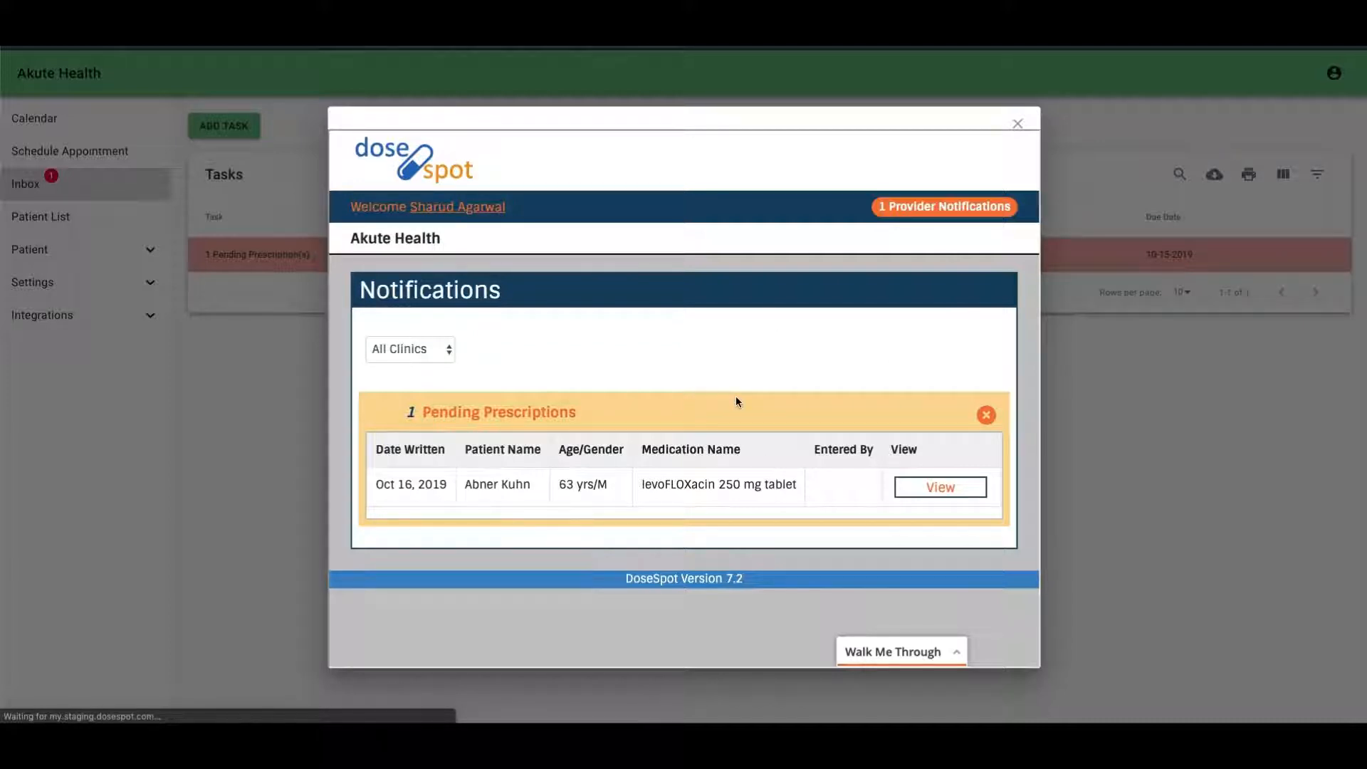
{"action": "left_click", "coordinate": [939, 486]}
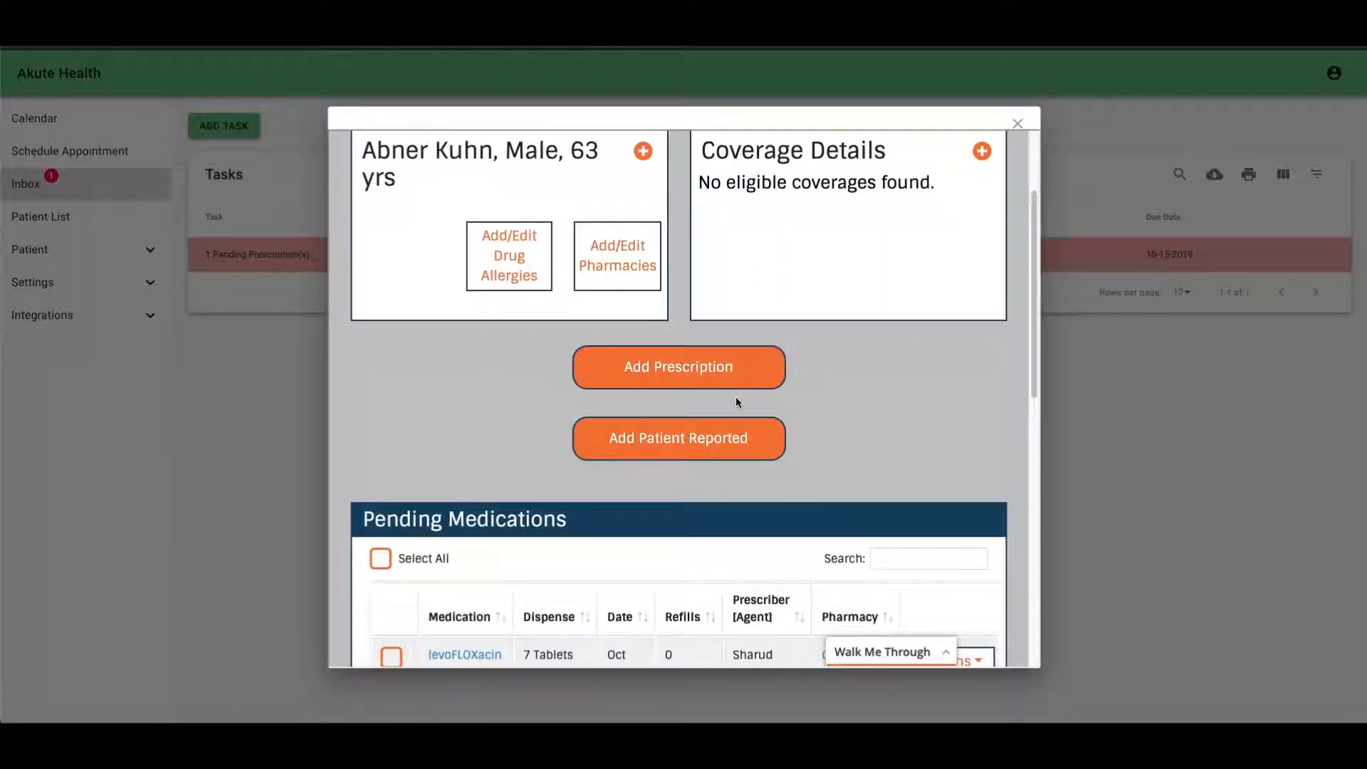
{"action": "left_click", "coordinate": [1017, 123]}
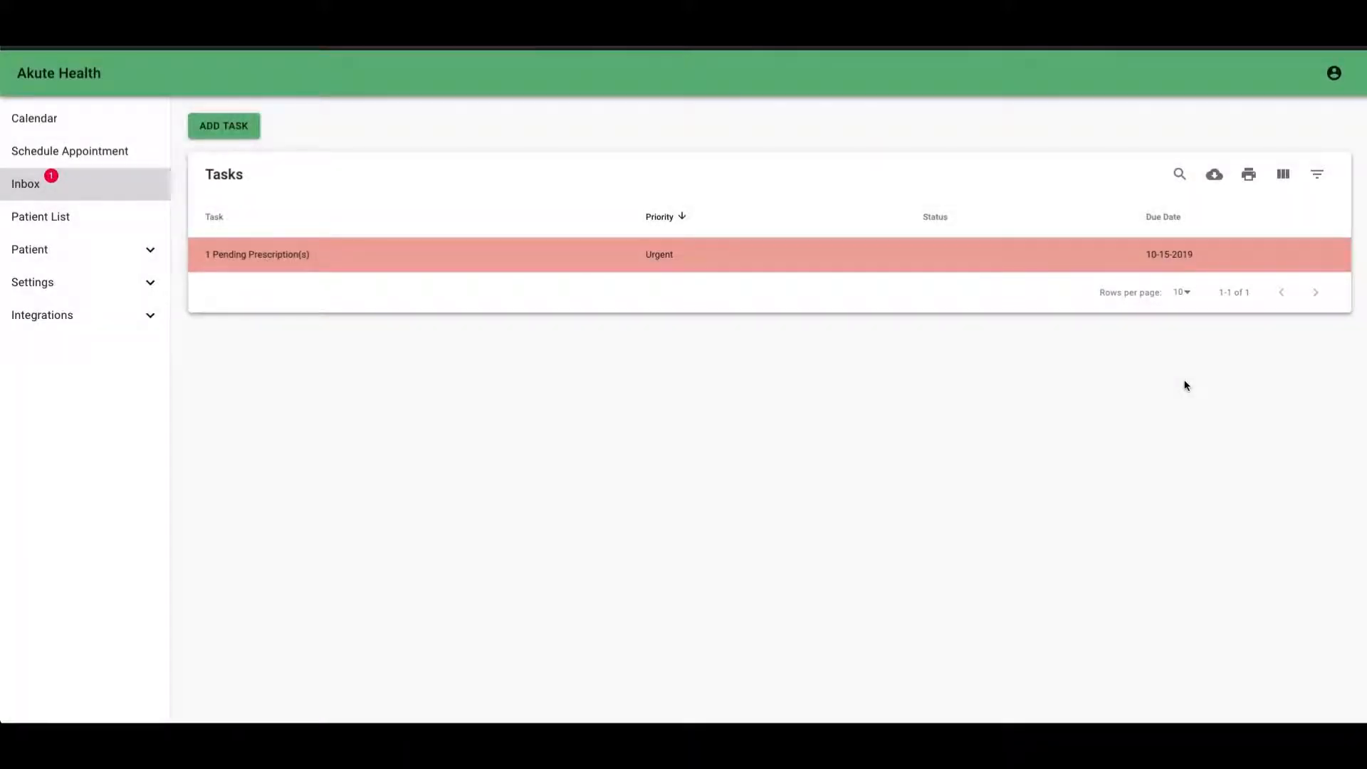
{"action": "mouse_move", "coordinate": [997, 363]}
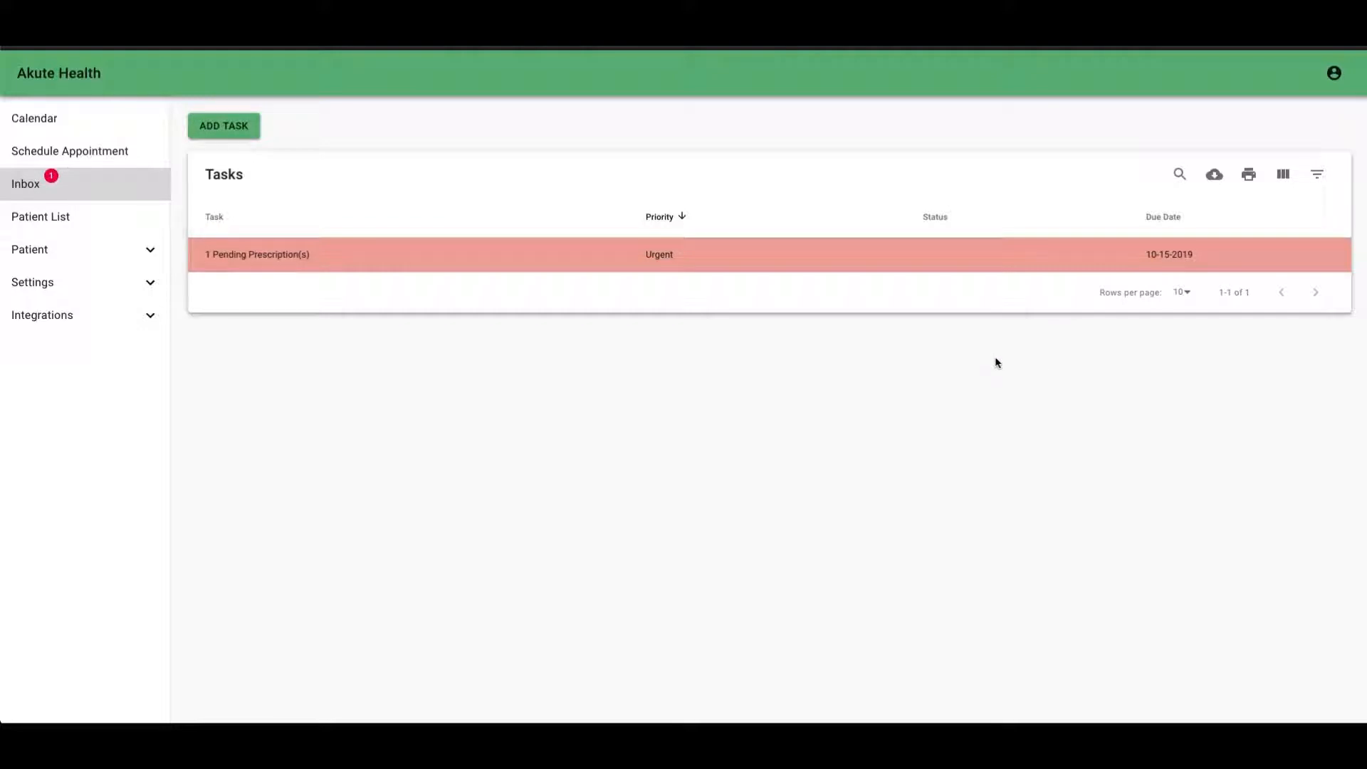